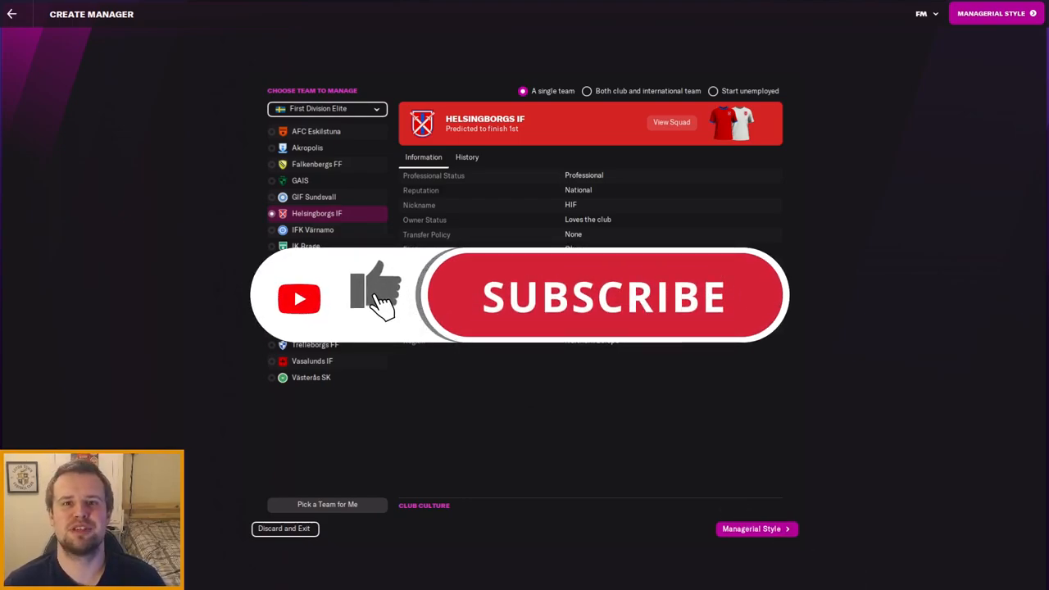
Step: Confirm Helsingborgs IF as the managed team and read the Coady appointment news
click(603, 294)
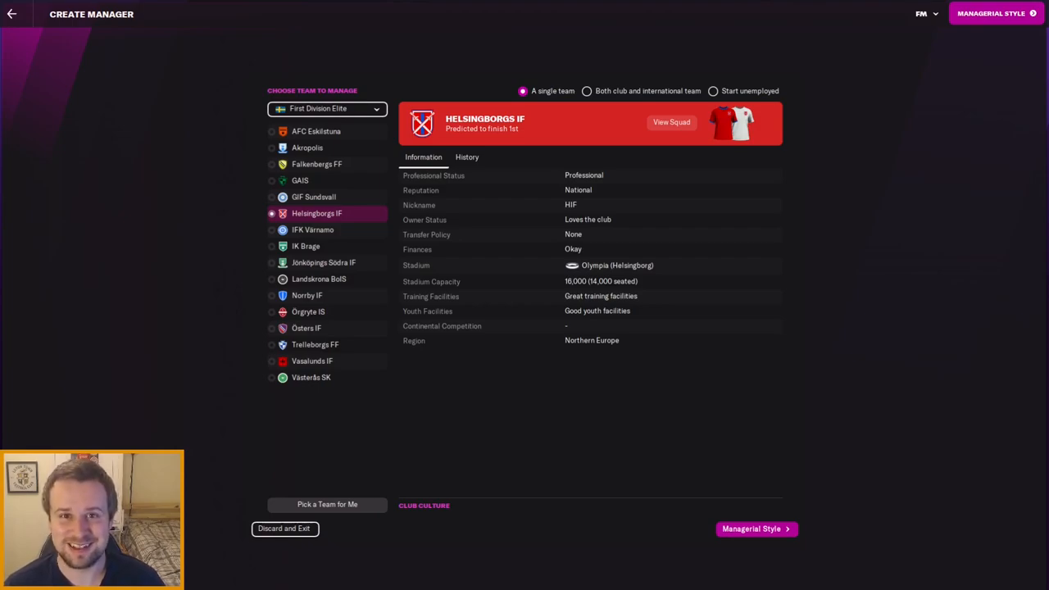
click(750, 527)
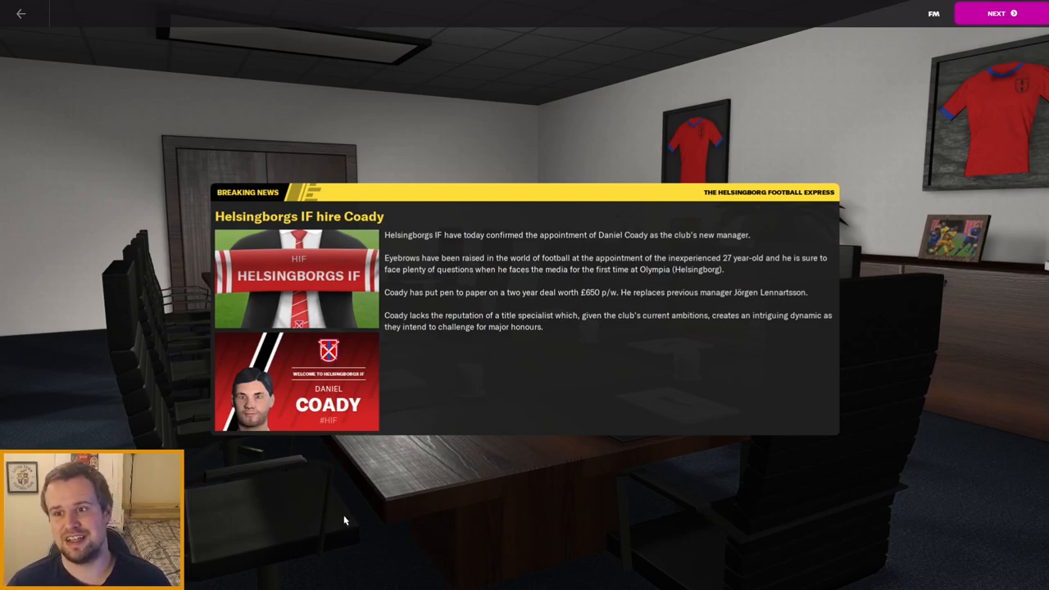
mouse_move(549, 321)
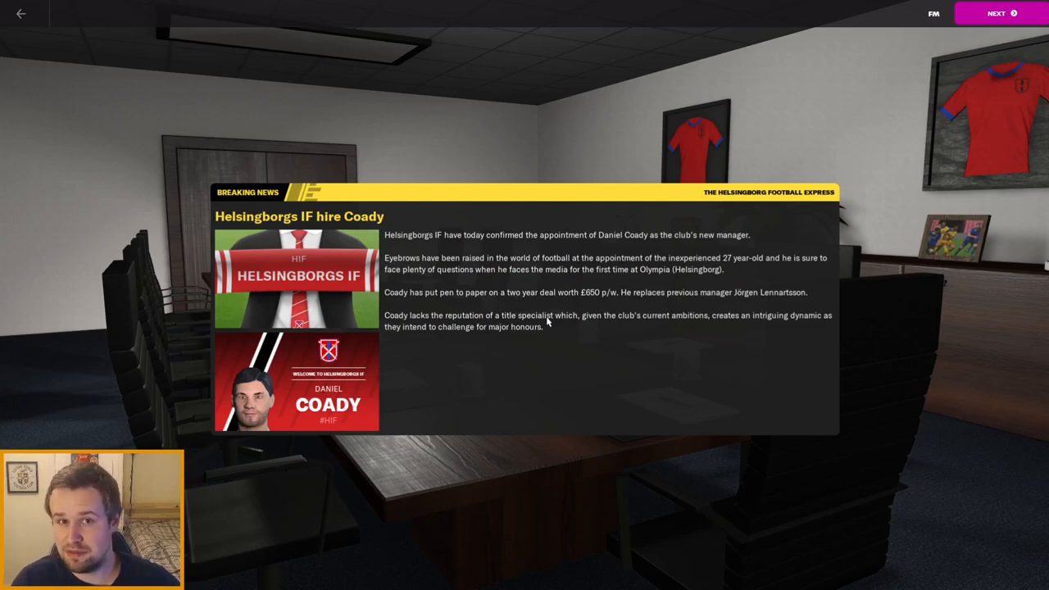
mouse_move(587, 315)
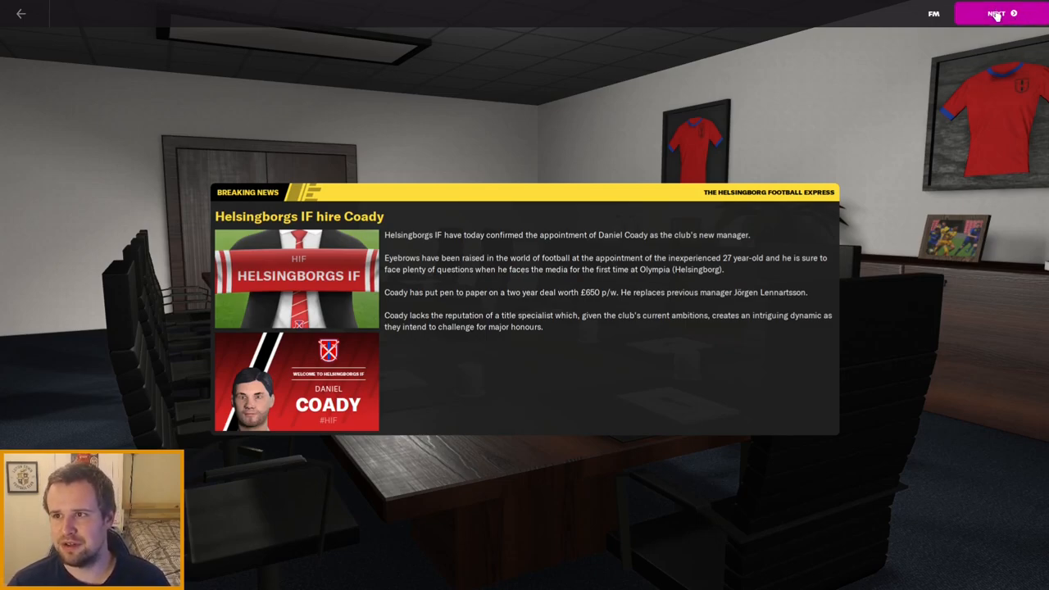
mouse_move(806, 162)
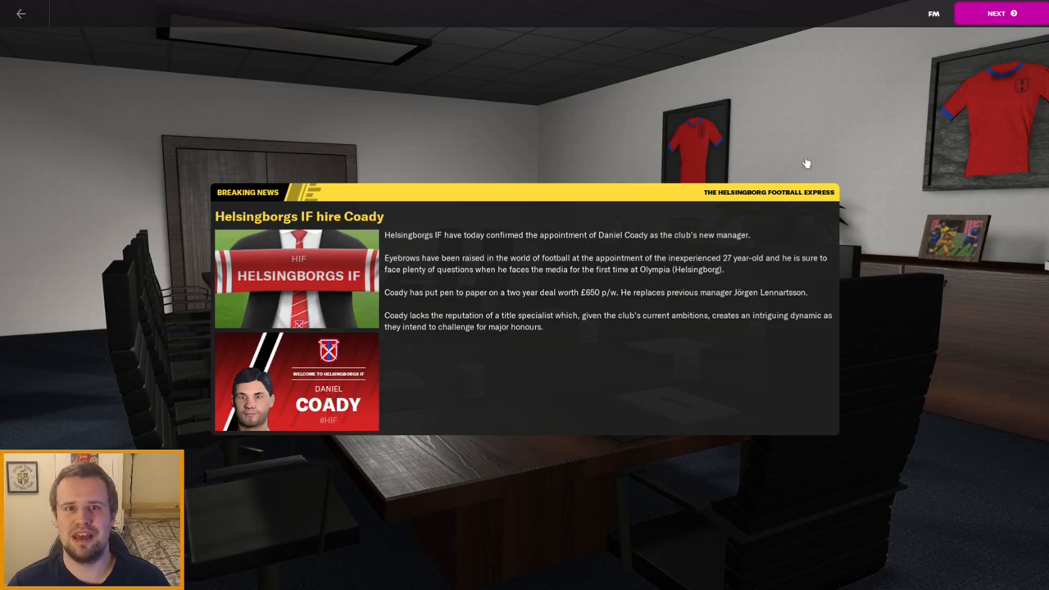
Step: Advance past the news, view the director of football's card, and reach the best XI team report
click(997, 14)
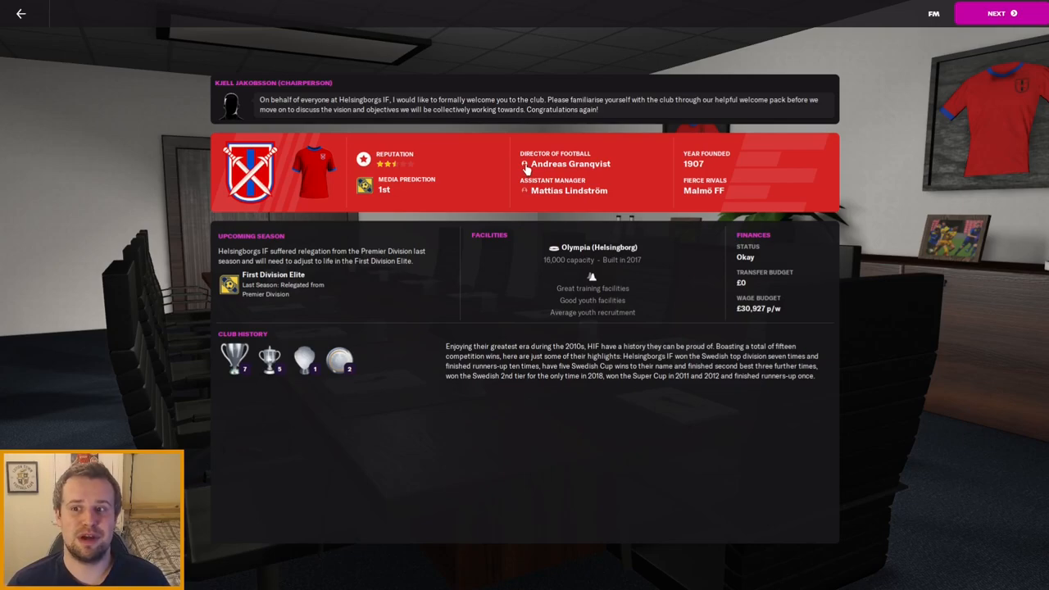
click(570, 164)
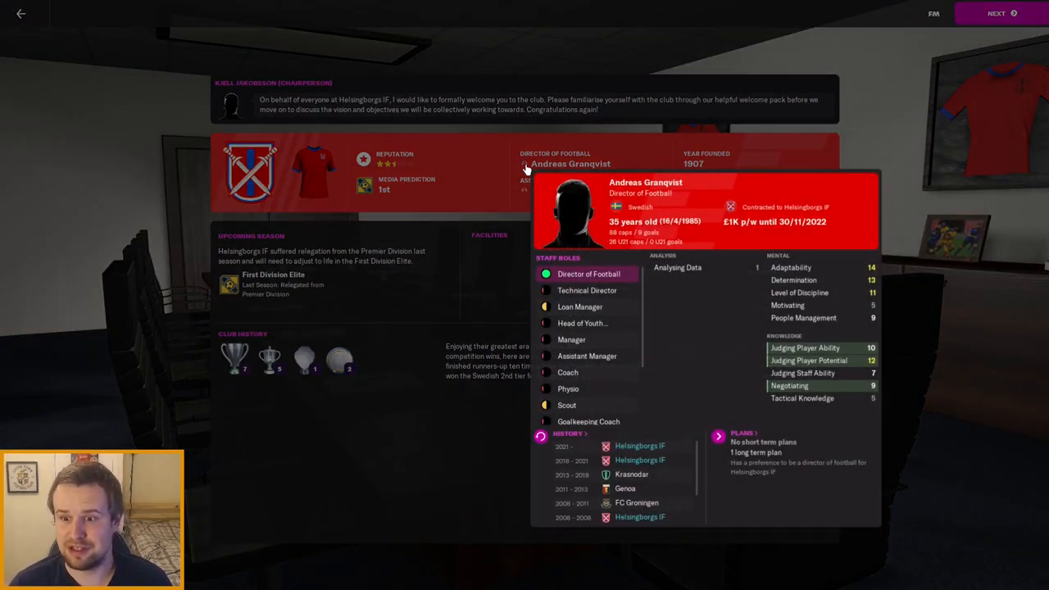
mouse_move(697, 459)
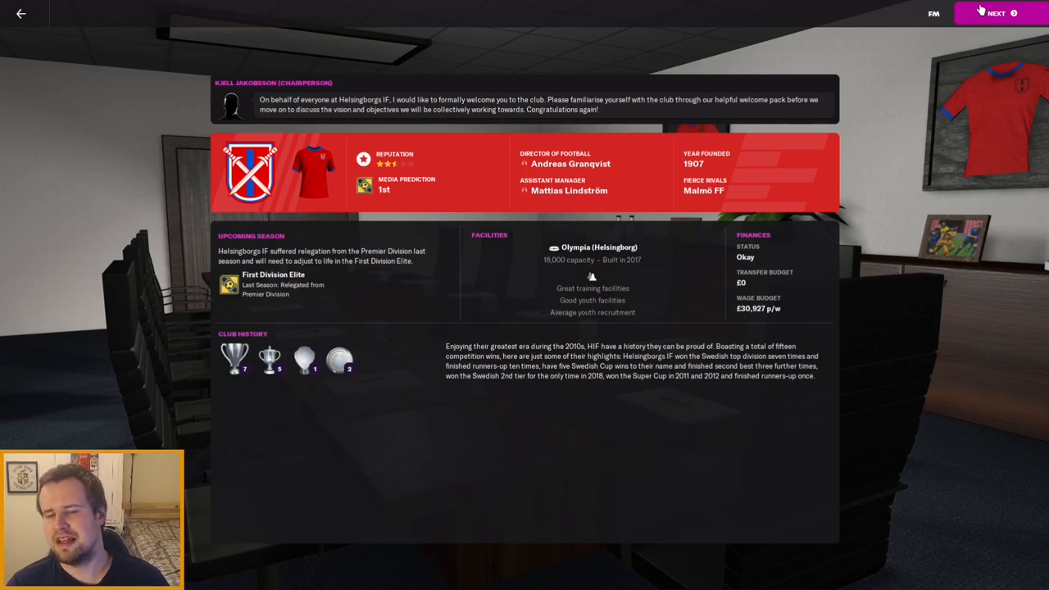
click(996, 13)
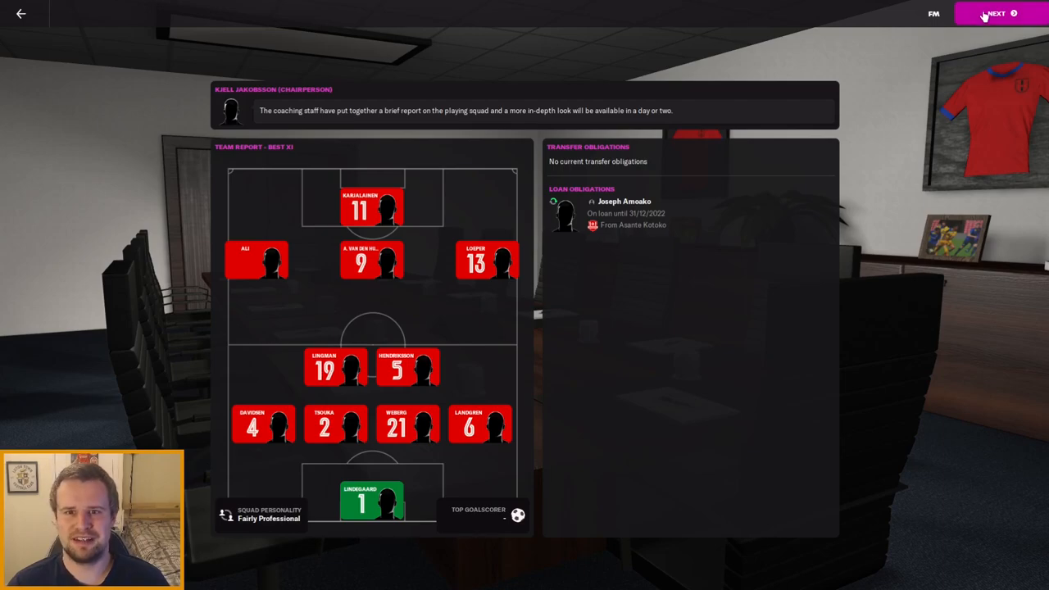
Step: Advance through club vision and meeting arrangements, confirming them to reach the Inbox
click(997, 13)
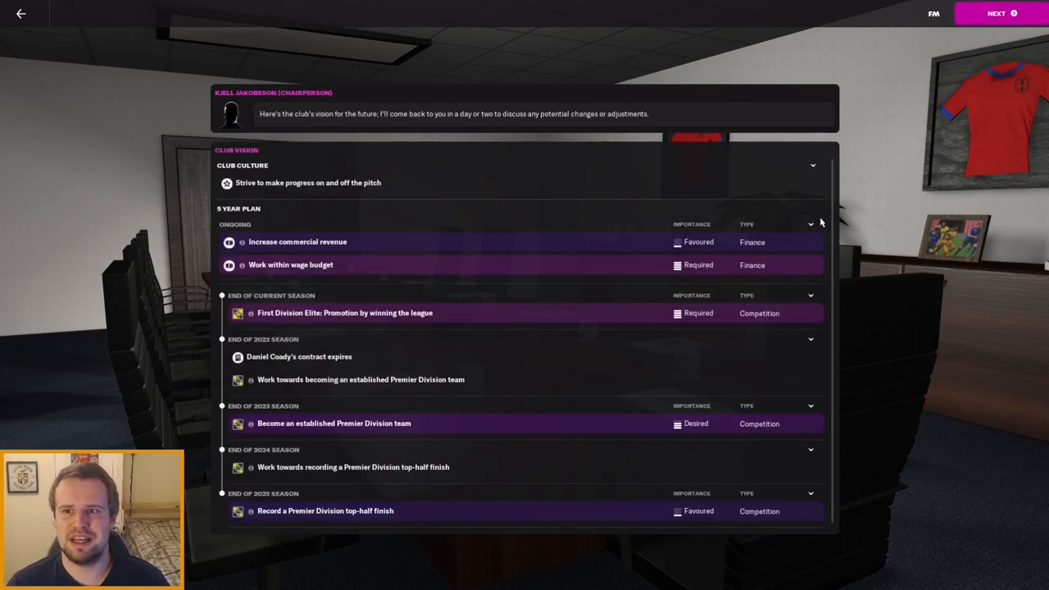
mouse_move(834, 190)
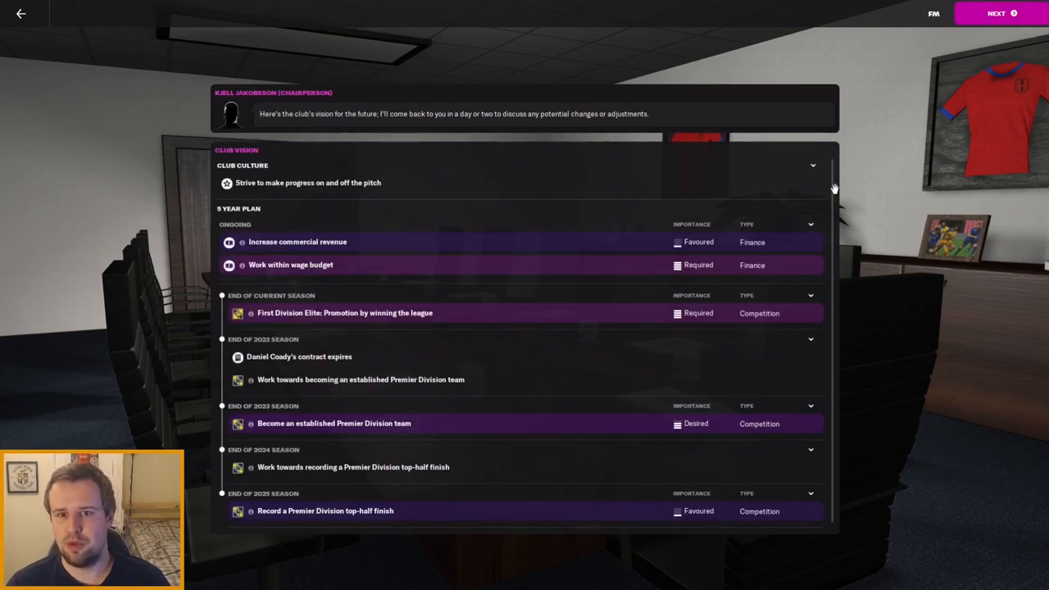
mouse_move(346, 256)
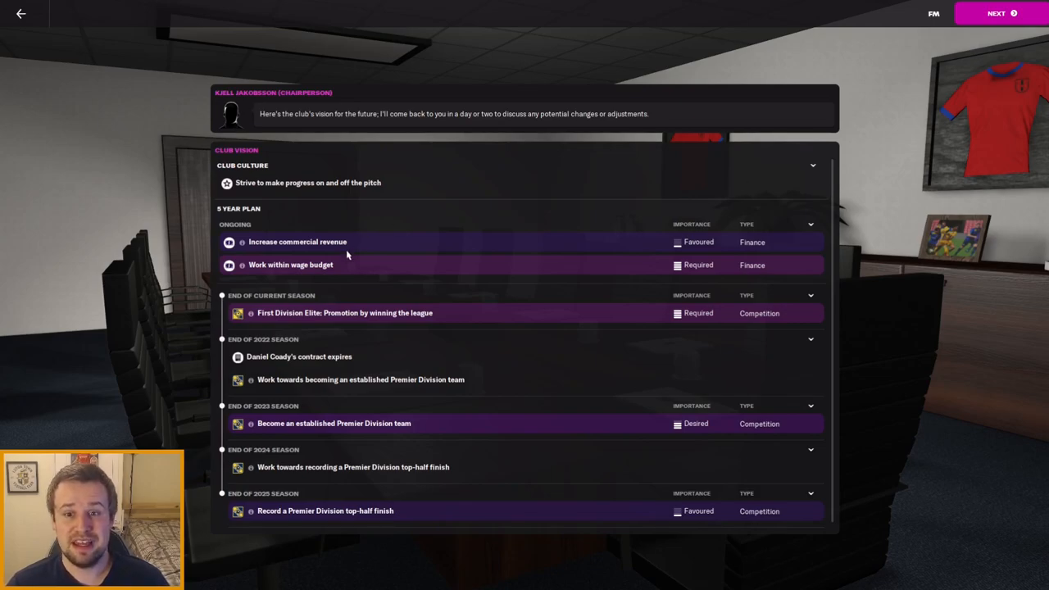
mouse_move(347, 242)
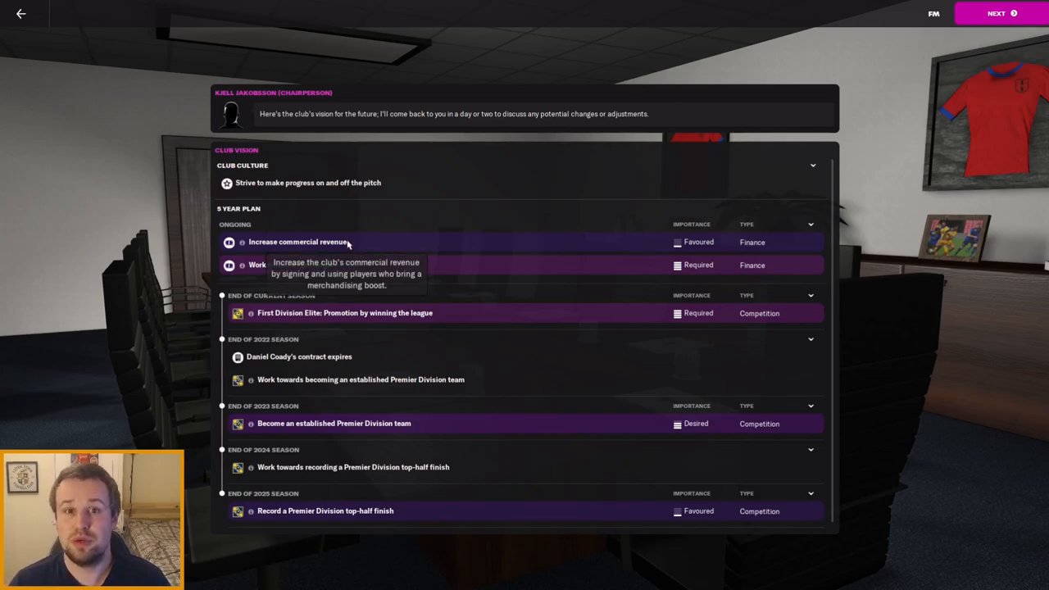
mouse_move(711, 140)
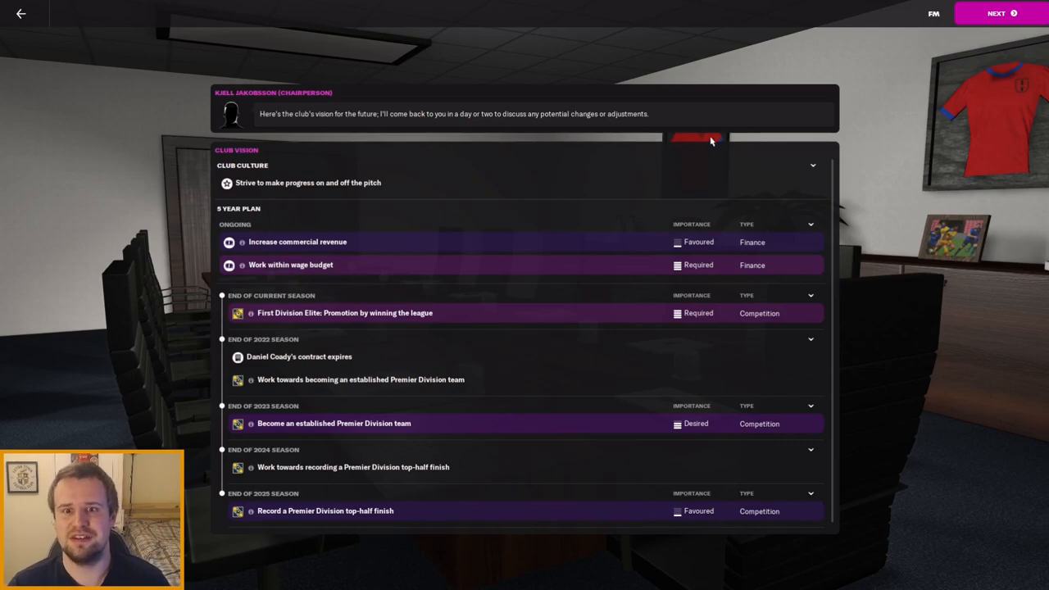
mouse_move(1033, 9)
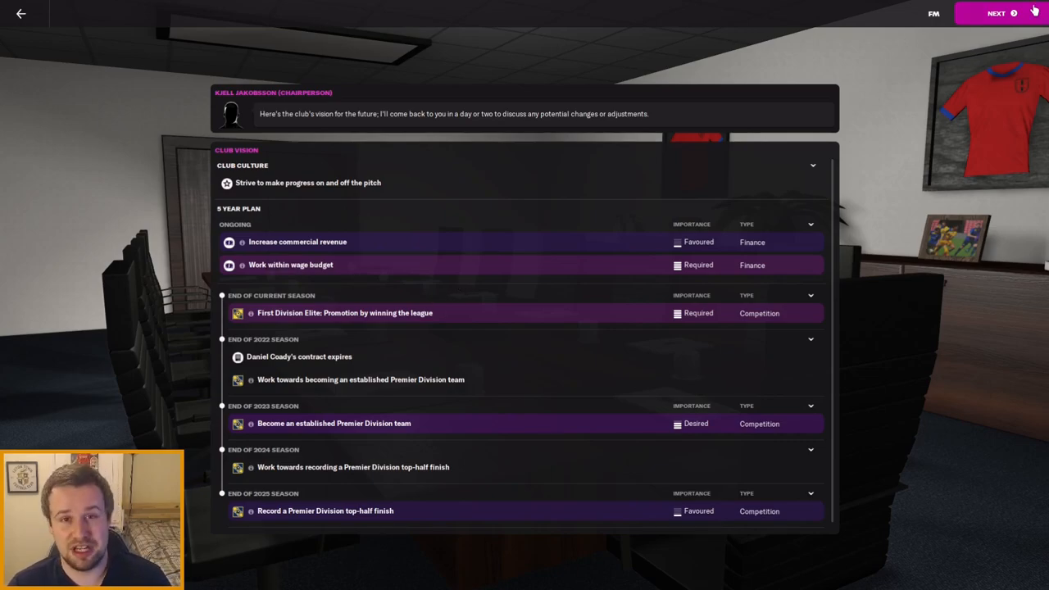
click(996, 13)
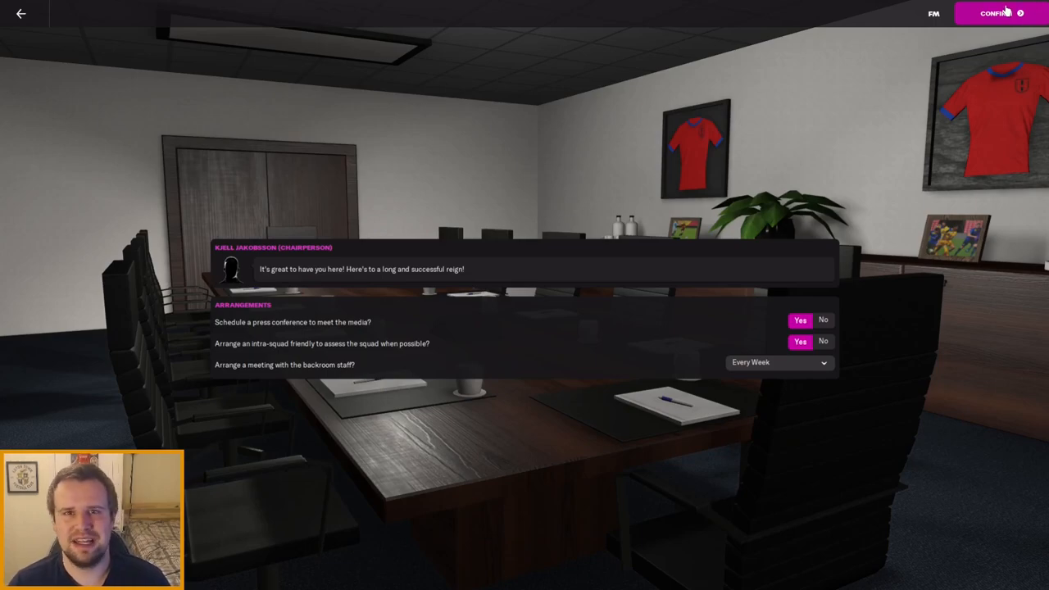
click(996, 13)
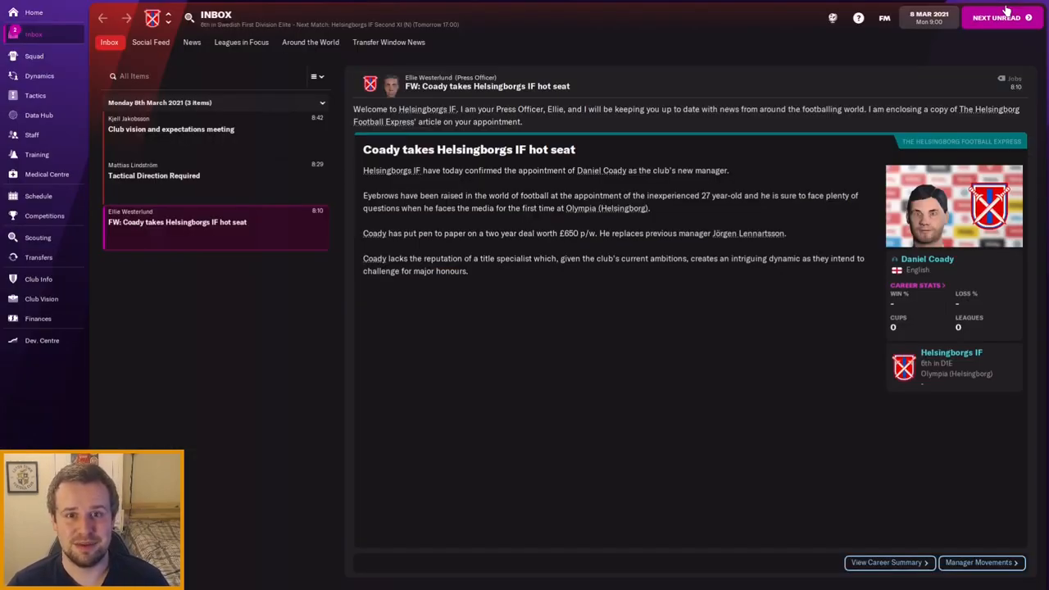
Step: Go to the Helsingborgs IF staff overview and expand the staff views list
click(33, 135)
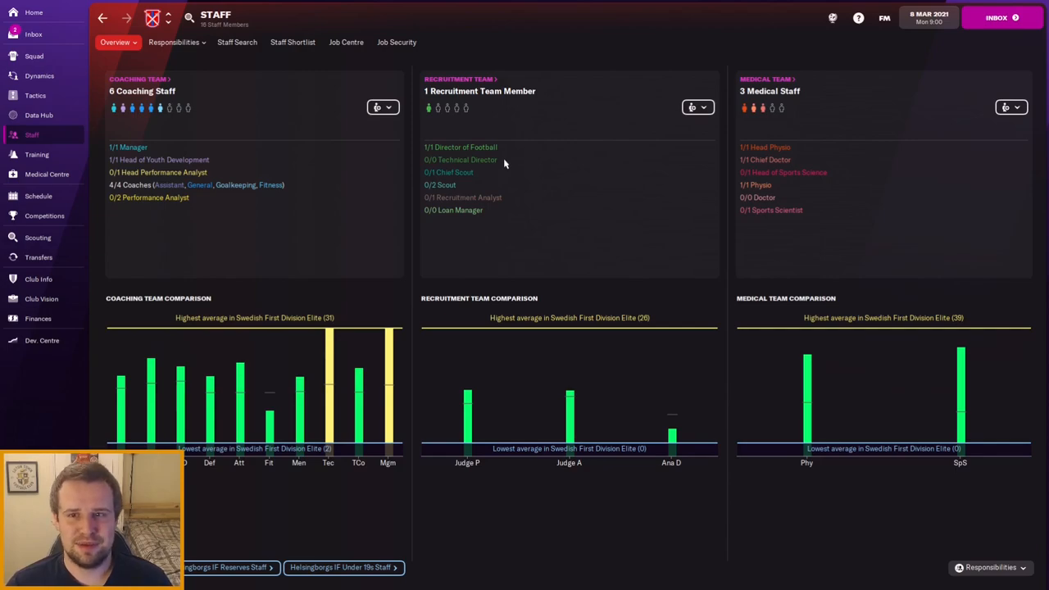
mouse_move(488, 129)
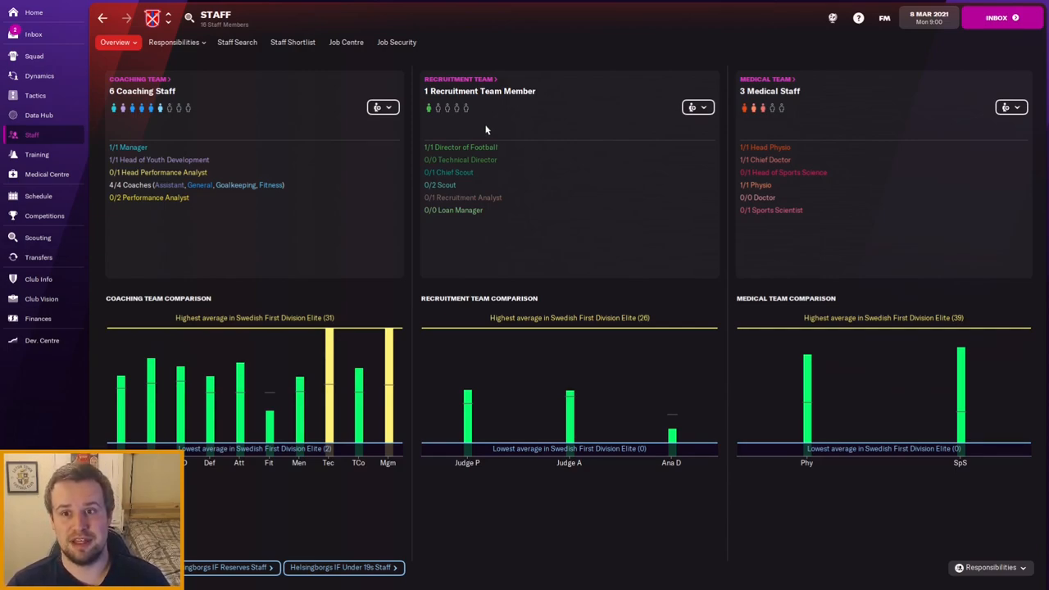
mouse_move(426, 112)
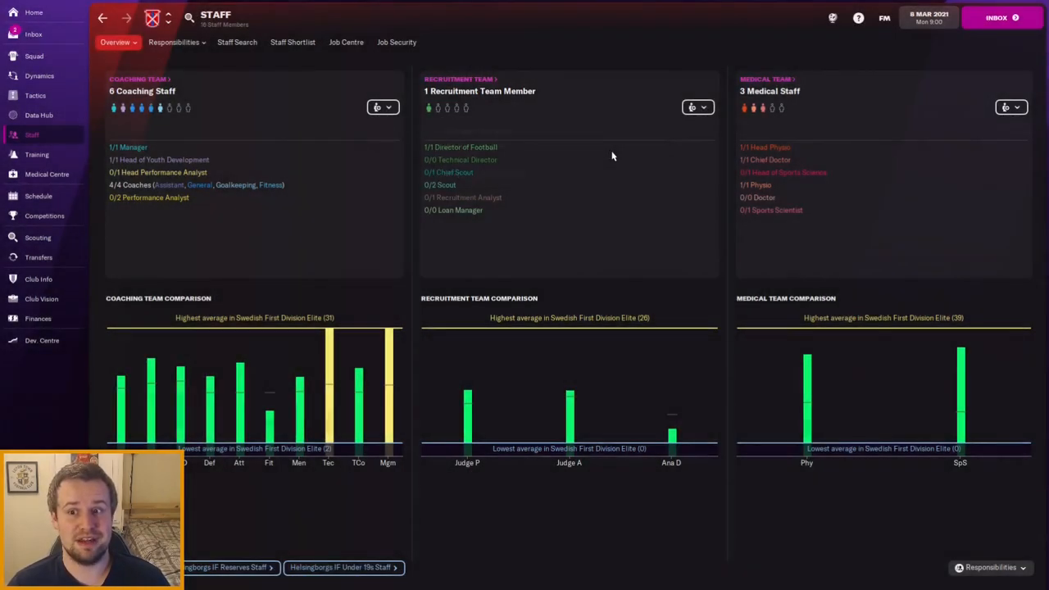
mouse_move(594, 124)
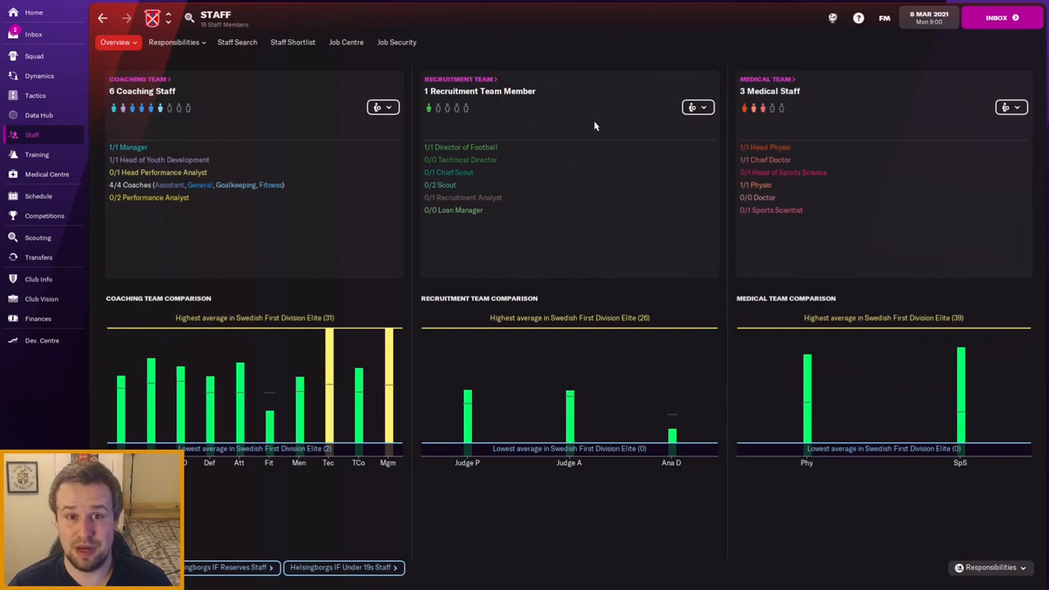
mouse_move(193, 98)
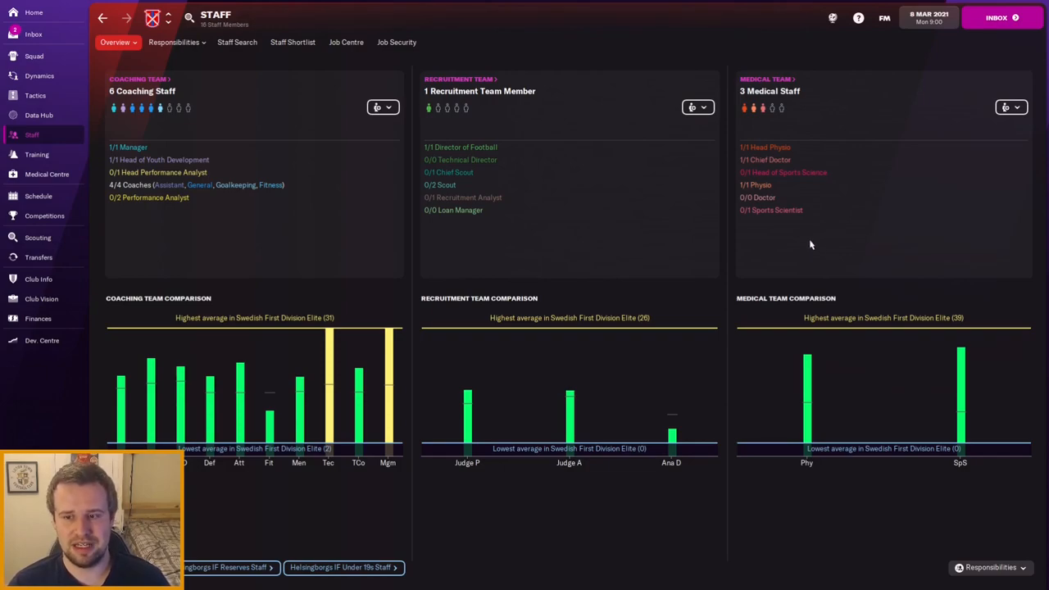
mouse_move(810, 236)
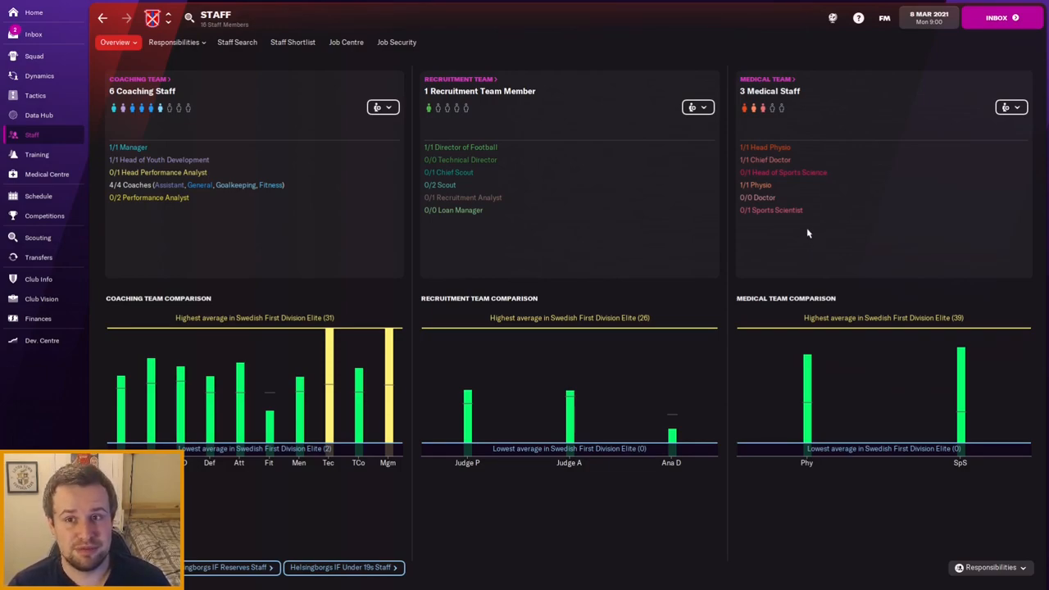
click(115, 42)
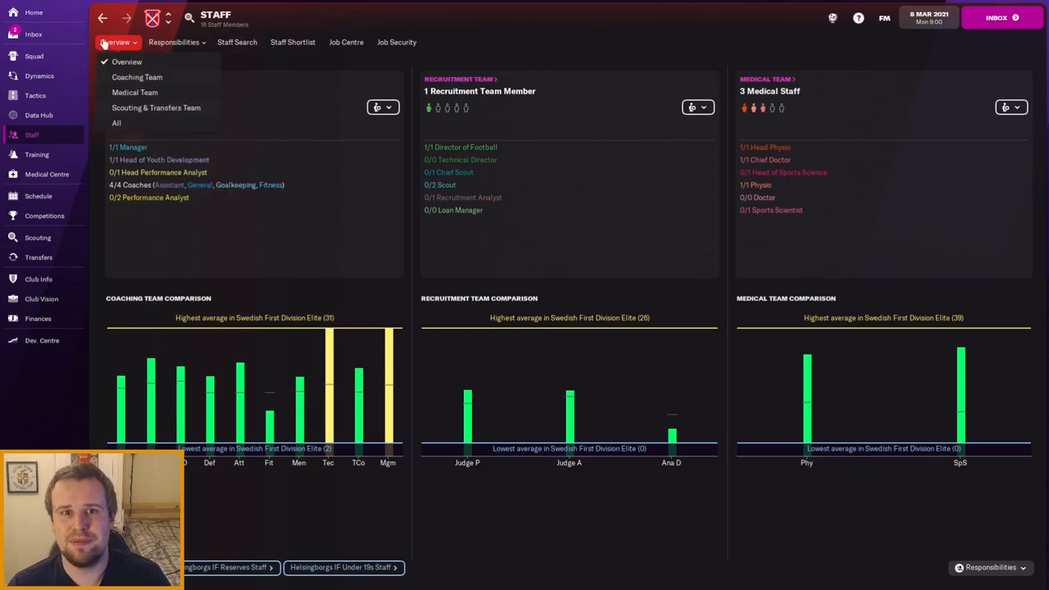
Step: List all staff with contract details, then view Andreas Granqvist's Director of Football scouting profile
click(117, 121)
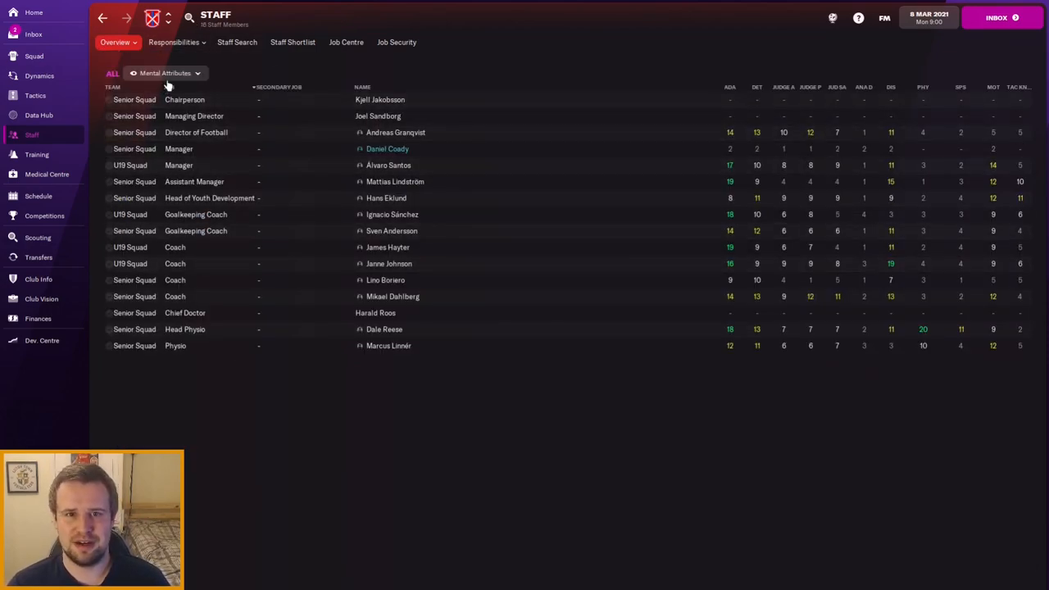
click(164, 72)
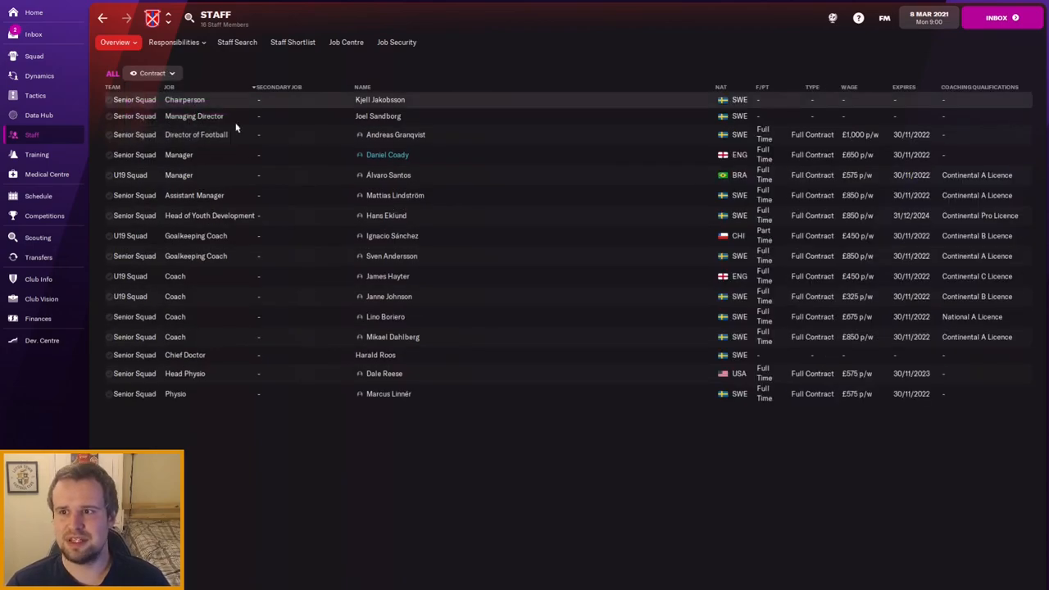
mouse_move(456, 244)
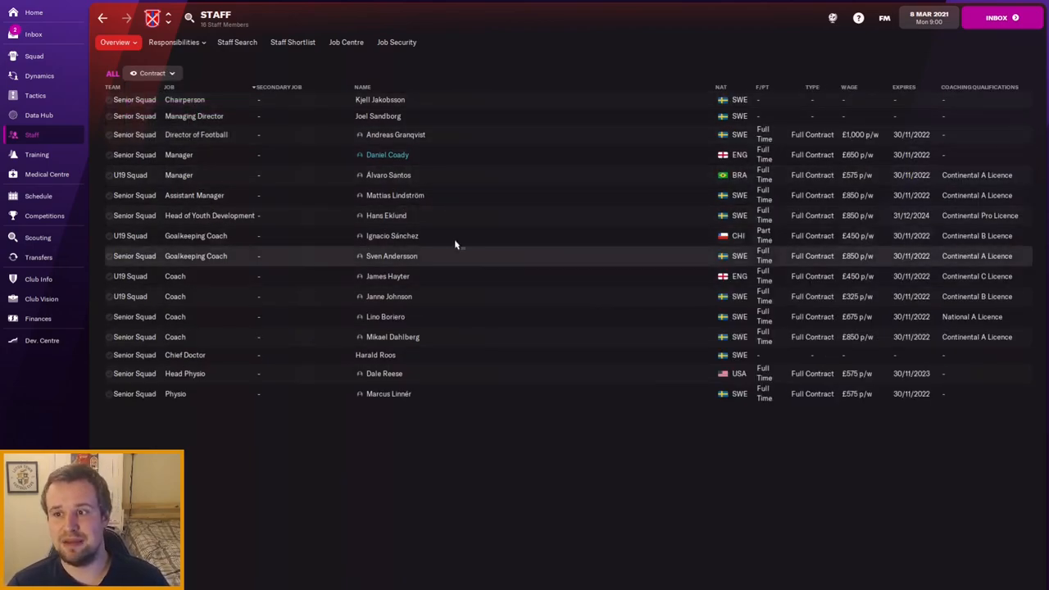
mouse_move(397, 135)
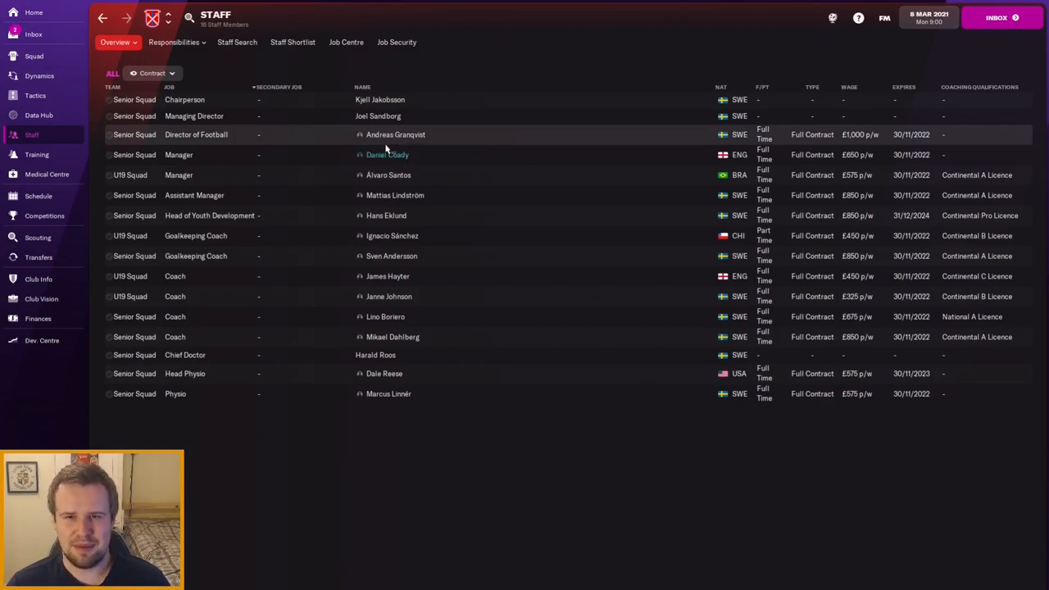
click(397, 134)
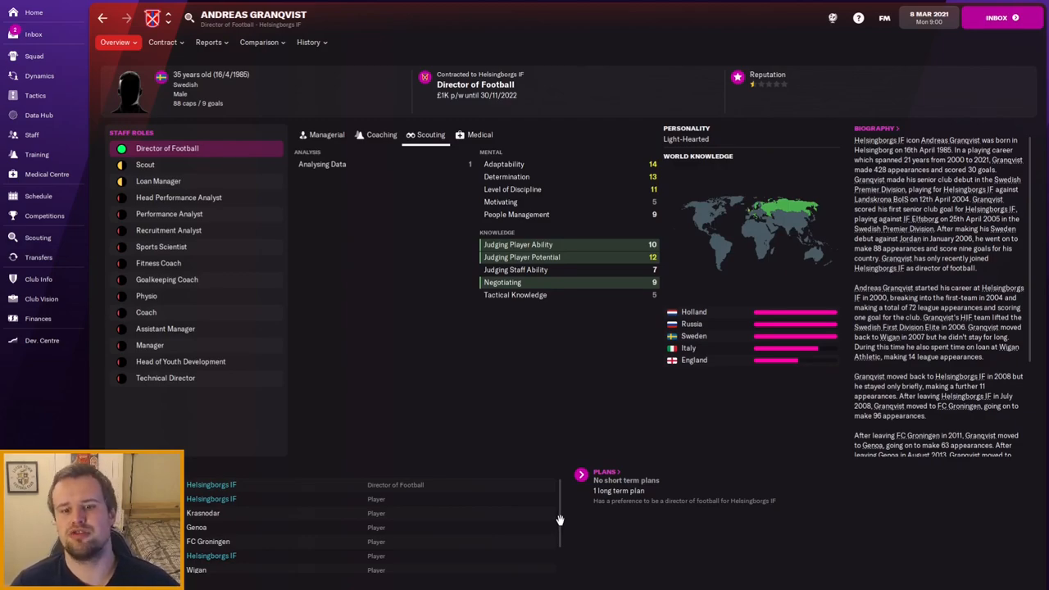
scroll(down, 3)
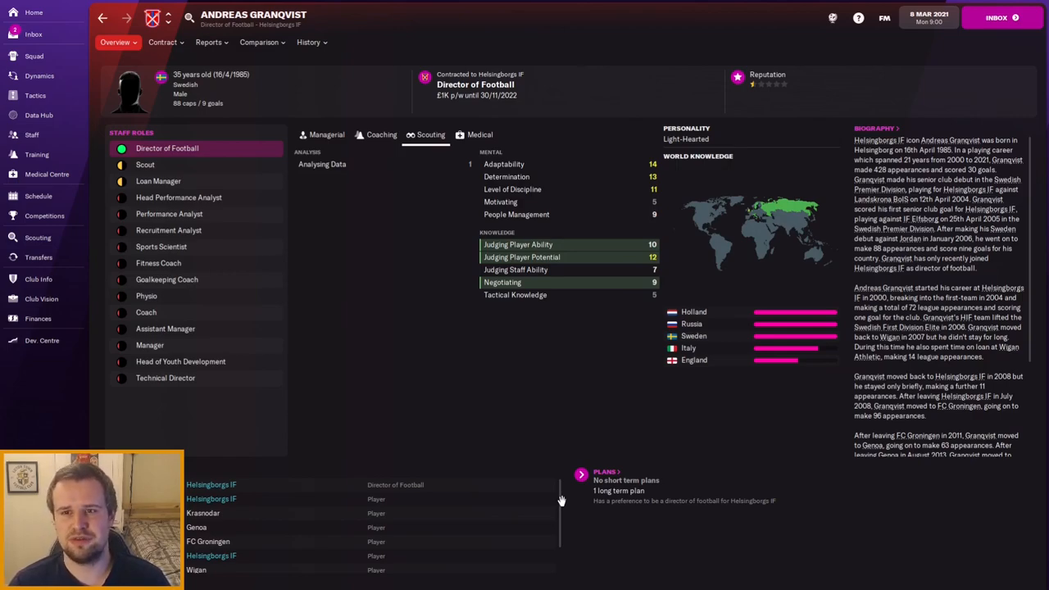
mouse_move(577, 419)
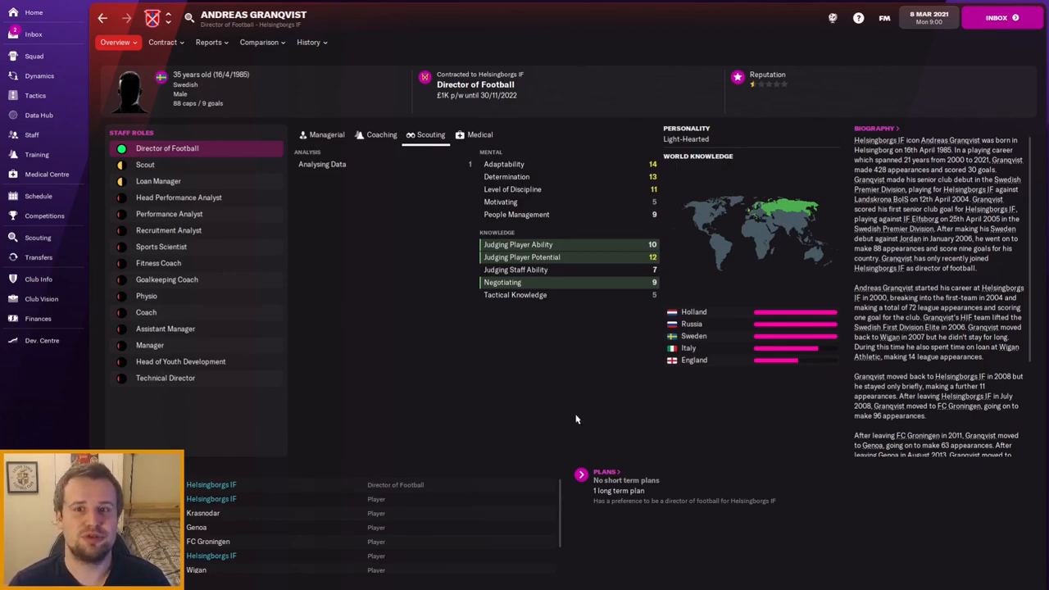
Step: Return to the full staff list with contracts, wages and expiry dates
click(33, 134)
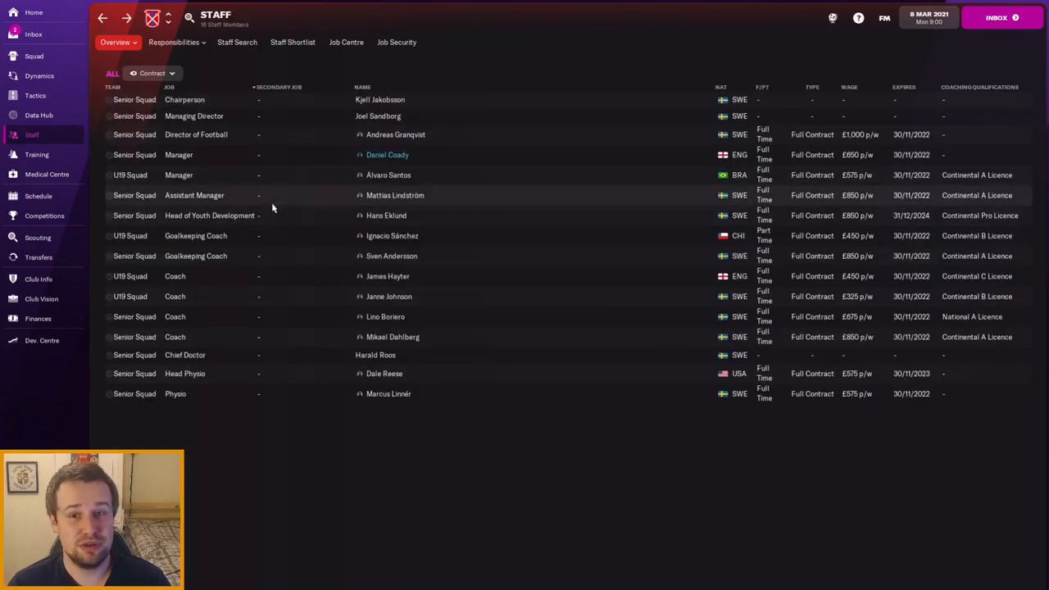
mouse_move(318, 215)
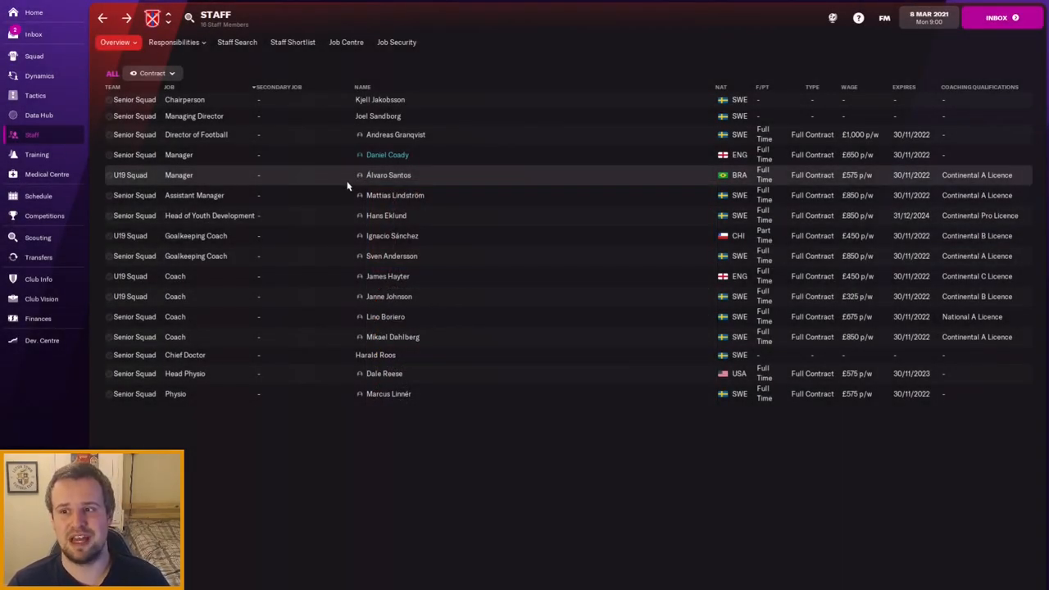
mouse_move(253, 231)
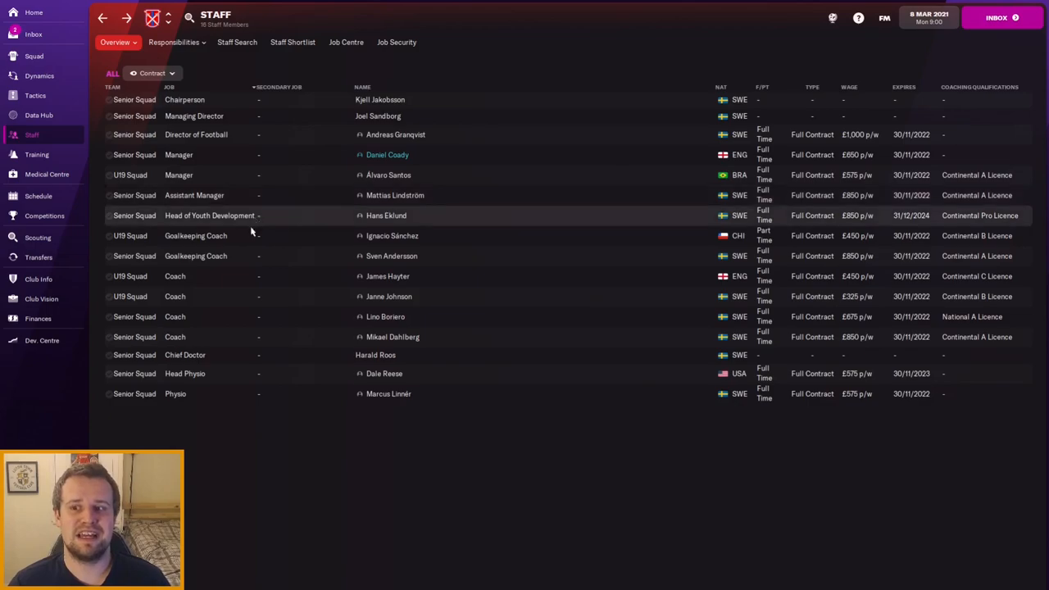
mouse_move(323, 210)
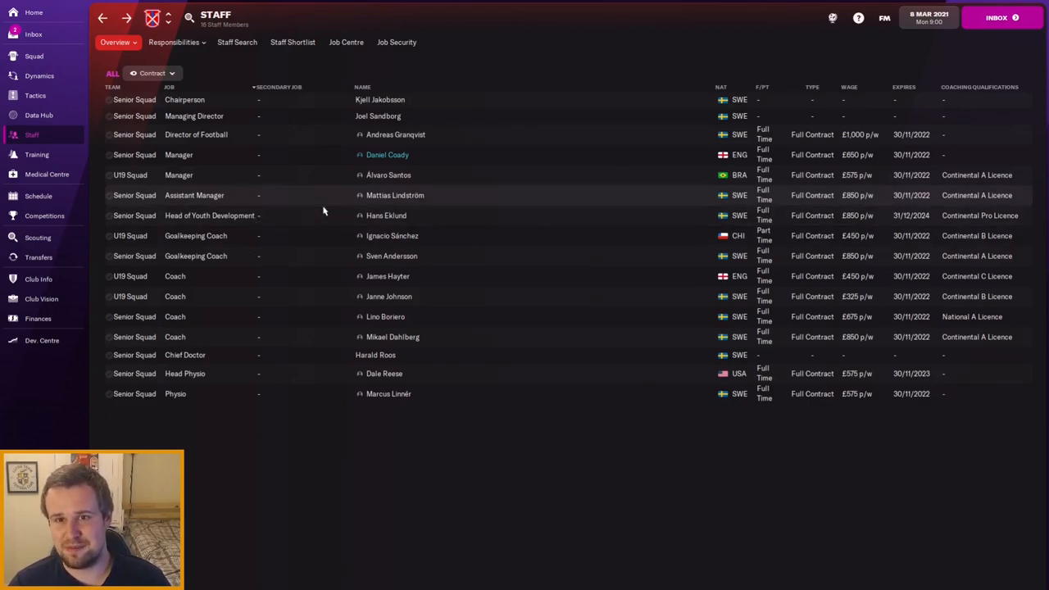
Step: View Mattias Lindström's Assistant Manager coaching and mental attributes
click(395, 195)
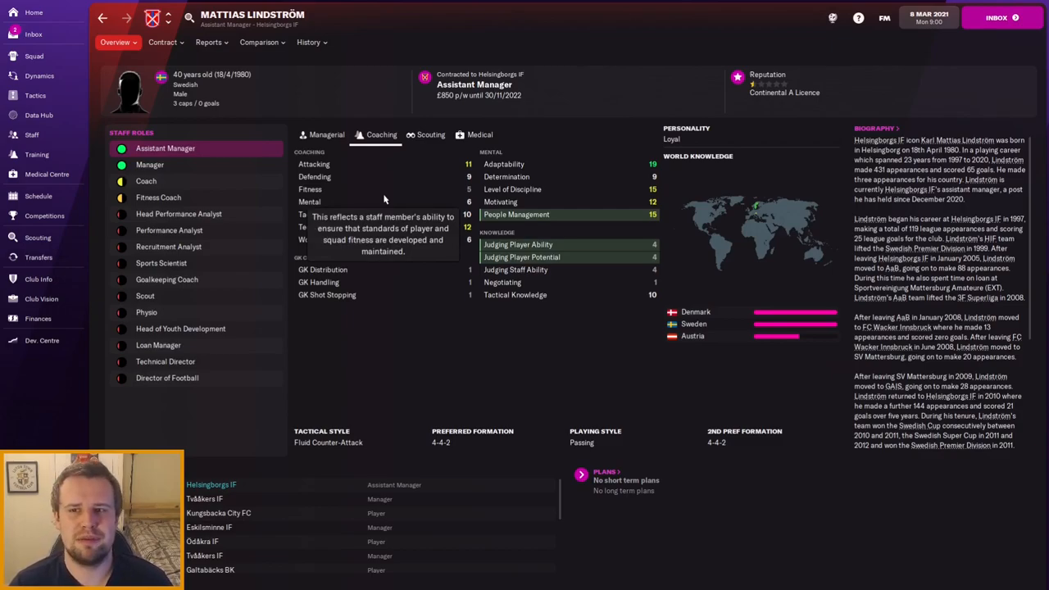
mouse_move(590, 319)
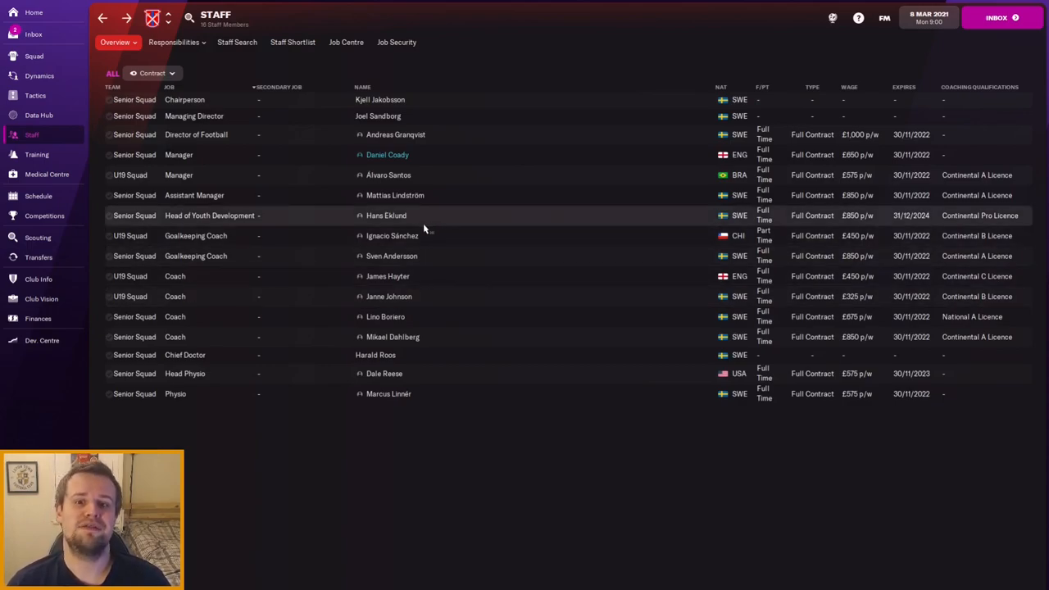
mouse_move(386, 214)
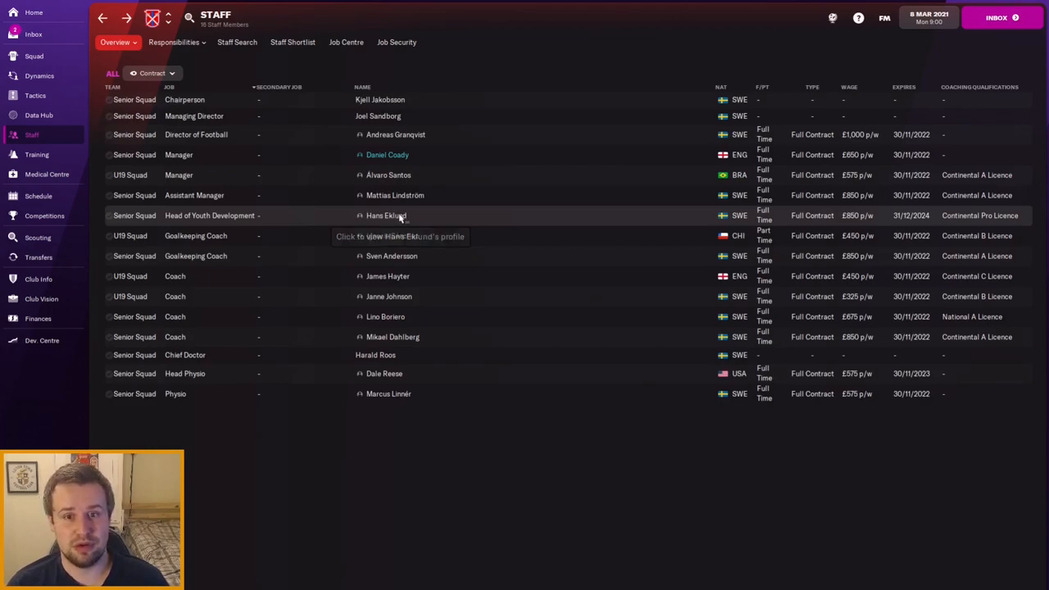
Step: Review the Head of Youth Development's coaching attributes, then return to the staff list
click(387, 215)
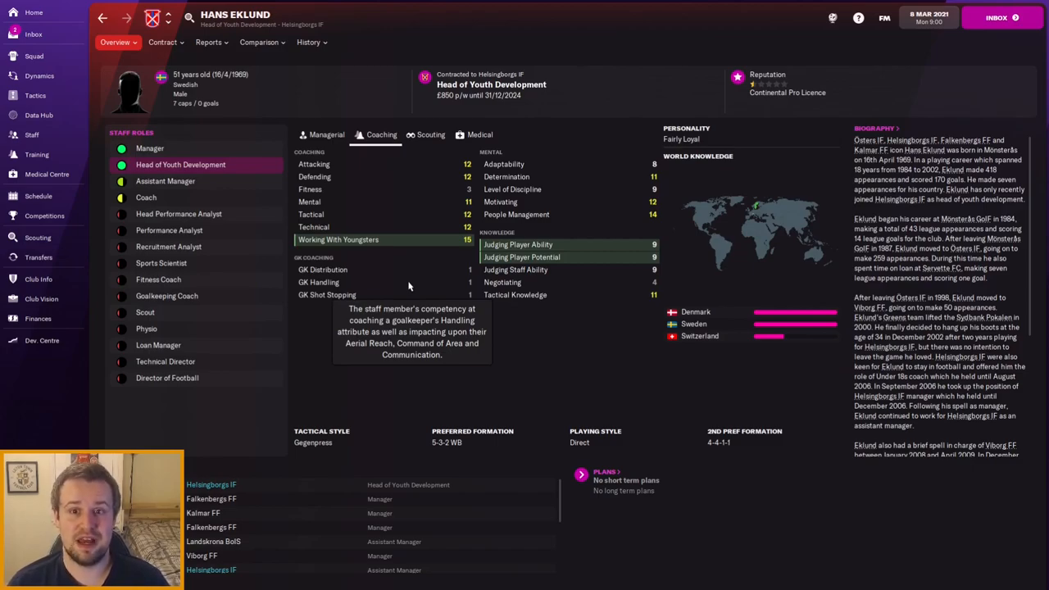
click(162, 43)
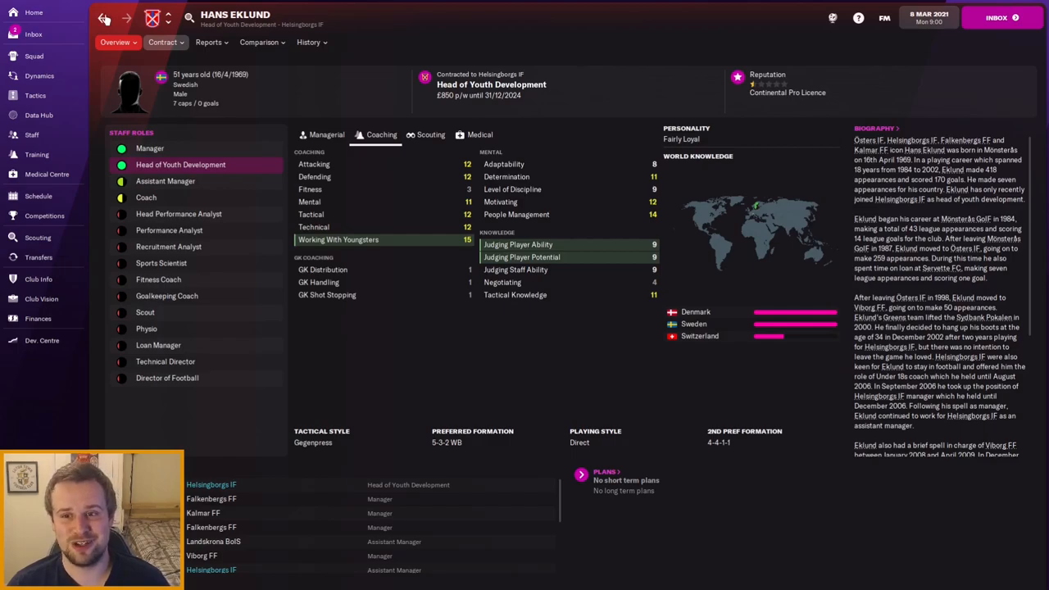
click(103, 16)
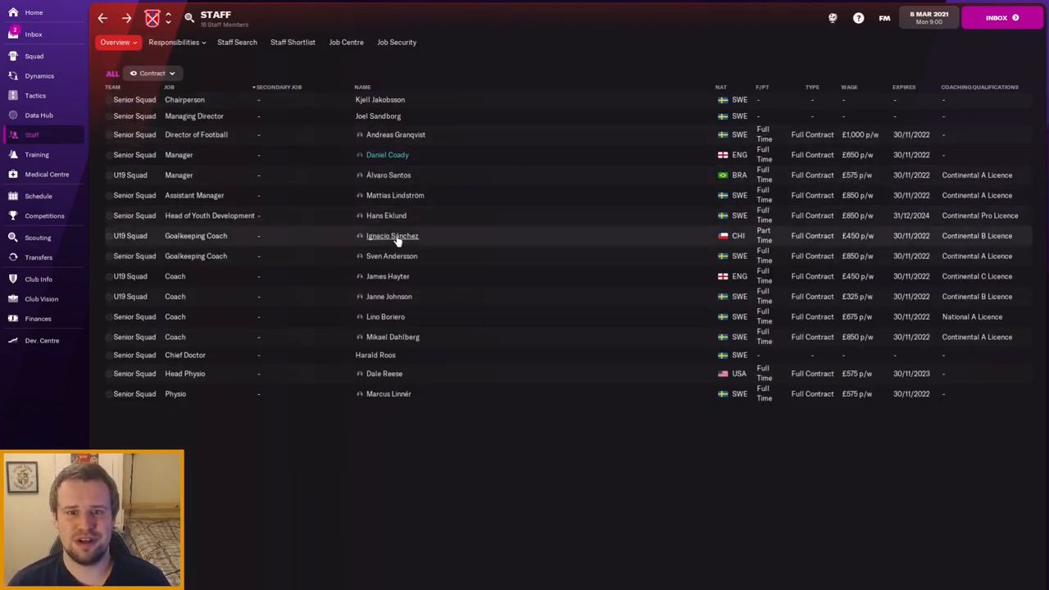
mouse_move(360, 262)
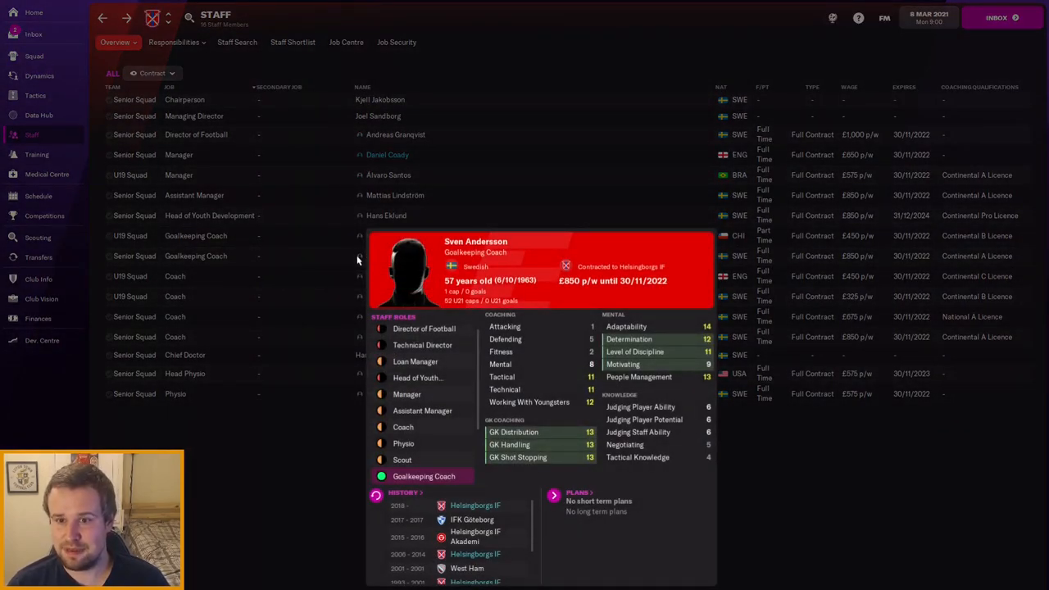
mouse_move(328, 272)
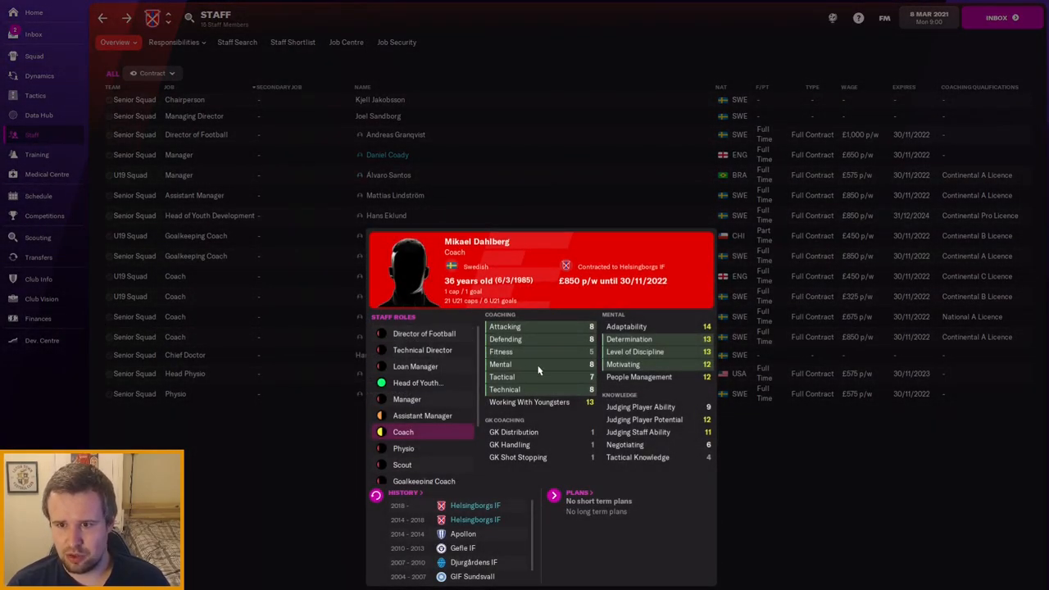
mouse_move(614, 318)
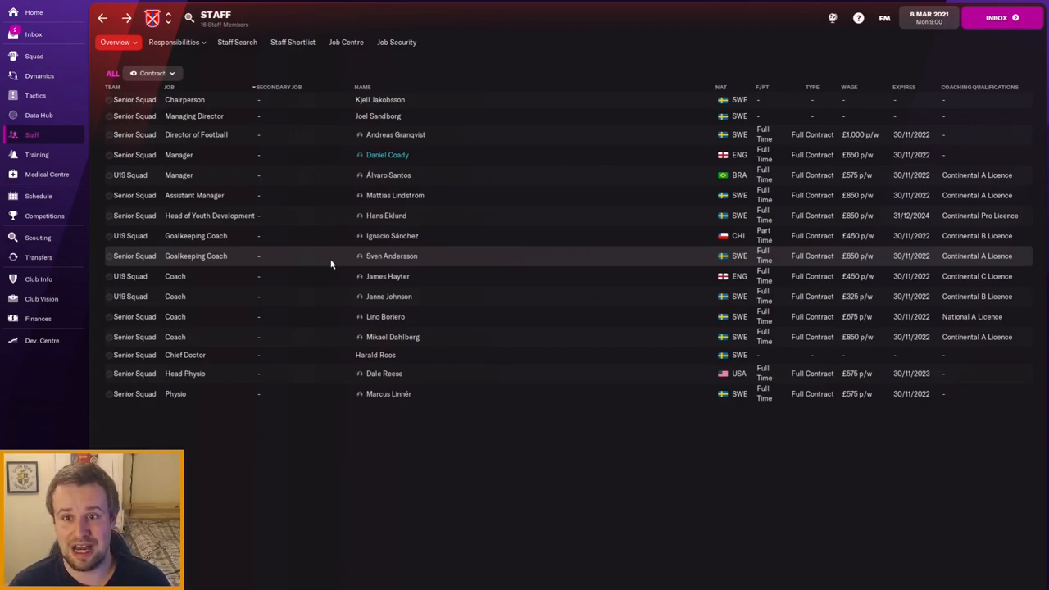
mouse_move(295, 249)
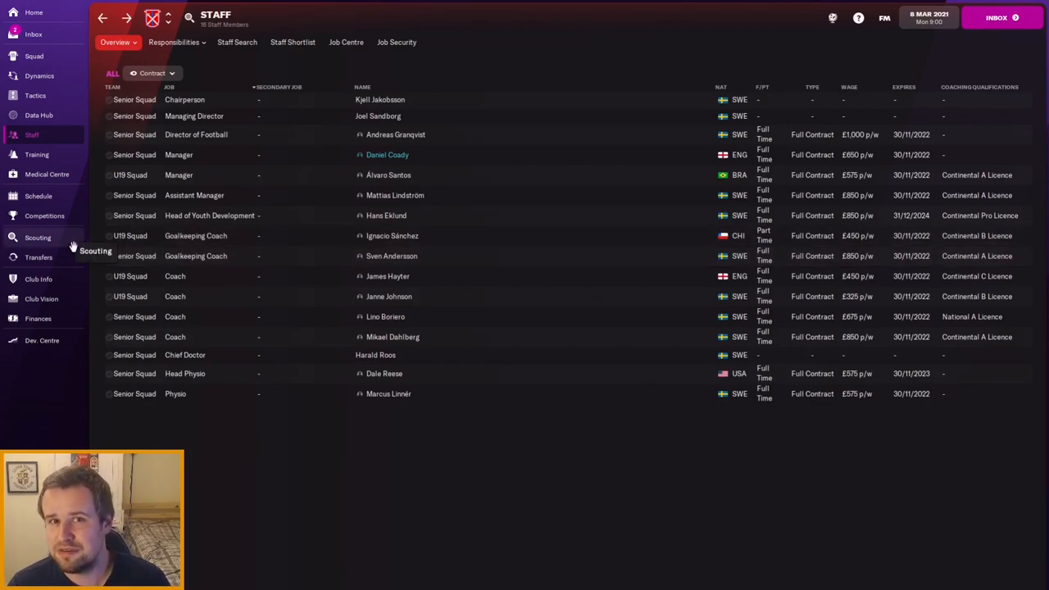
Step: View the scouting centre's list of 15 scouted players
click(37, 237)
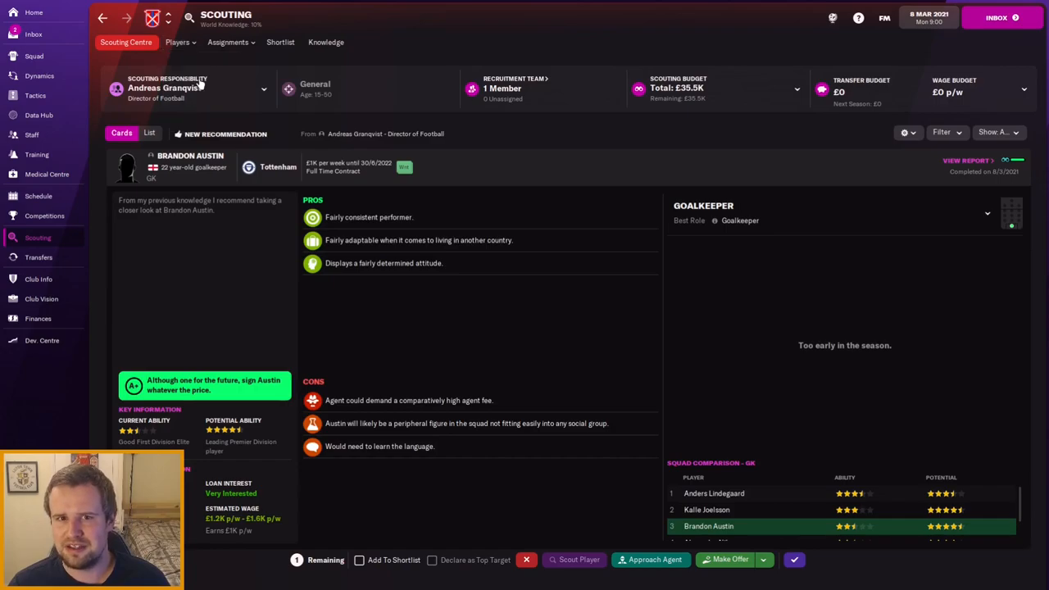
click(177, 43)
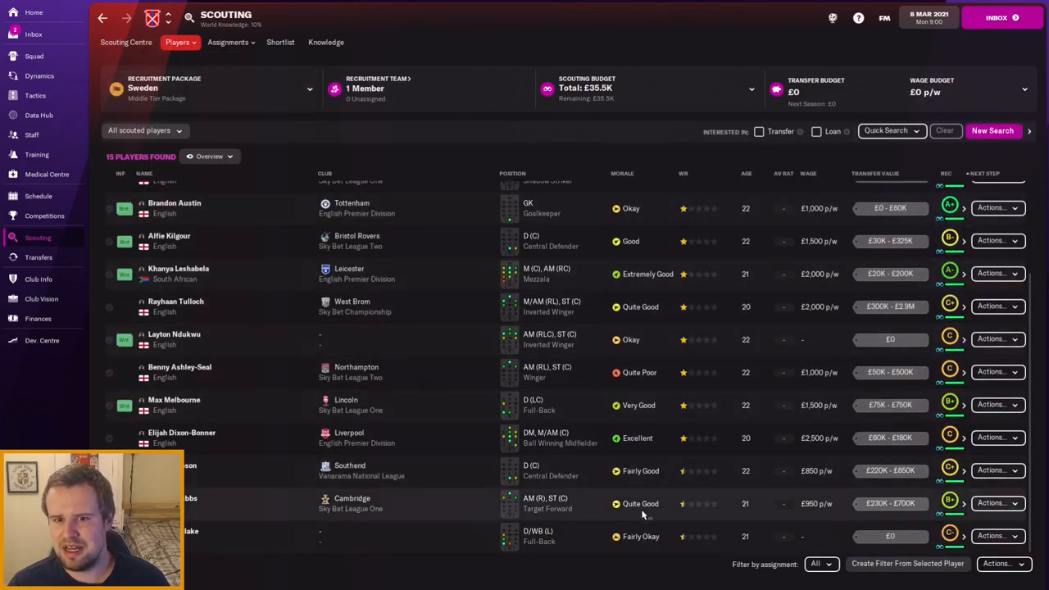
scroll(up, 3)
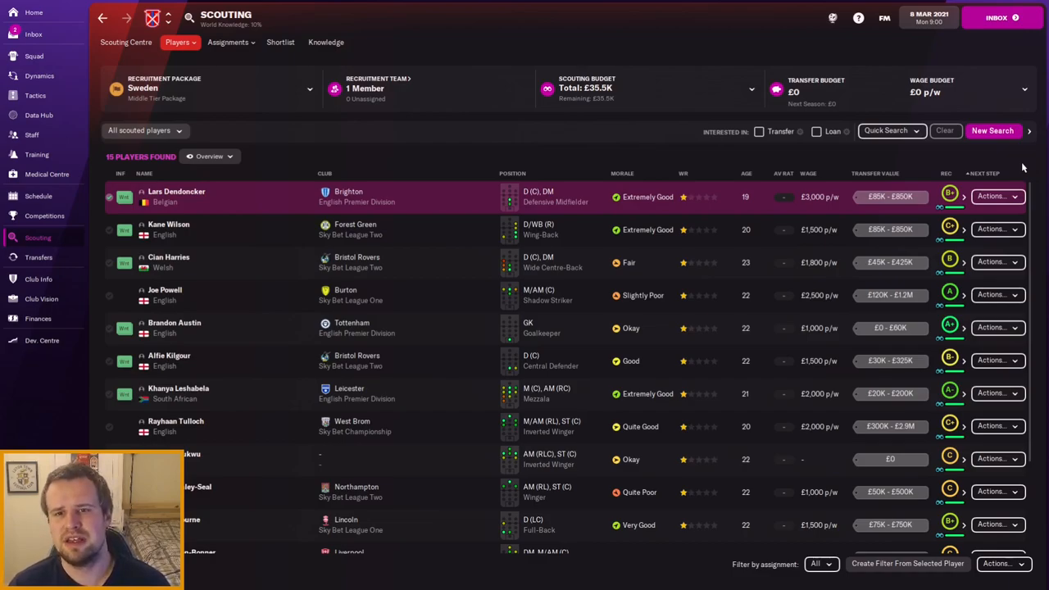
mouse_move(910, 154)
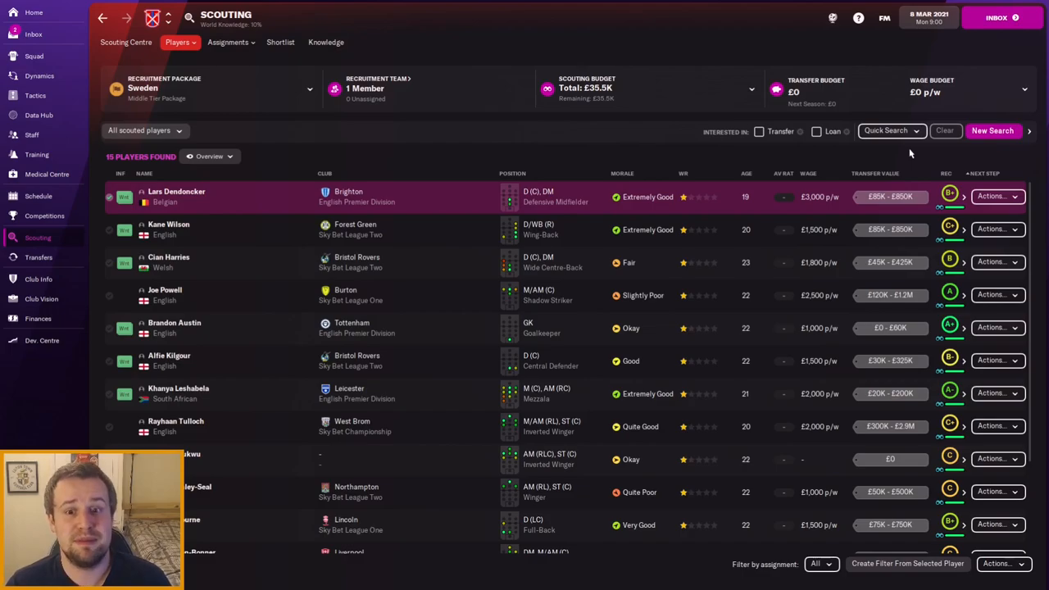
mouse_move(368, 125)
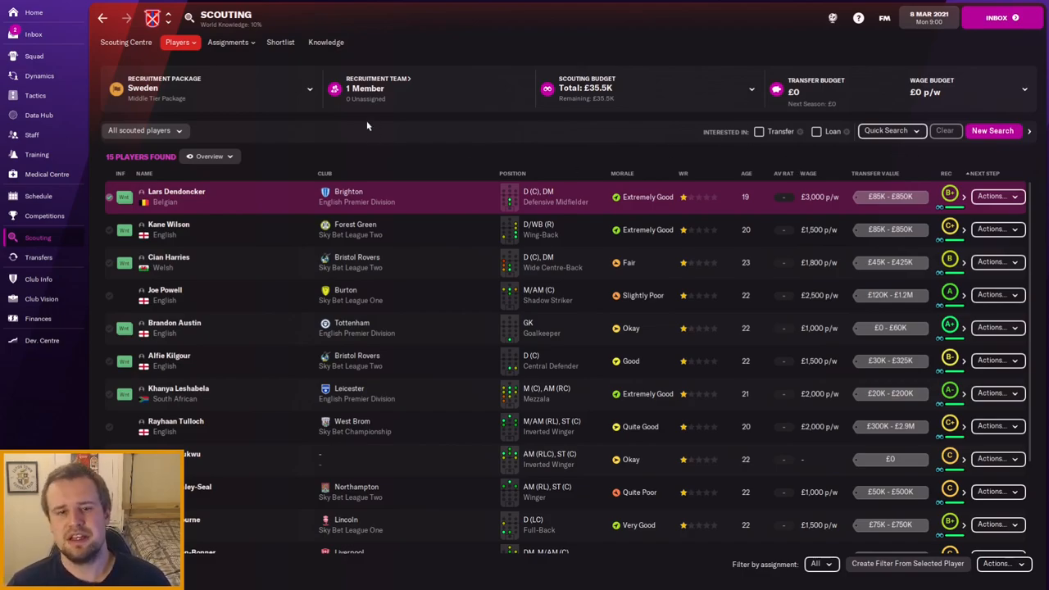
mouse_move(229, 118)
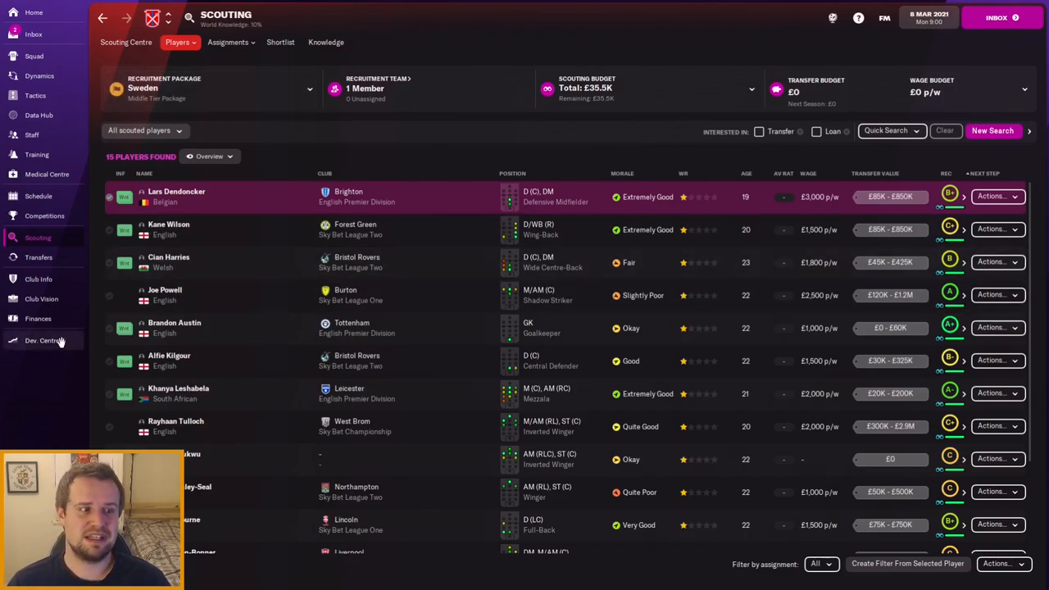
mouse_move(46, 340)
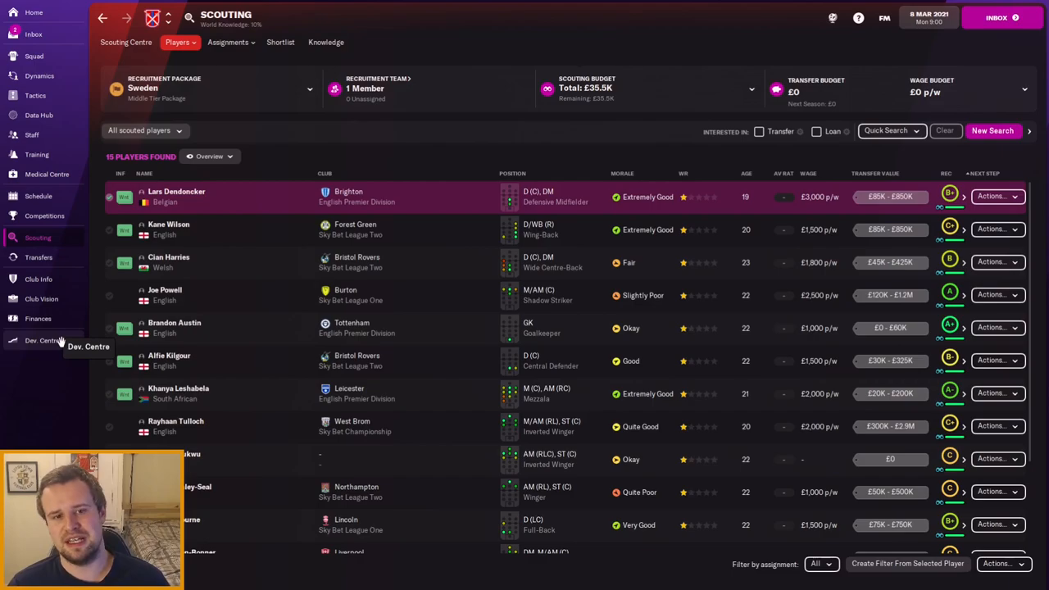
Step: View the under-19 squad in the development centre, then the Reserves squad's ability and potential
click(41, 339)
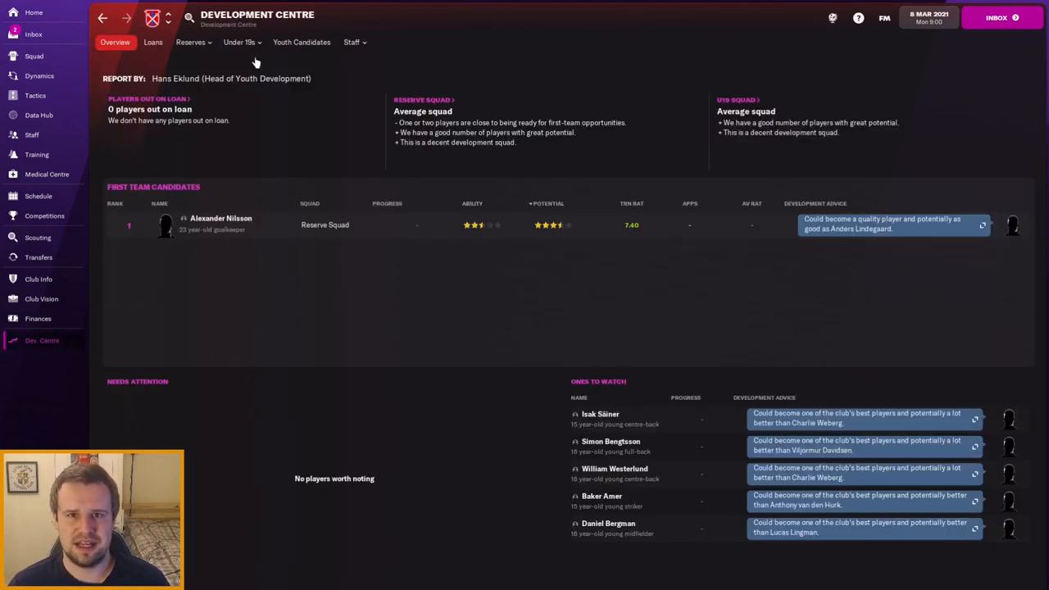
click(239, 43)
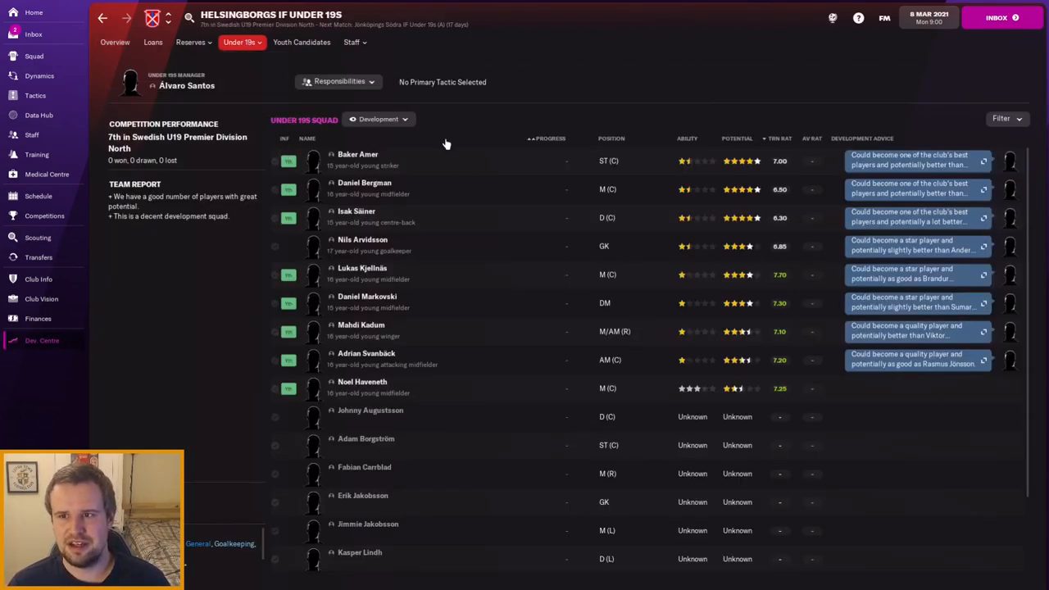
mouse_move(357, 217)
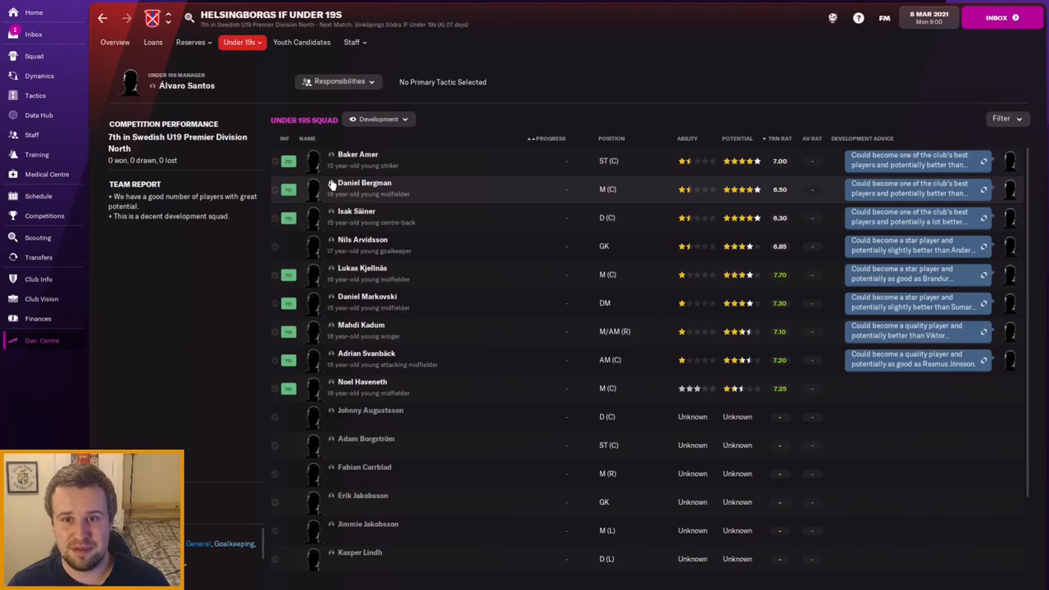
mouse_move(364, 183)
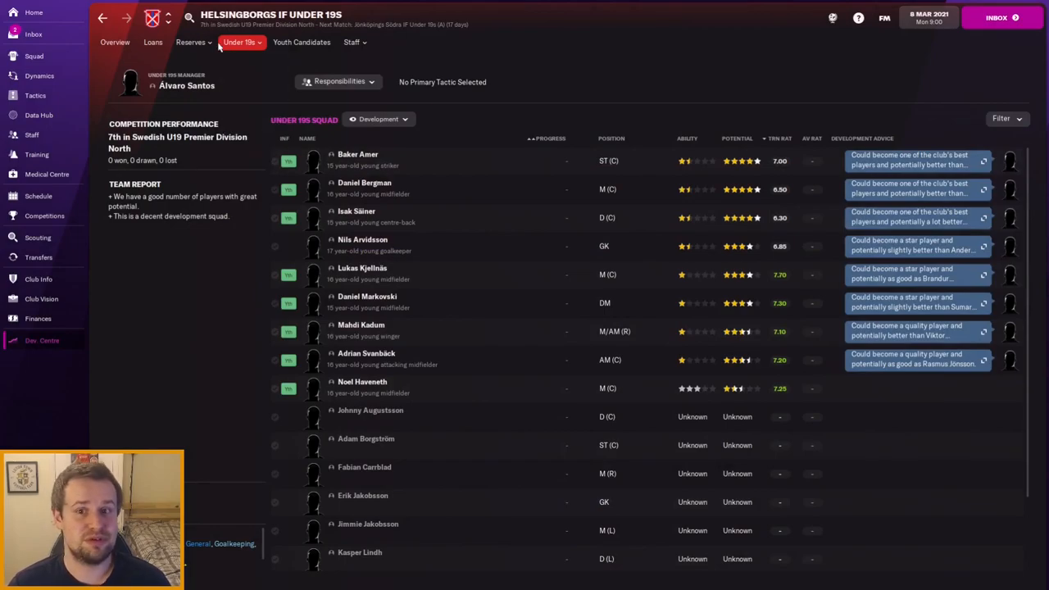
click(190, 42)
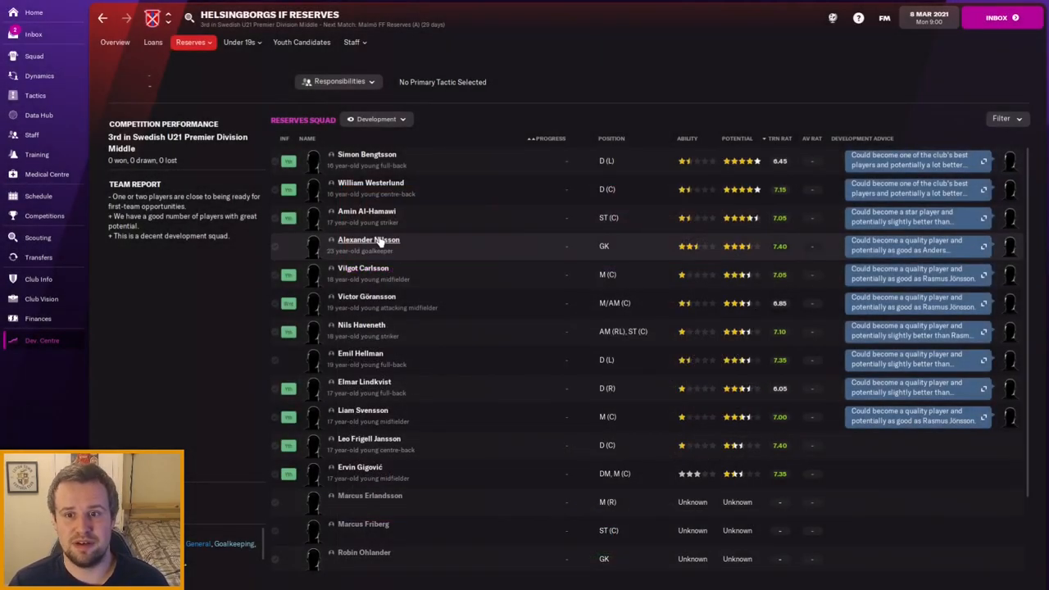
right_click(369, 246)
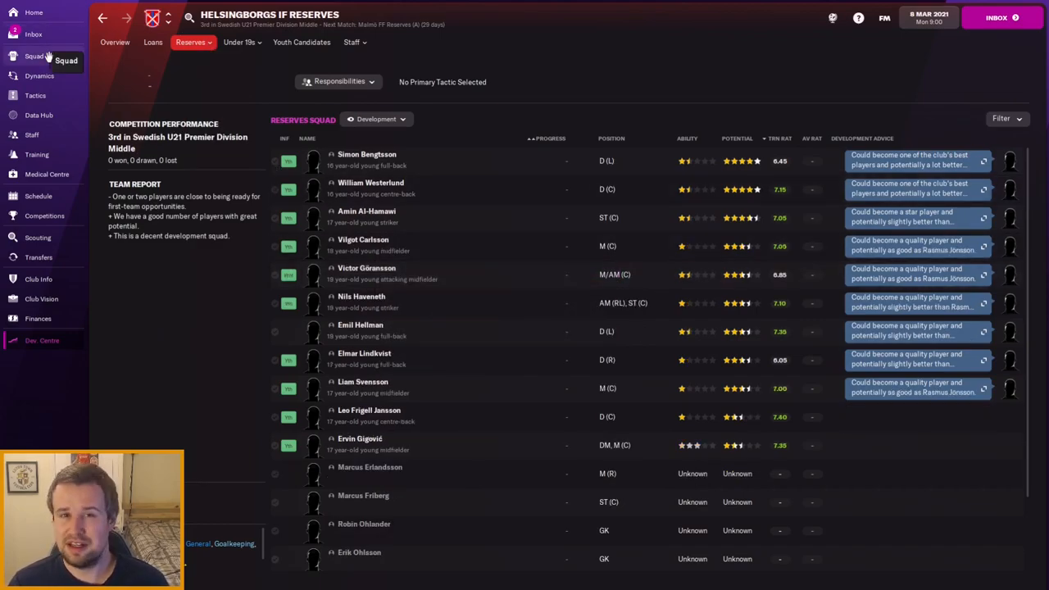
click(35, 56)
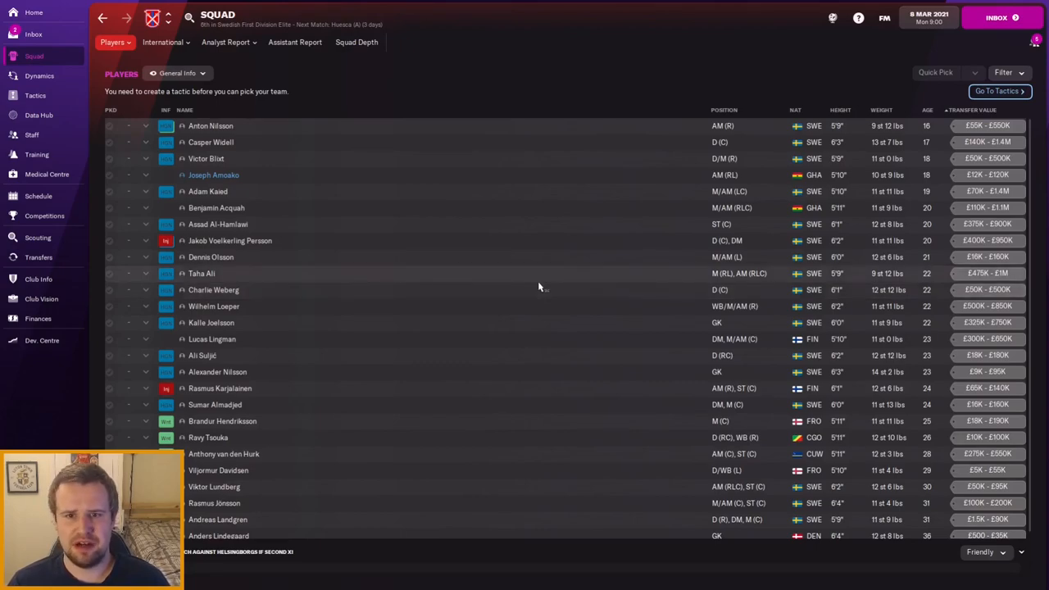
scroll(up, 3)
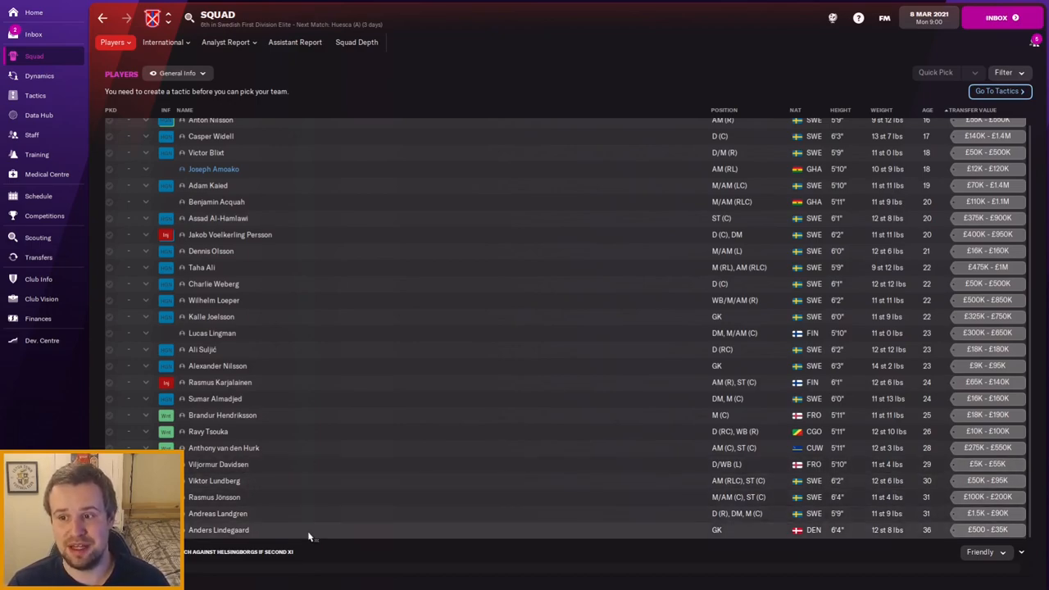
mouse_move(238, 533)
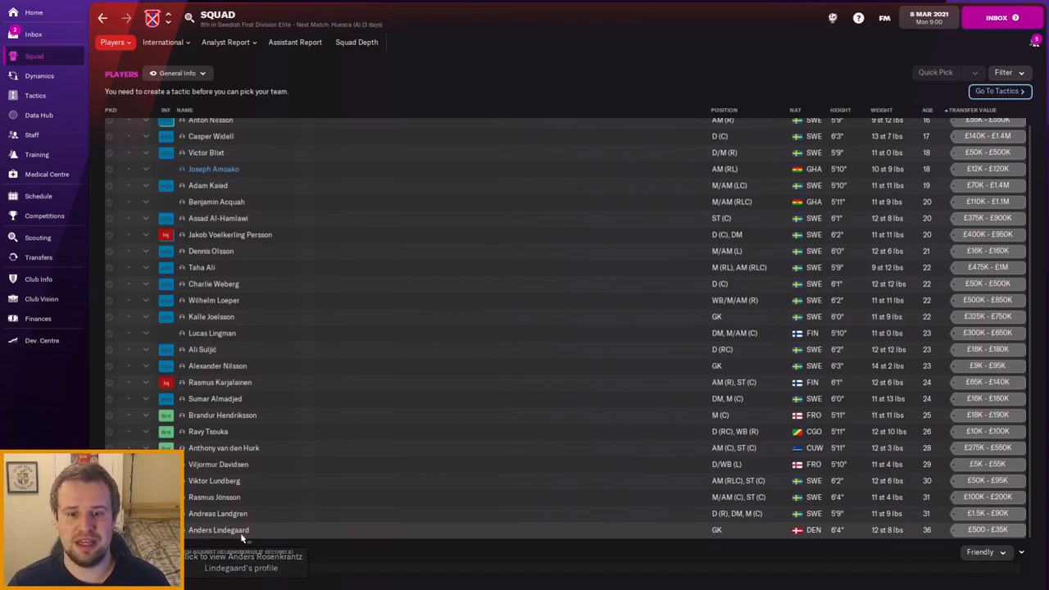
click(220, 529)
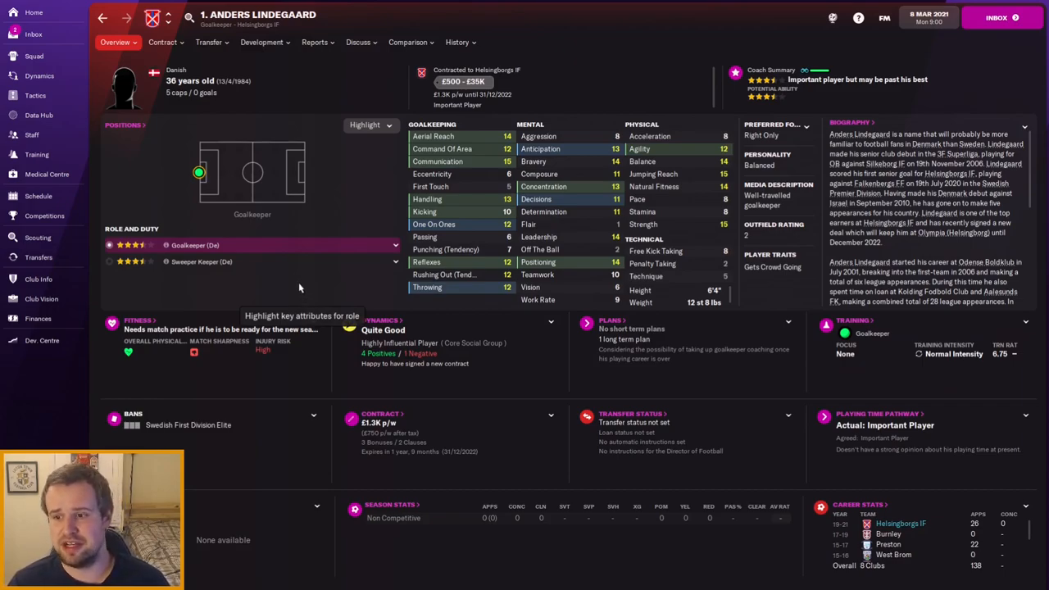
mouse_move(432, 222)
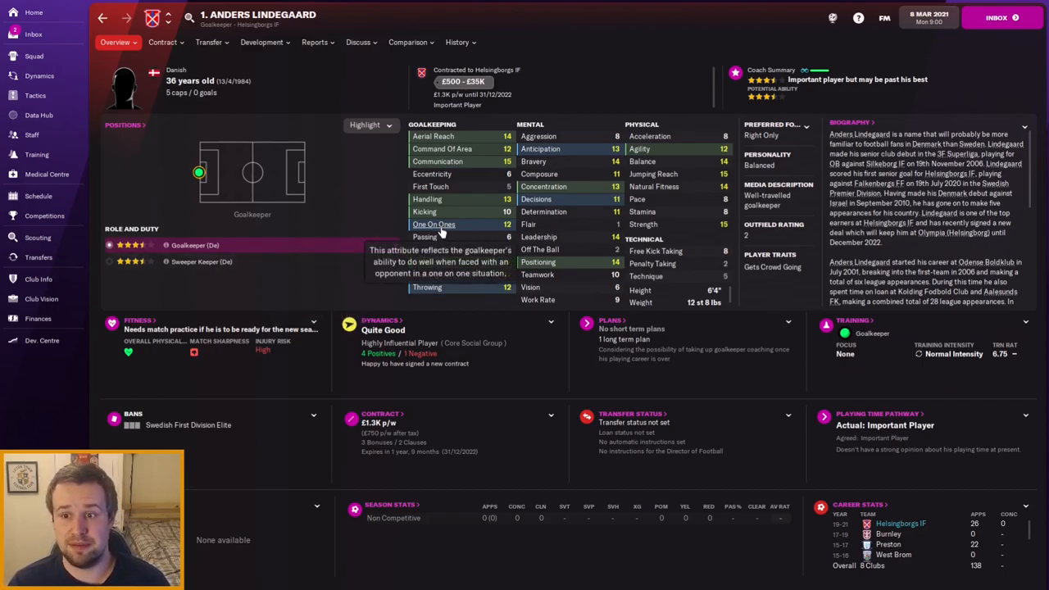
mouse_move(413, 85)
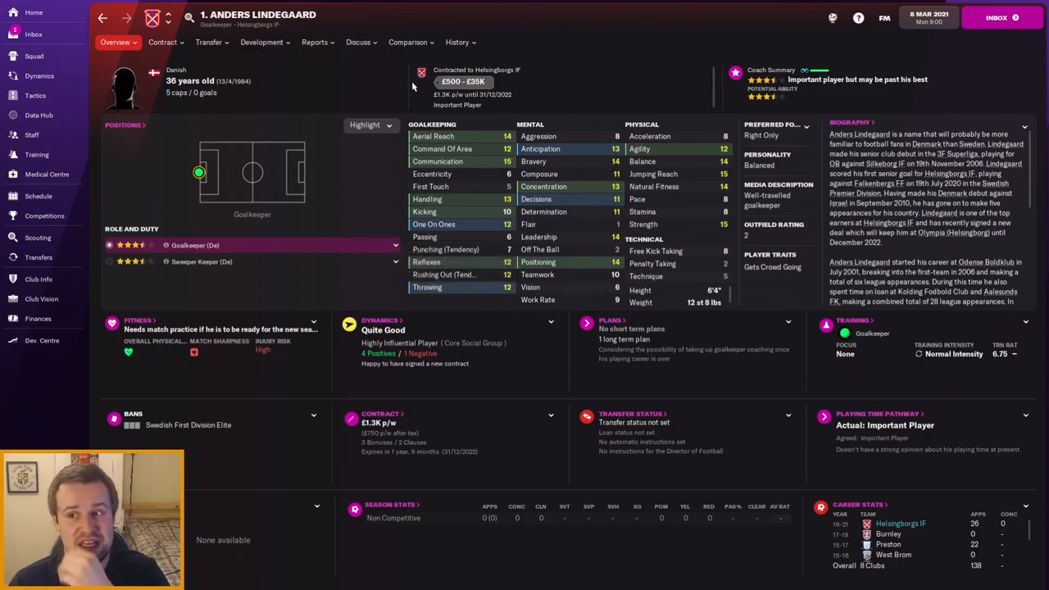
click(456, 43)
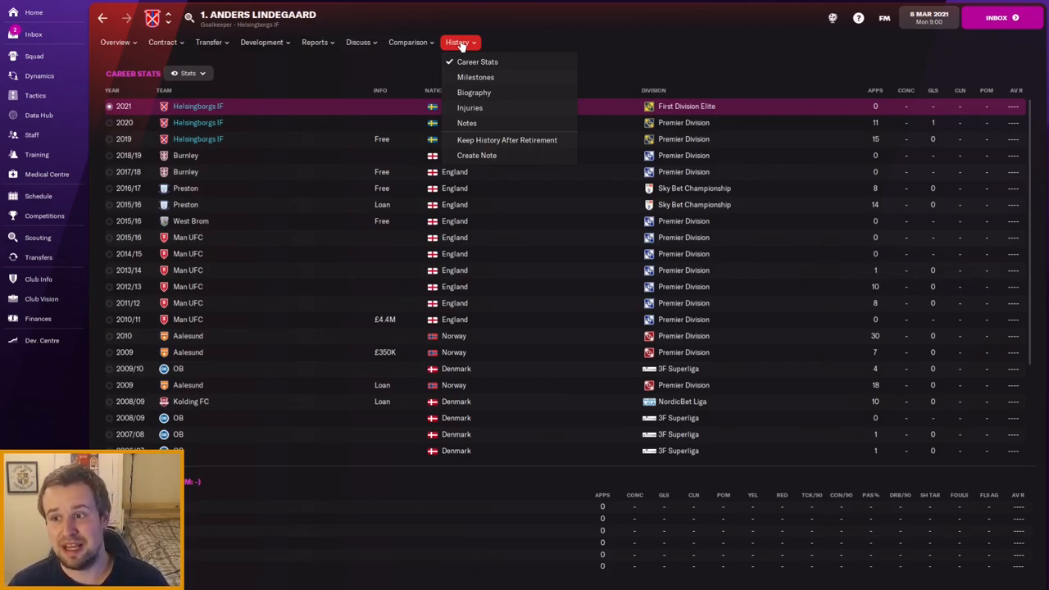
click(34, 55)
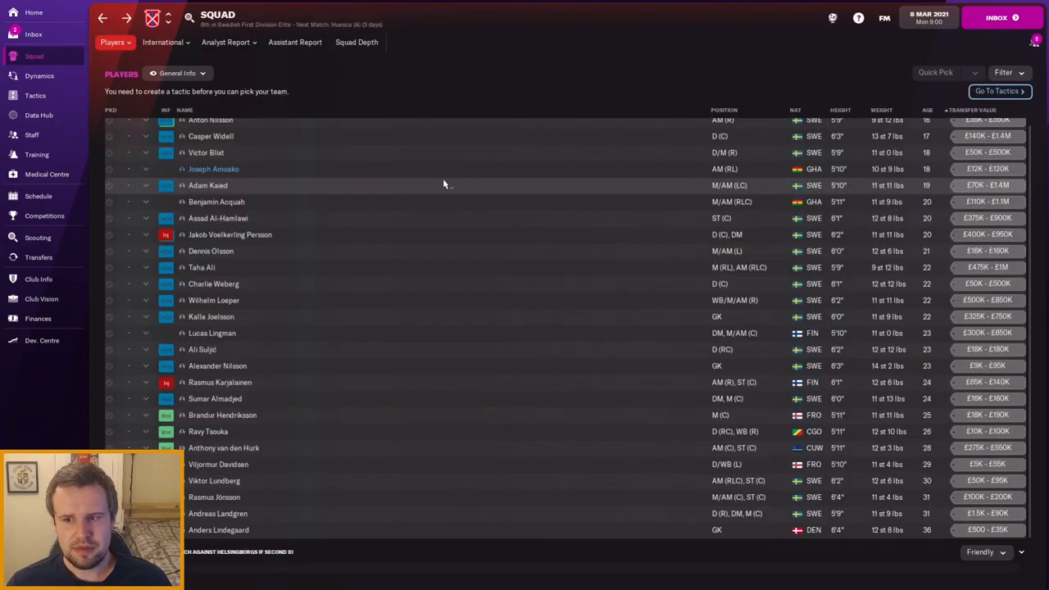
Step: Show the squad's scouting Reports view and order it by best position after potential
click(724, 110)
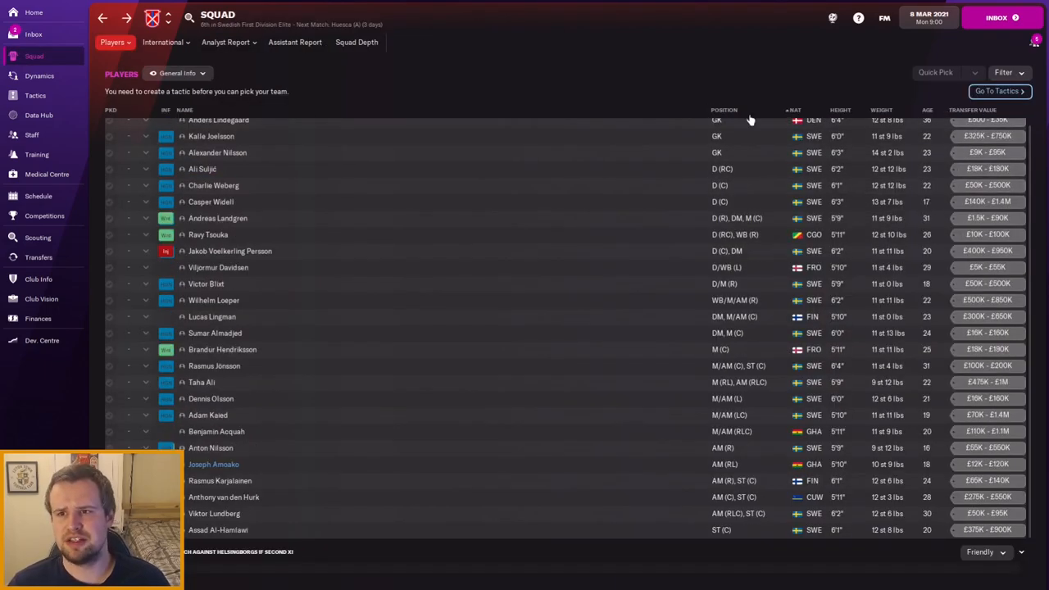
scroll(up, 3)
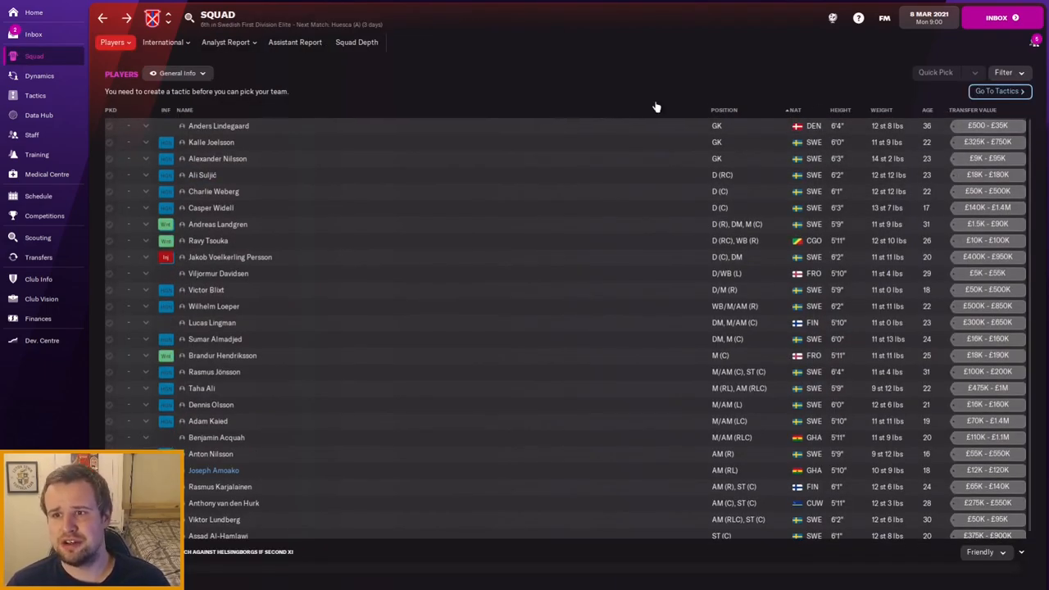
click(177, 72)
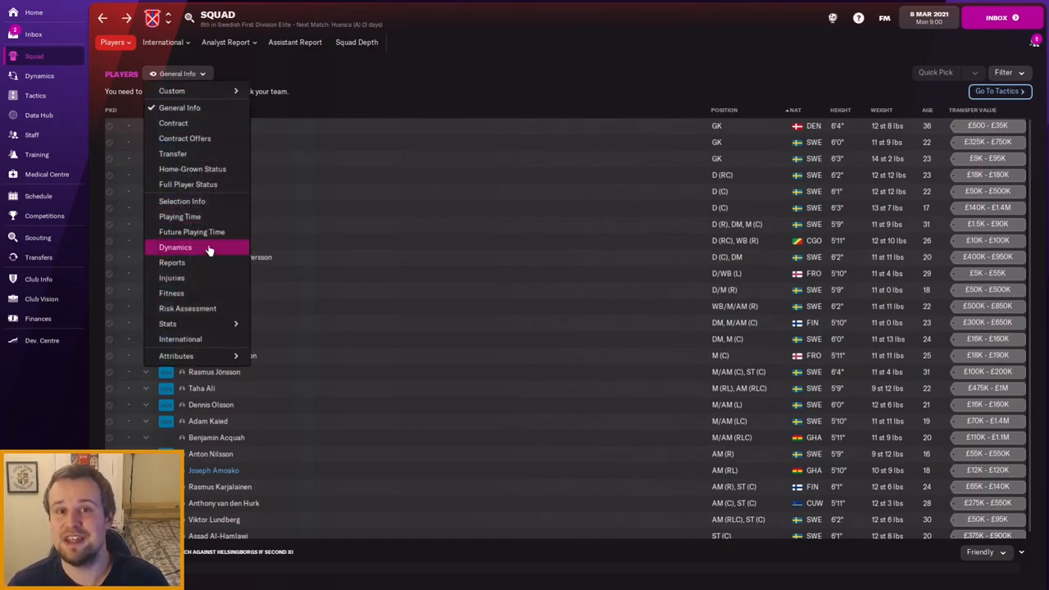
mouse_move(172, 262)
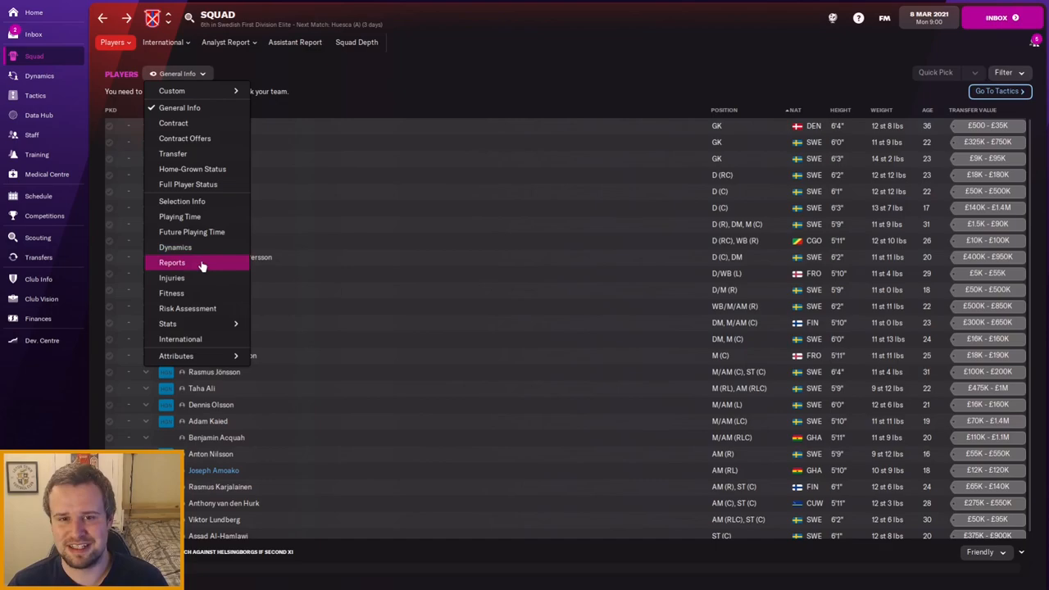
click(172, 262)
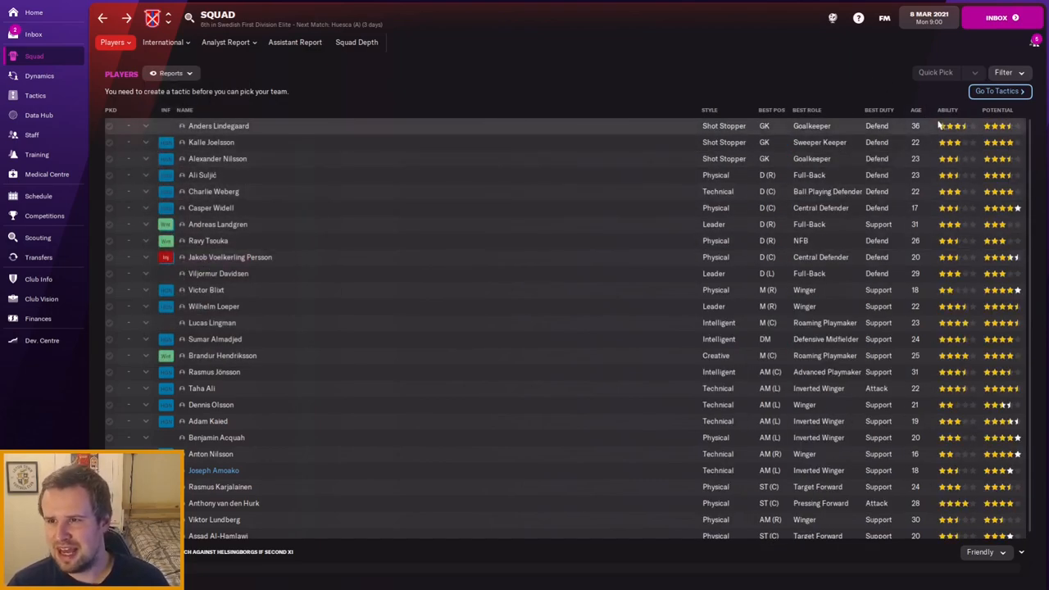
click(996, 110)
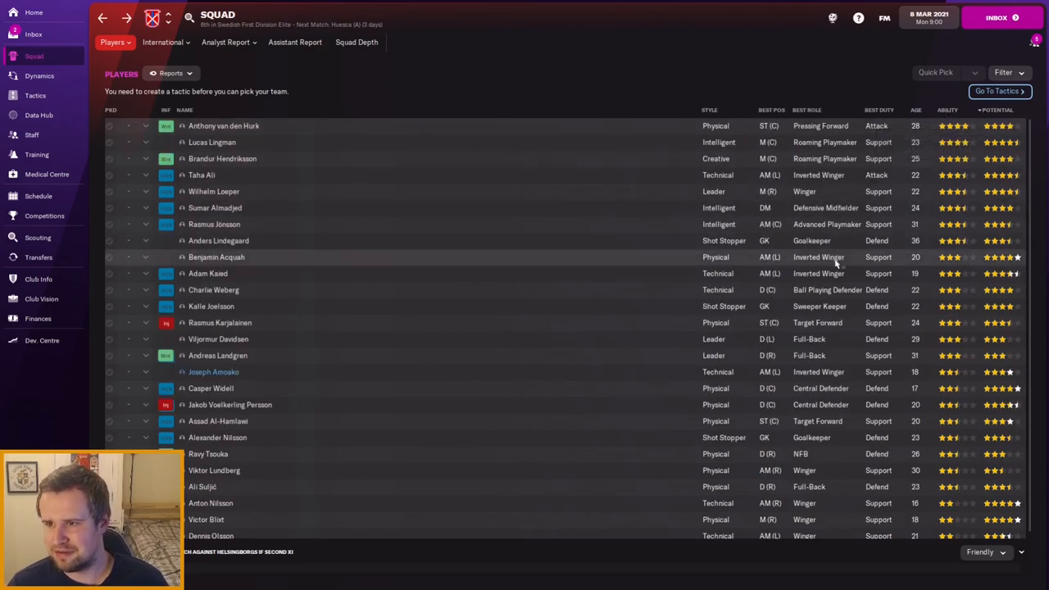
mouse_move(771, 110)
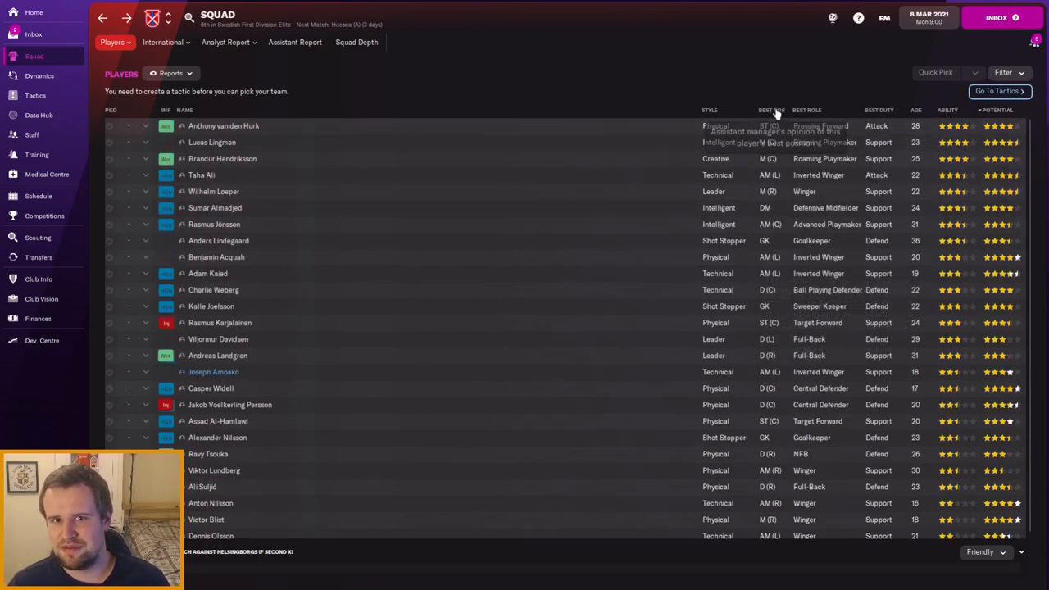
mouse_move(776, 111)
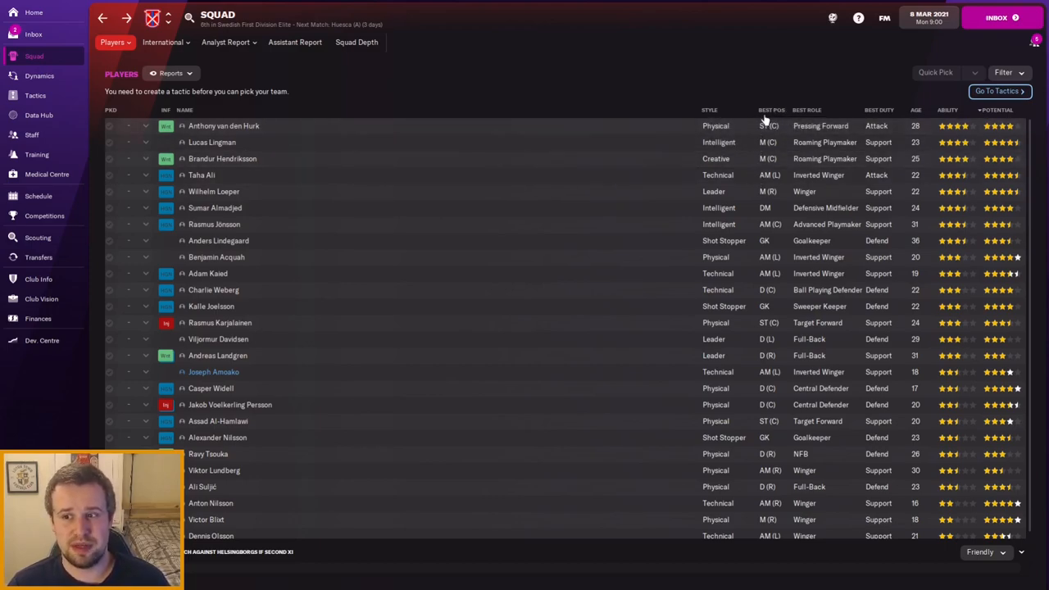
click(770, 109)
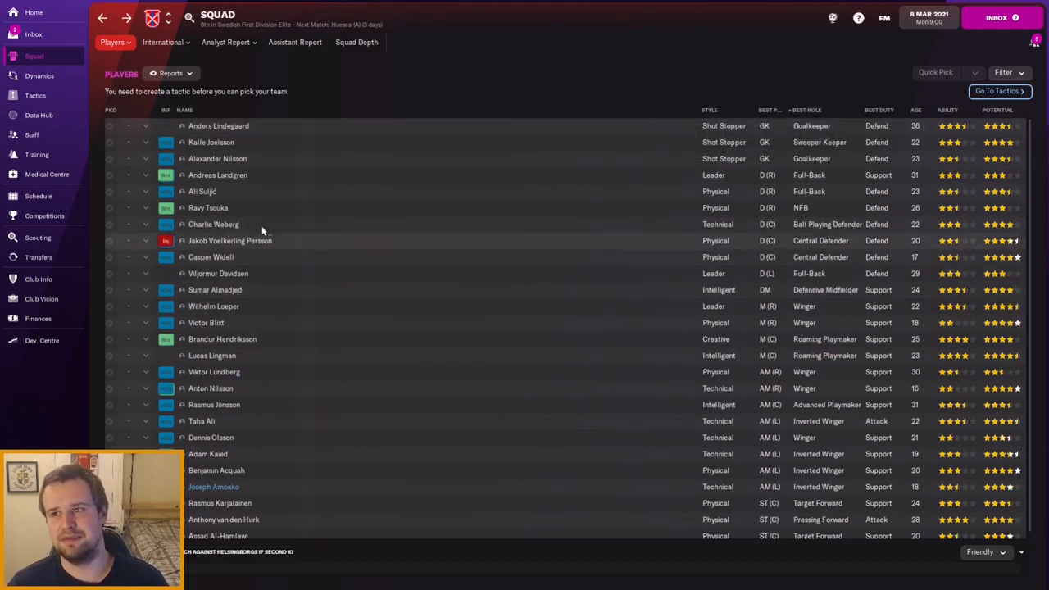
mouse_move(197, 167)
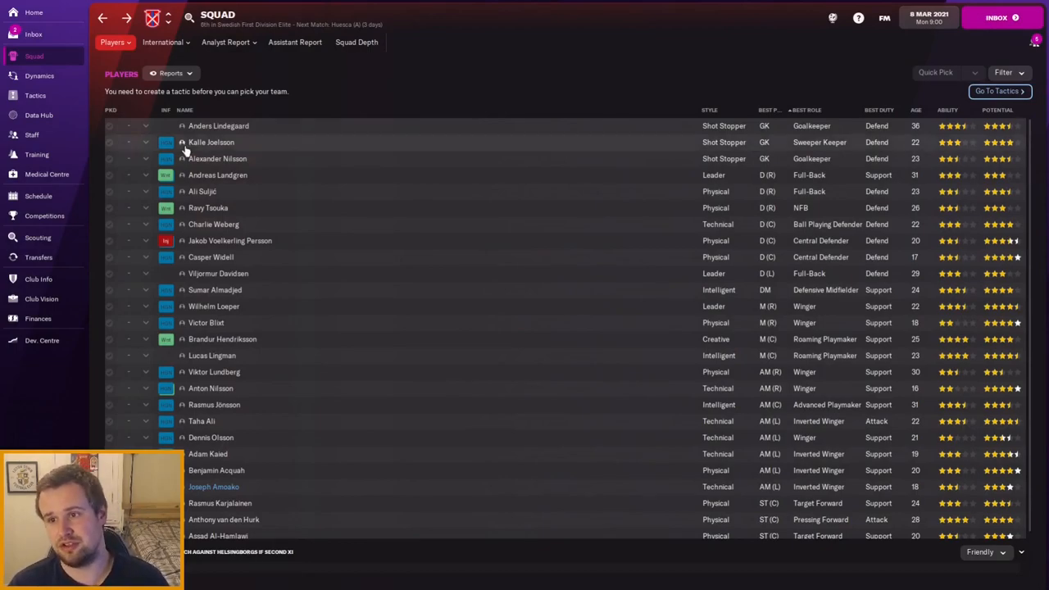
mouse_move(325, 207)
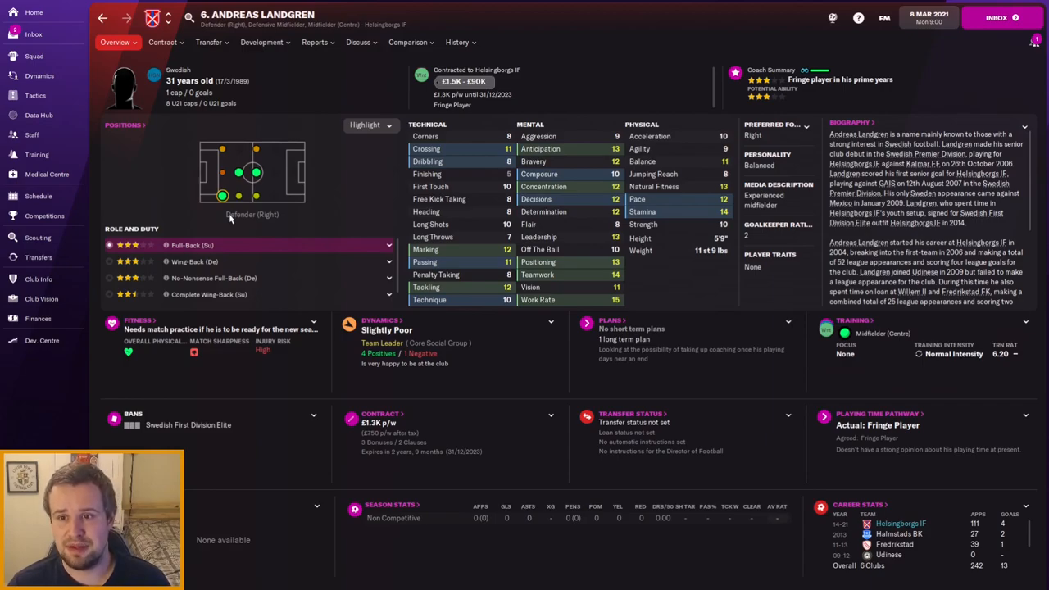
mouse_move(321, 151)
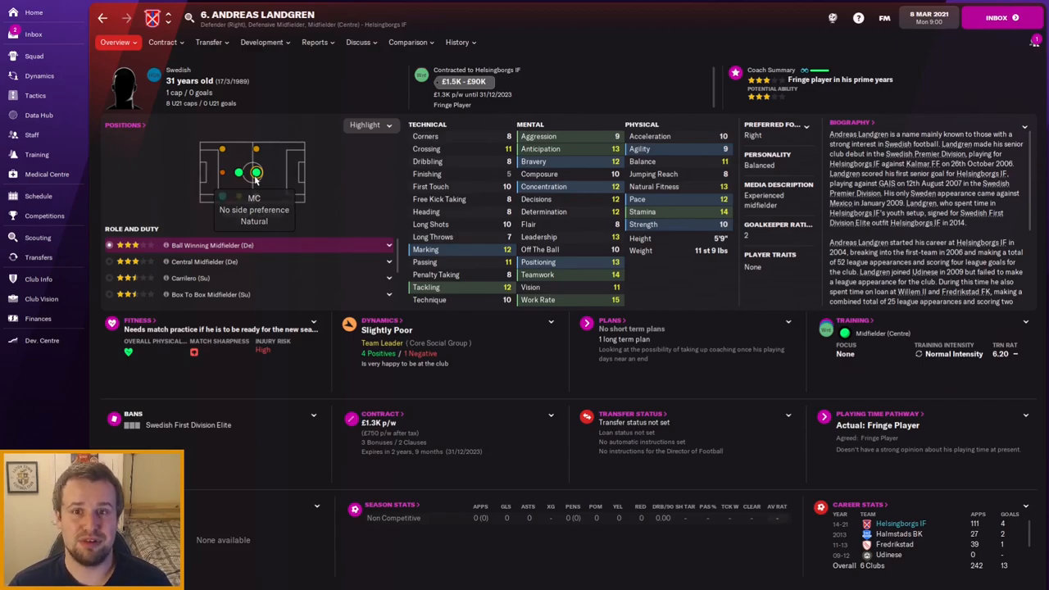
Step: Review defender Ali Suljić's profile and his fit for central defender
click(32, 56)
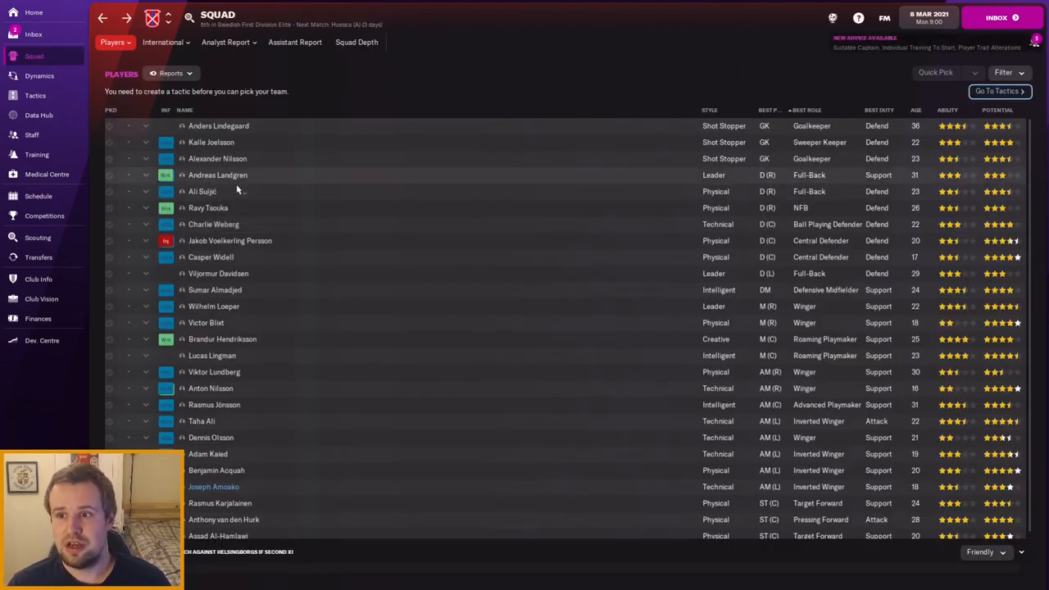
mouse_move(203, 190)
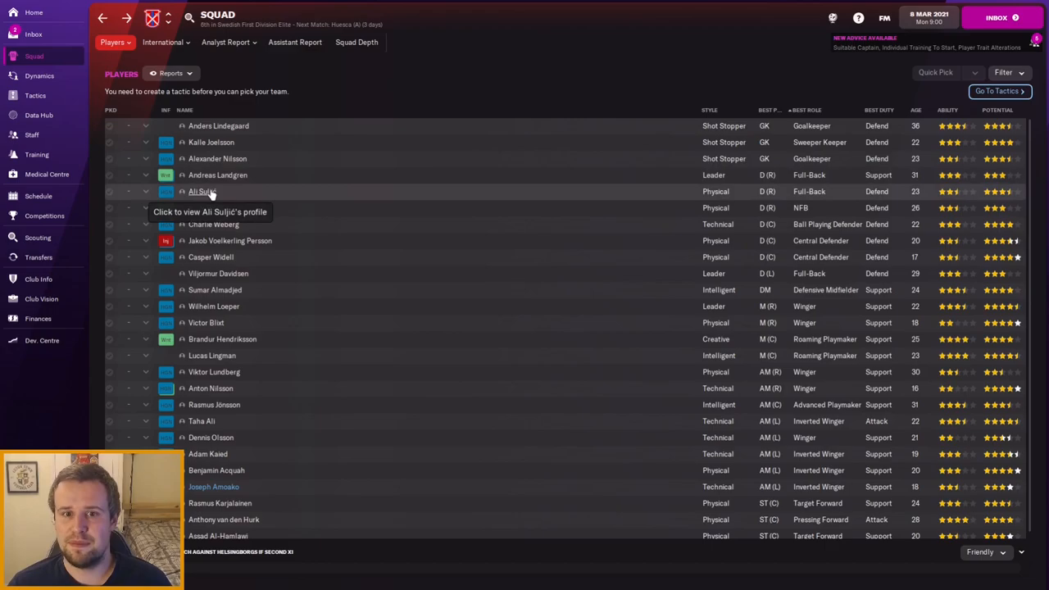
click(203, 190)
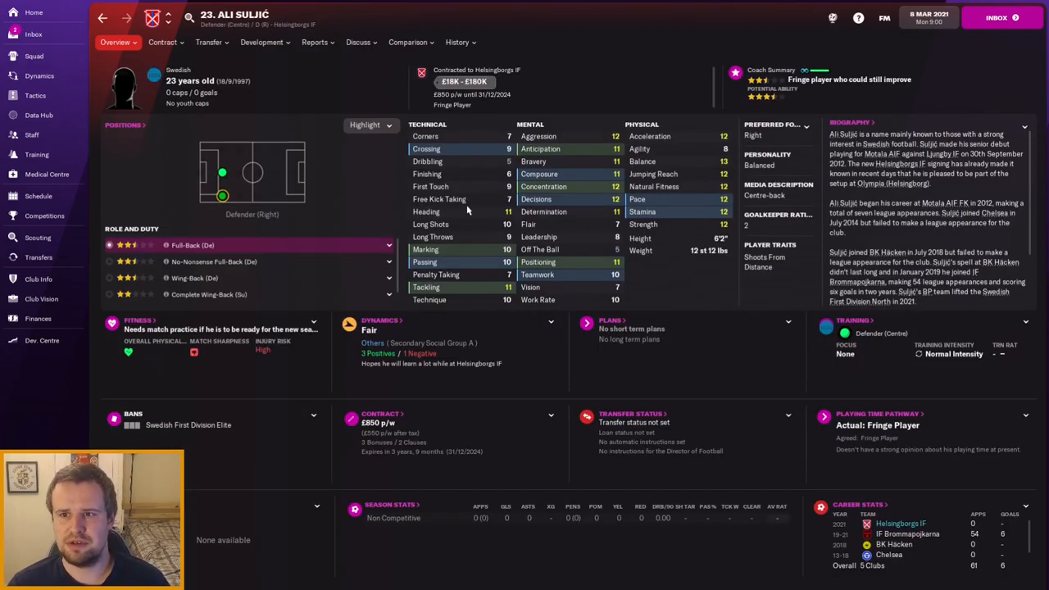
mouse_move(531, 287)
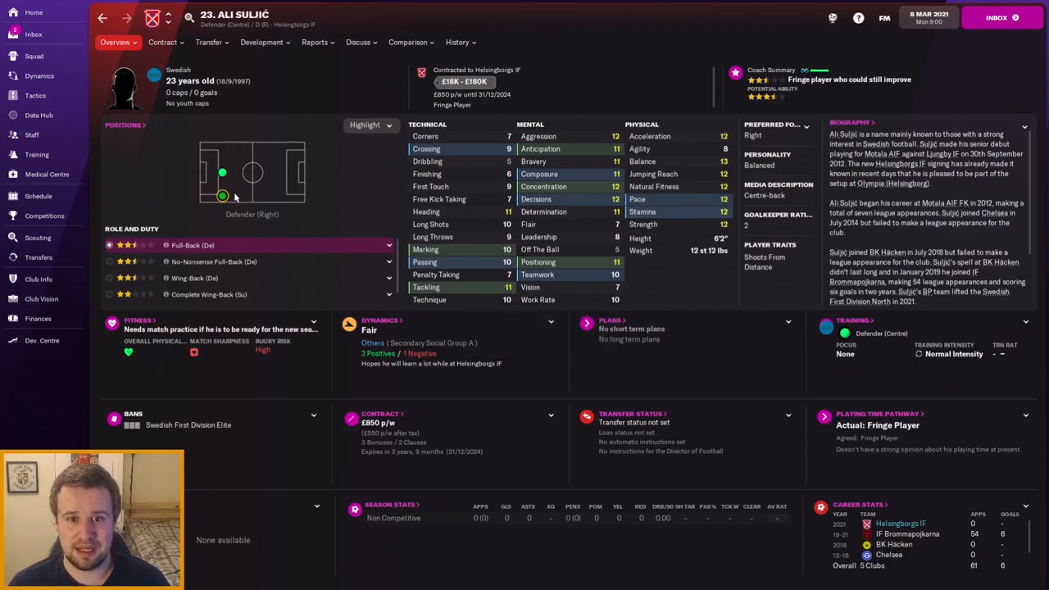
click(223, 174)
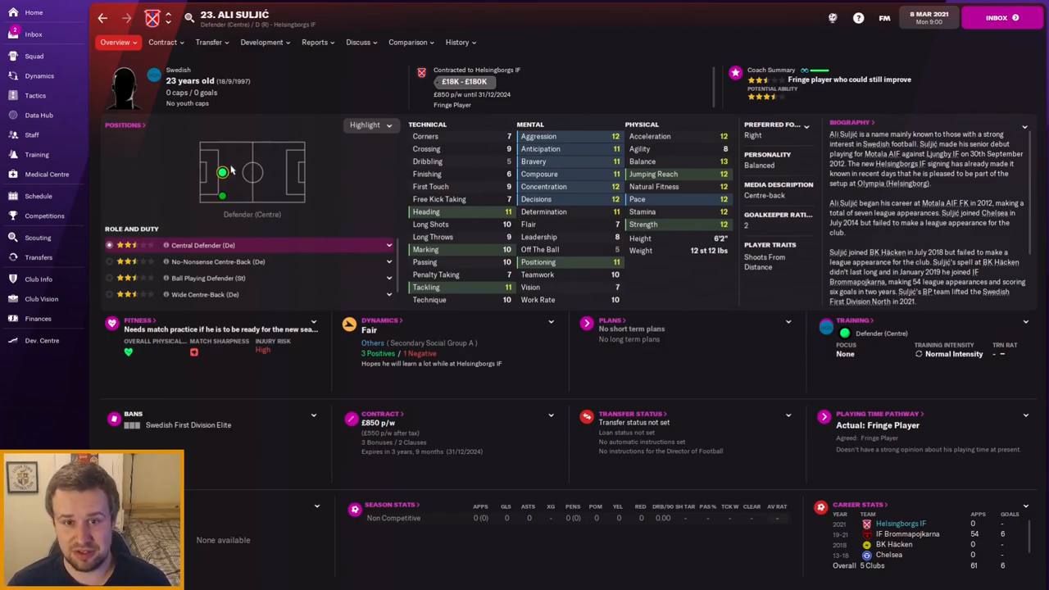
scroll(down, 3)
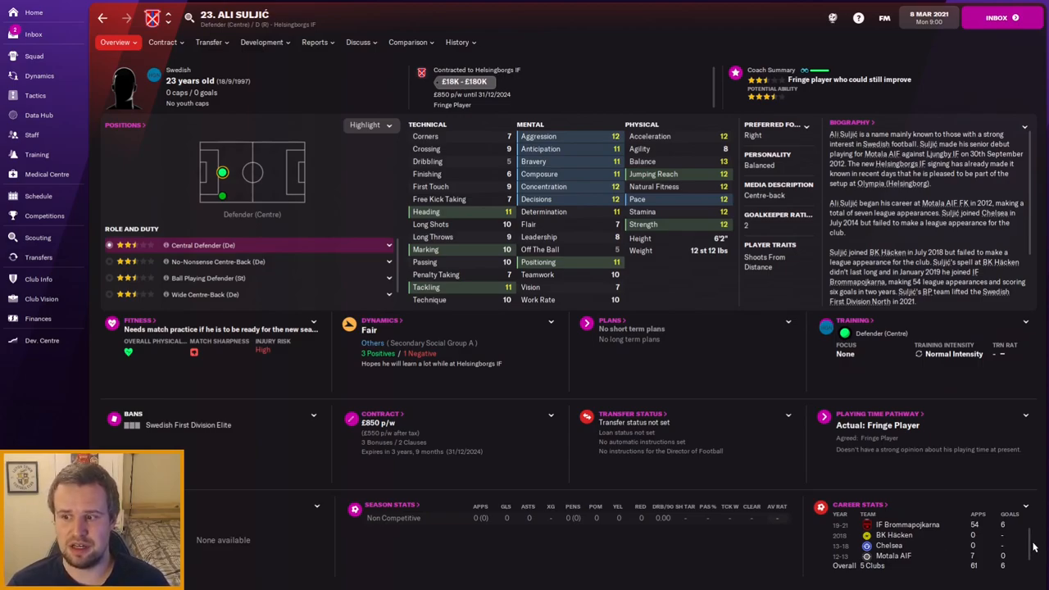
scroll(up, 3)
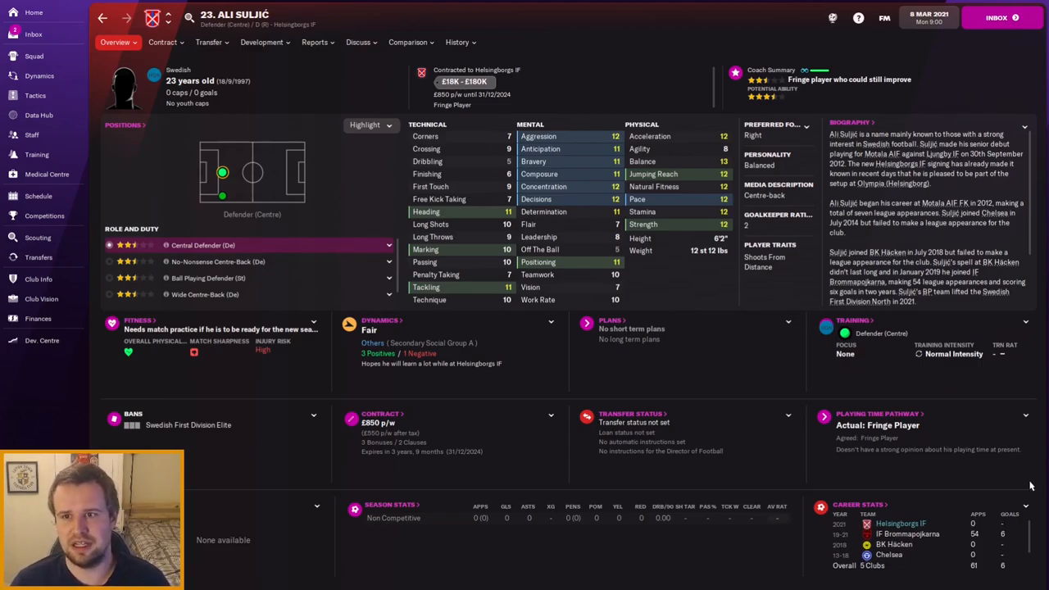
mouse_move(108, 18)
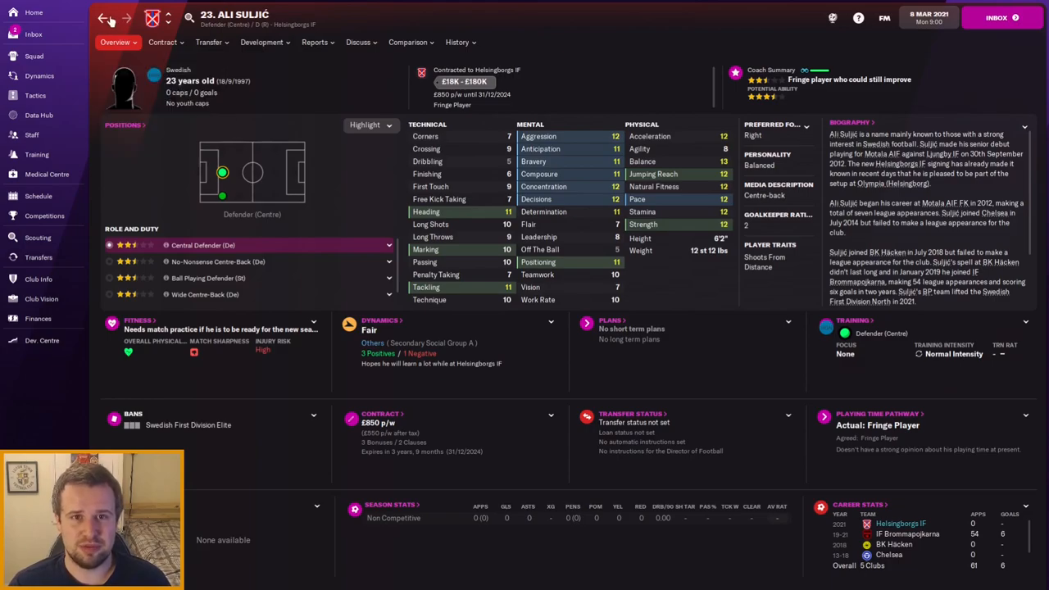
click(101, 18)
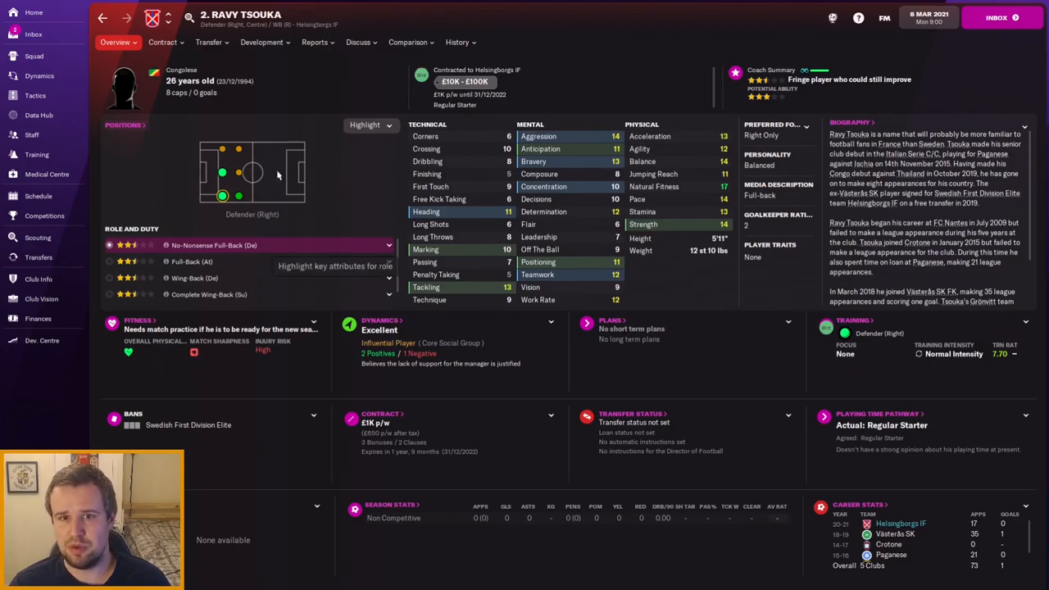
mouse_move(223, 172)
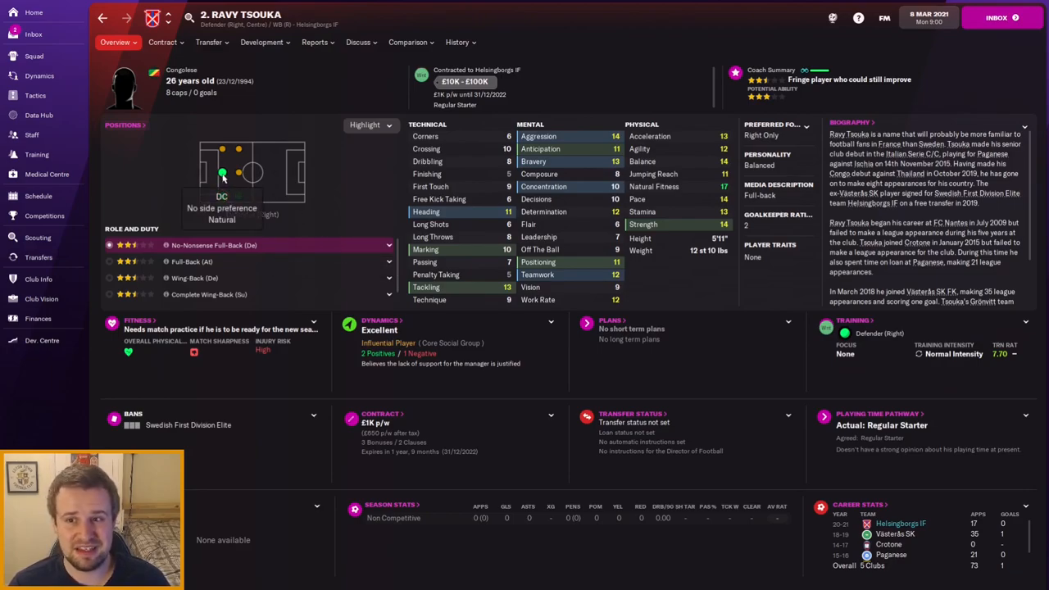
click(223, 172)
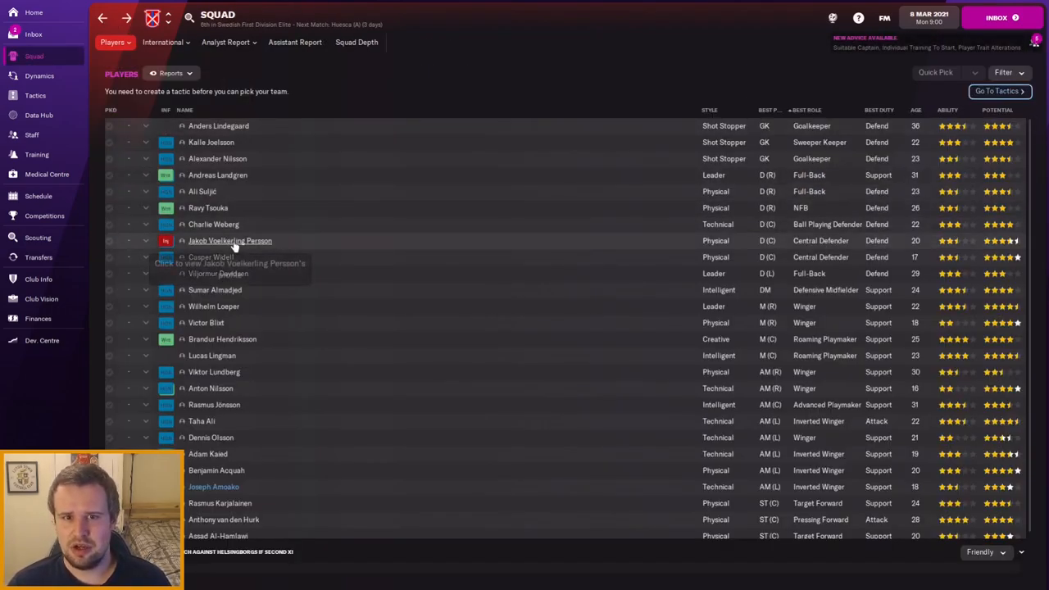
mouse_move(232, 226)
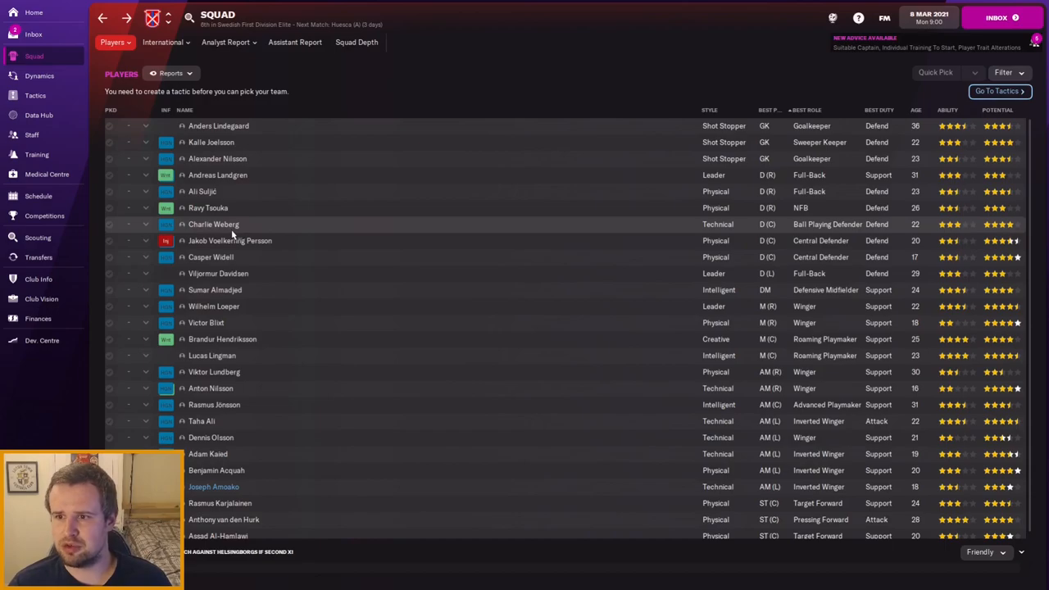
mouse_move(321, 213)
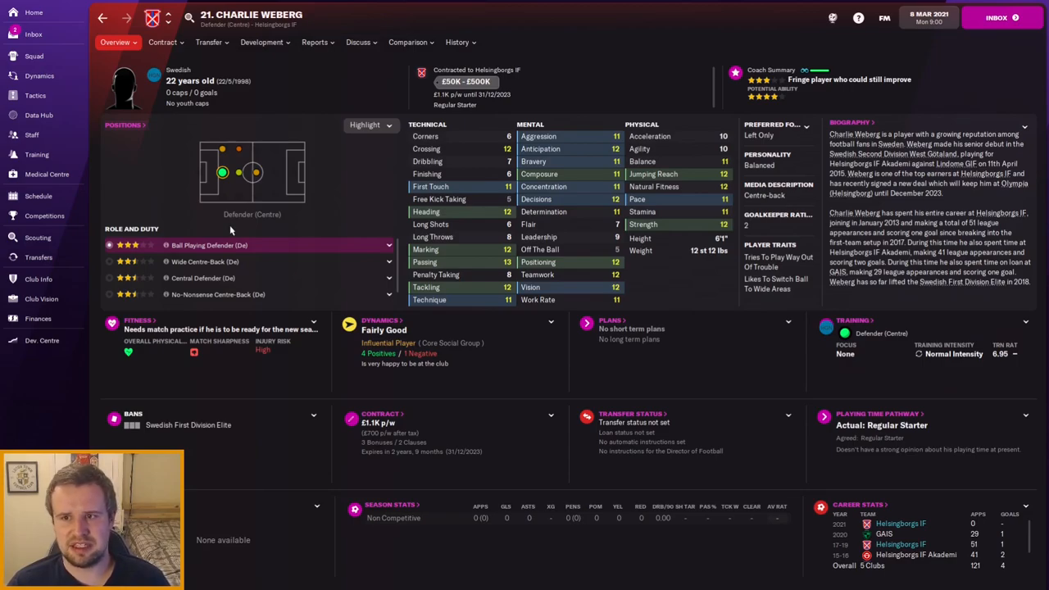
mouse_move(285, 125)
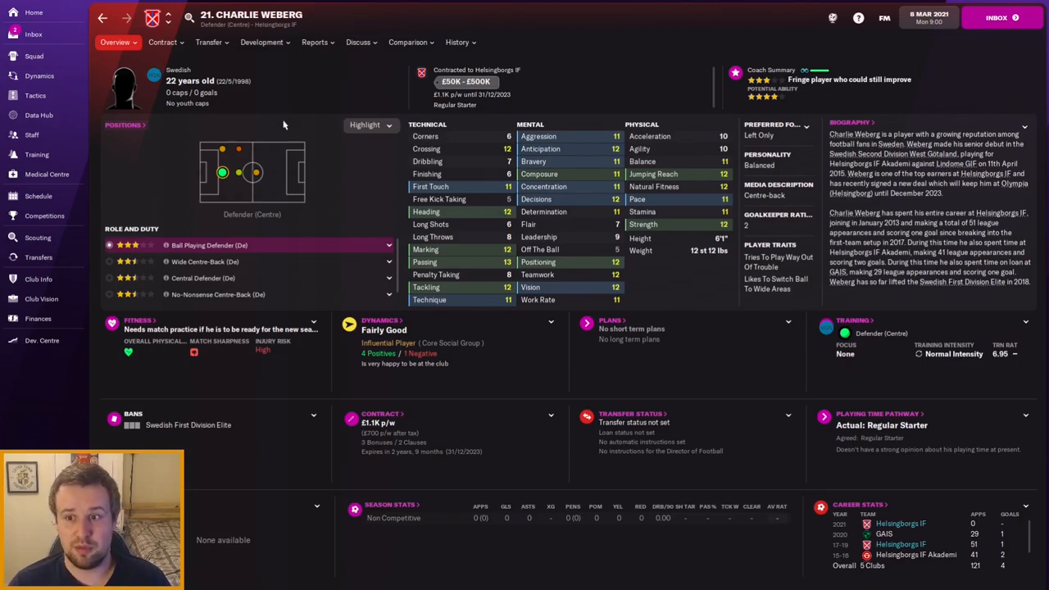
click(32, 56)
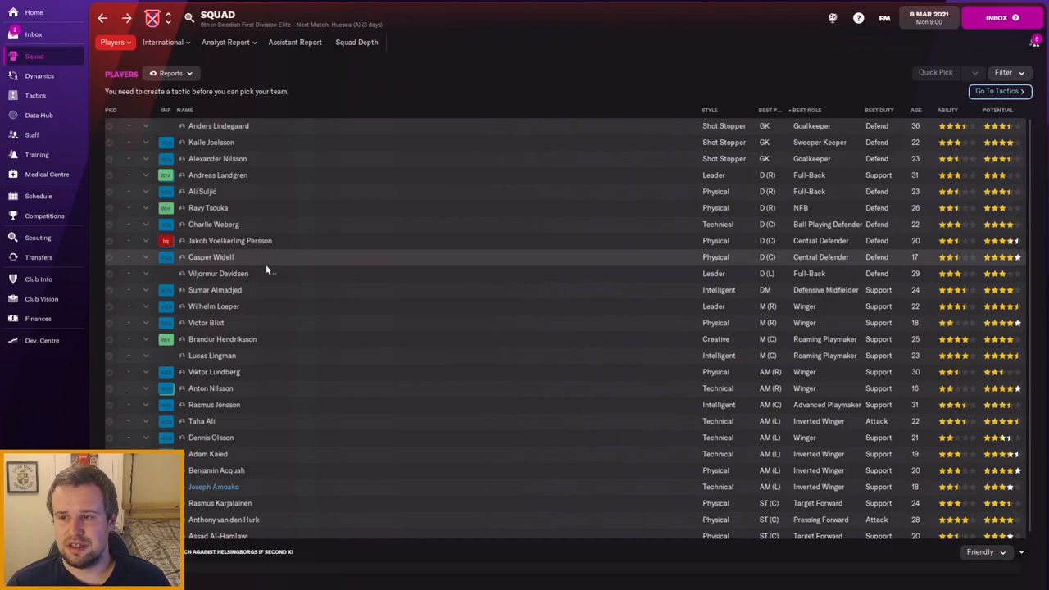
mouse_move(230, 240)
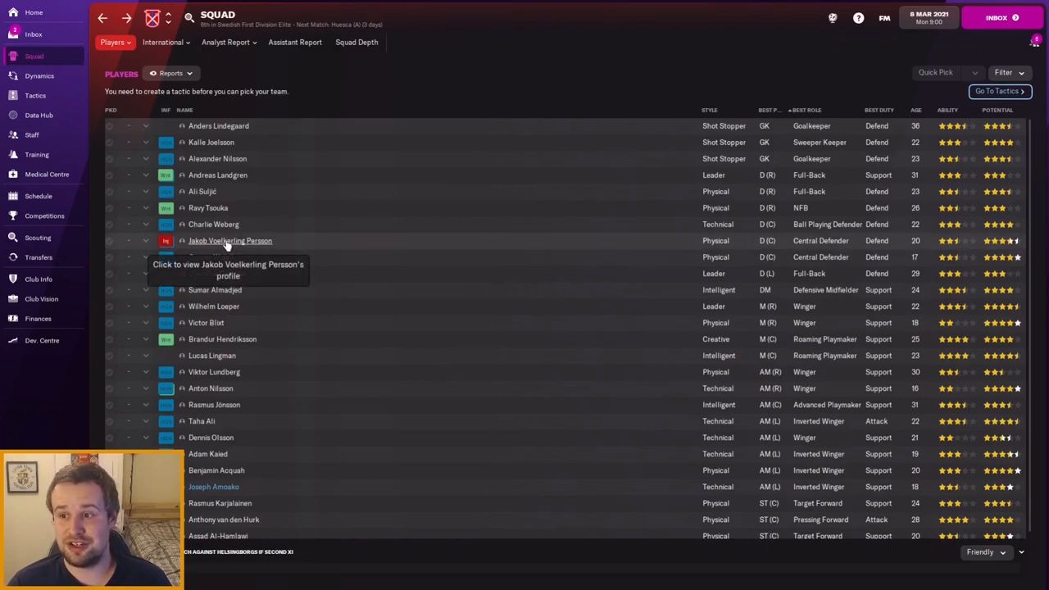
mouse_move(165, 239)
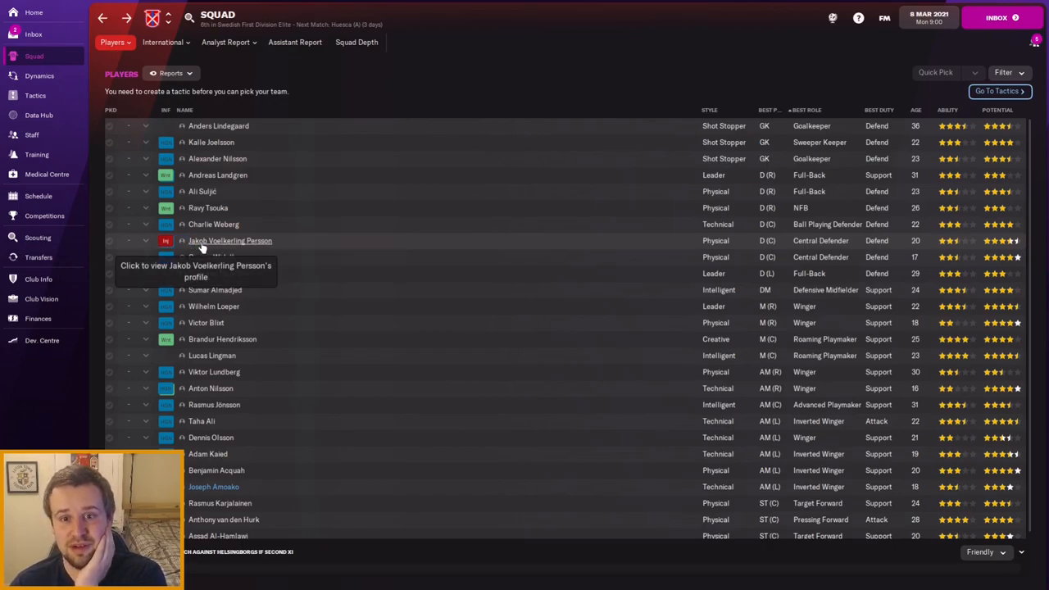
click(229, 240)
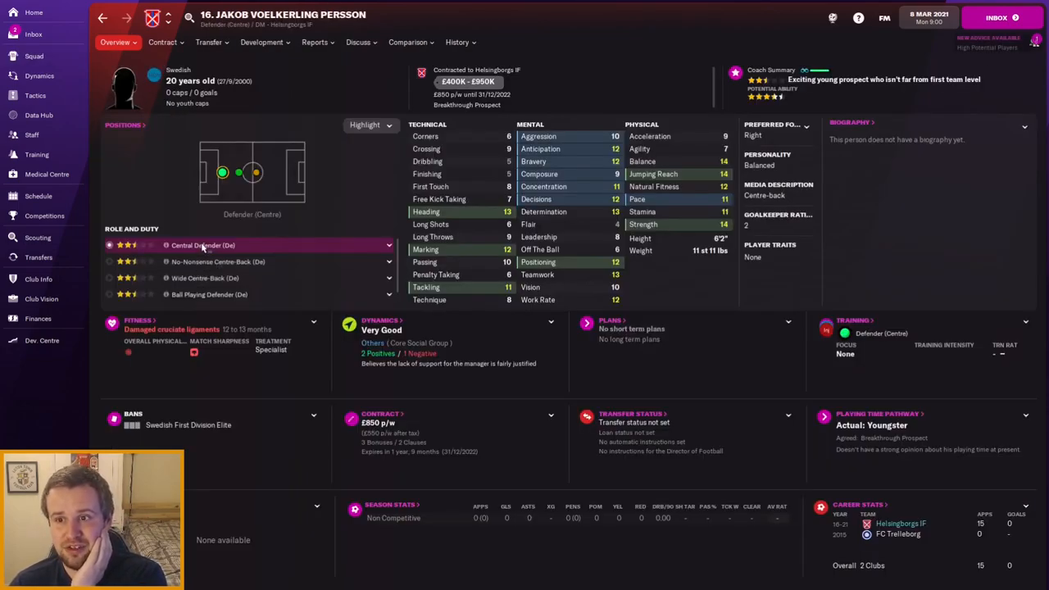
mouse_move(200, 262)
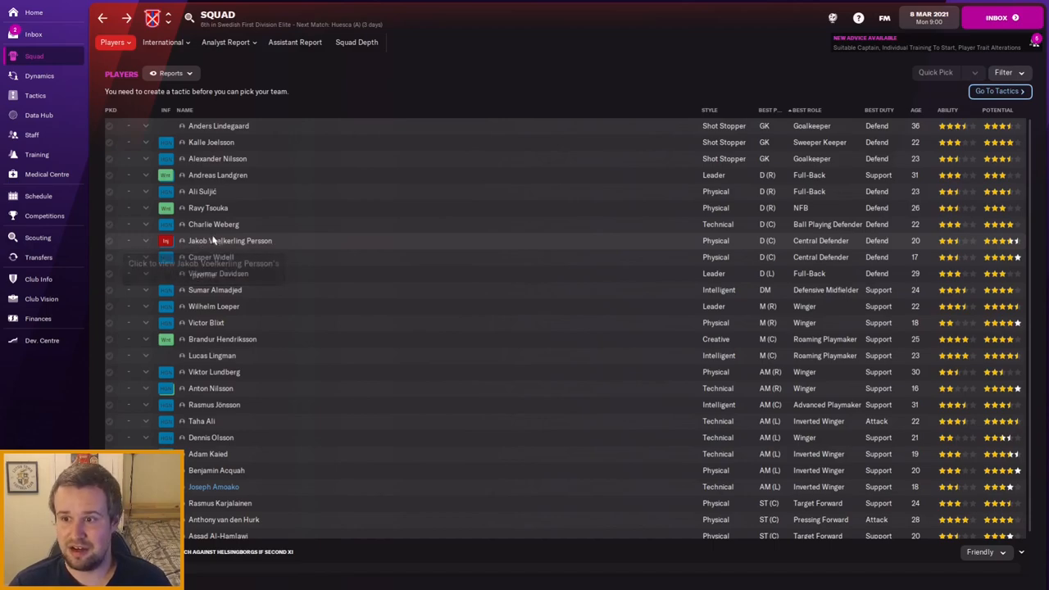
mouse_move(310, 263)
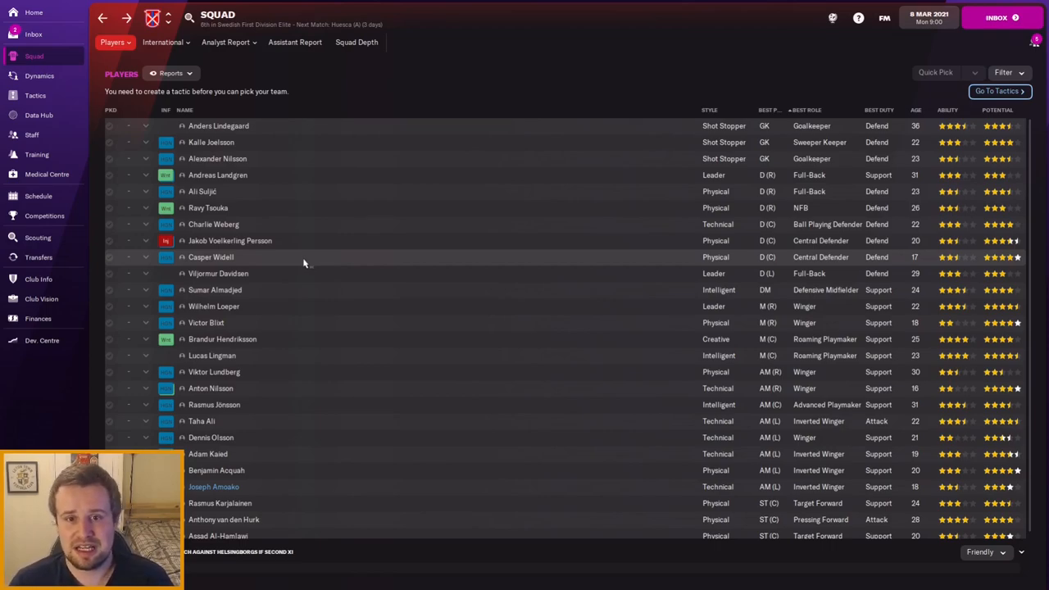
mouse_move(209, 256)
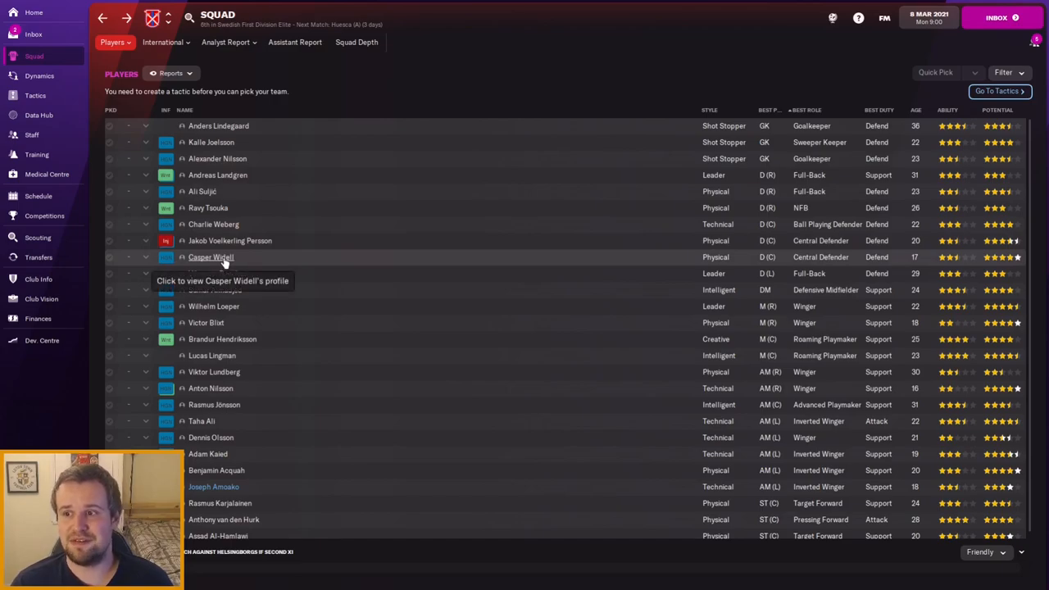
click(210, 255)
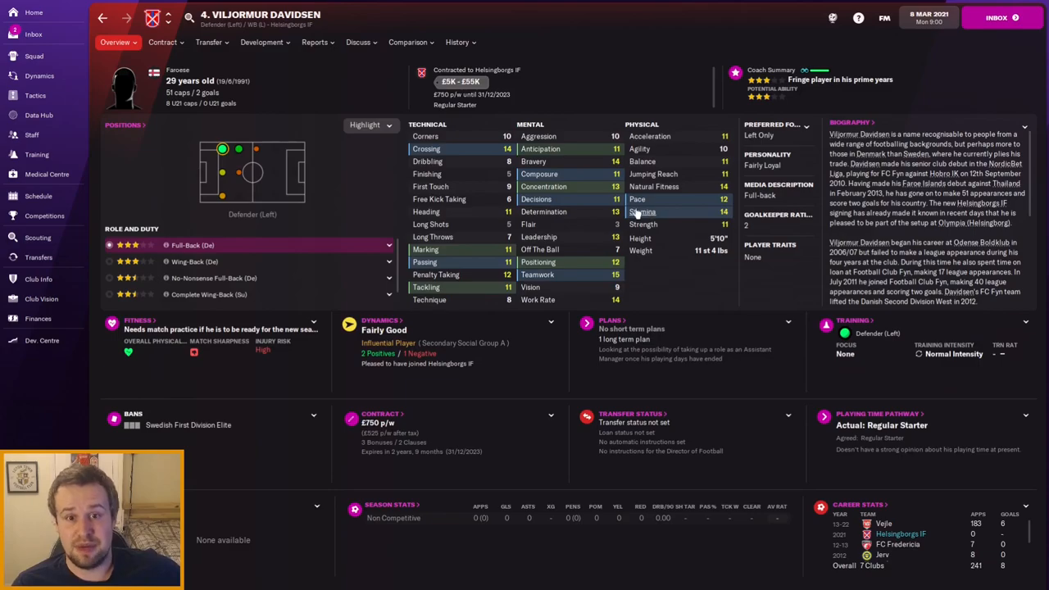
mouse_move(492, 151)
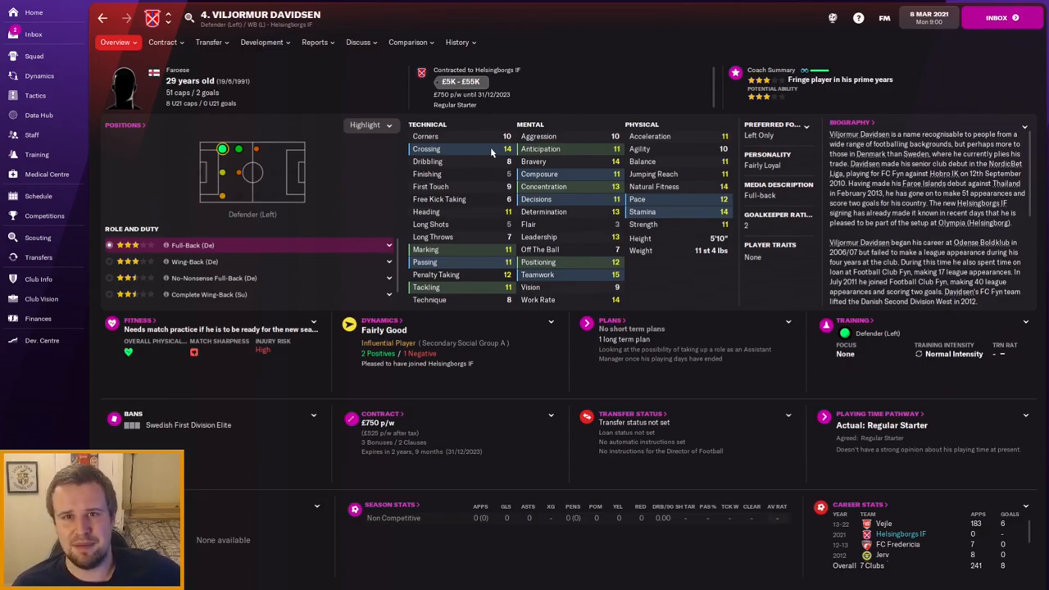
click(33, 55)
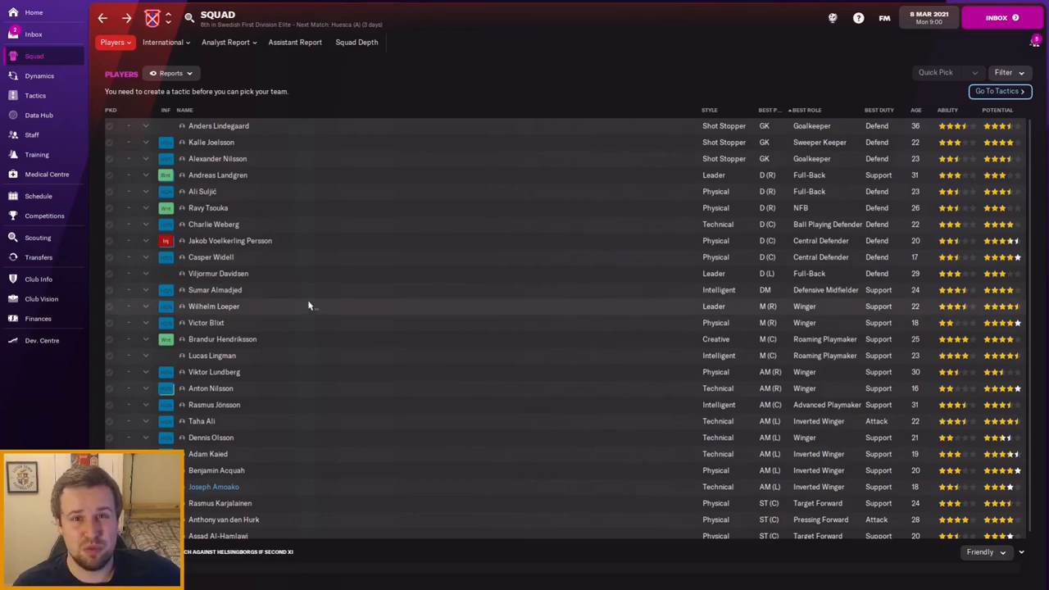
mouse_move(265, 295)
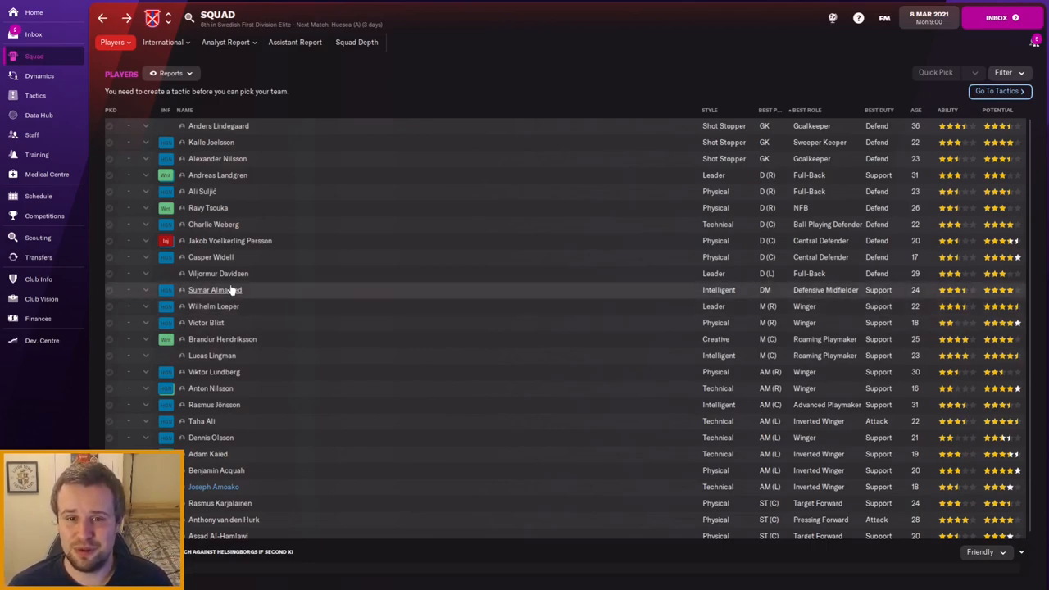
mouse_move(229, 290)
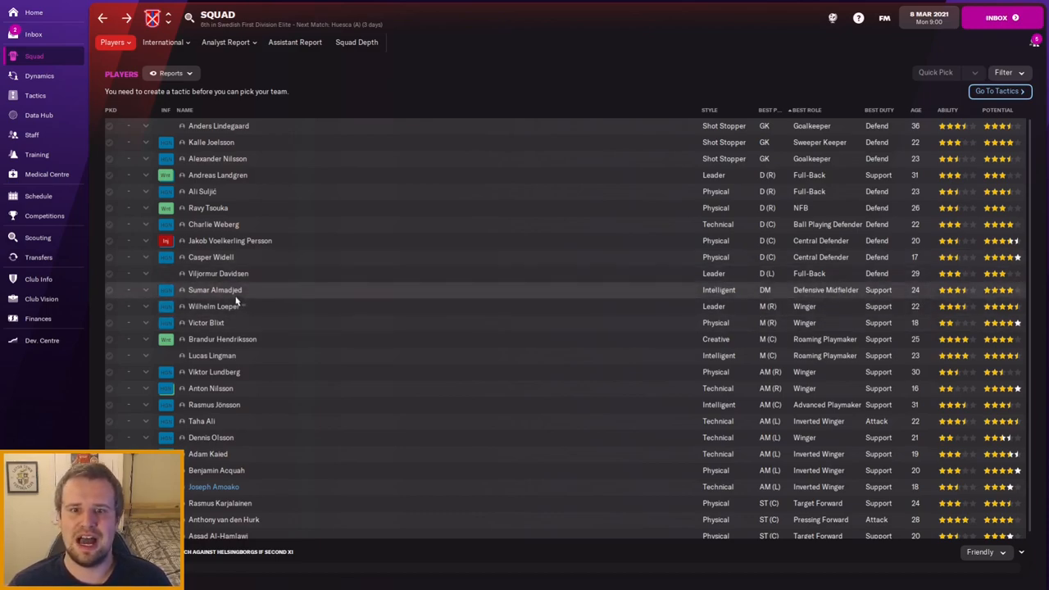
mouse_move(215, 288)
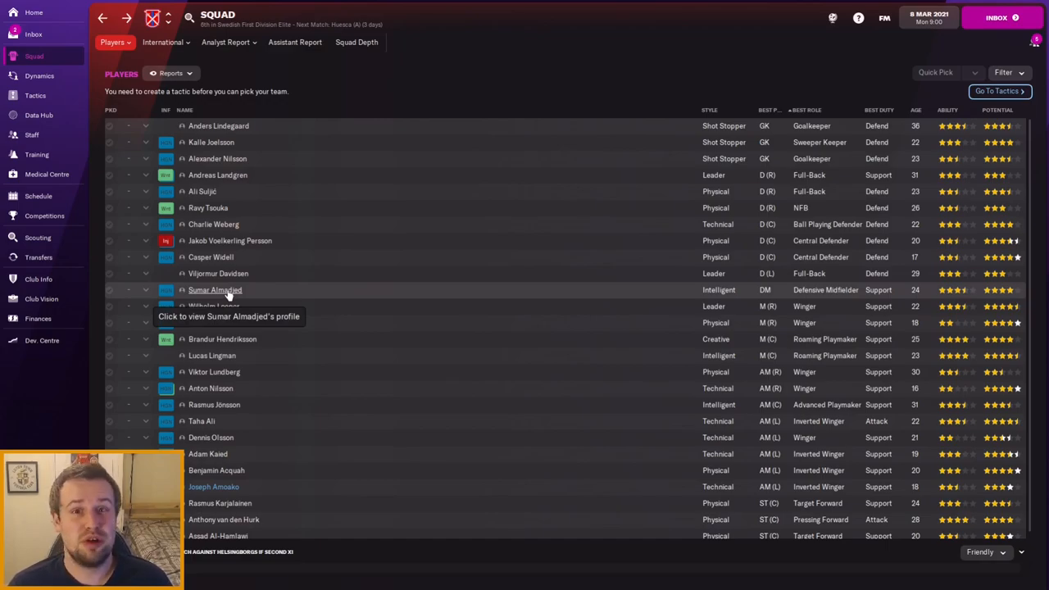
click(214, 288)
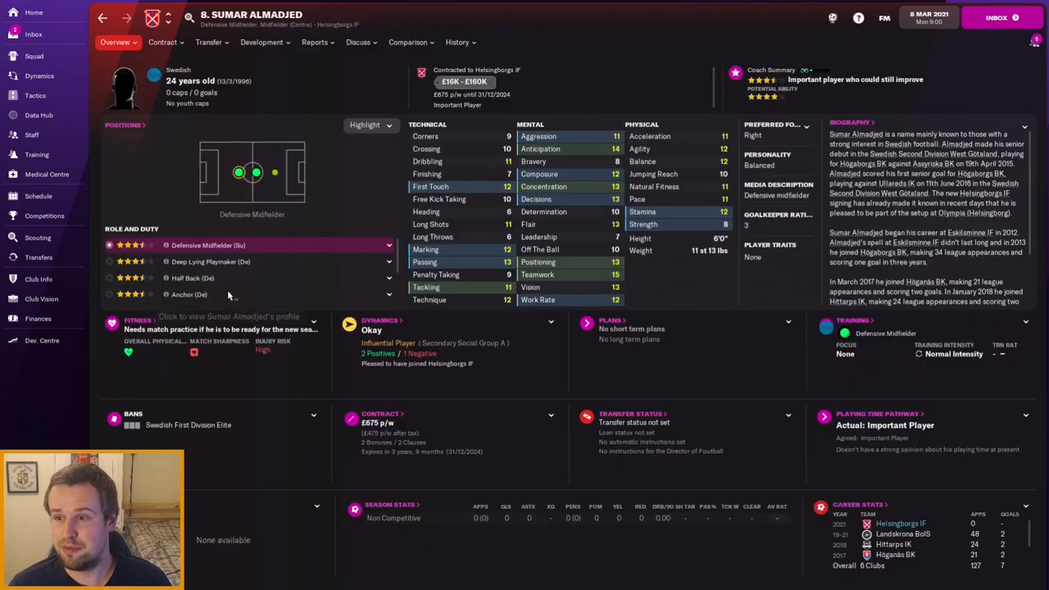
mouse_move(226, 278)
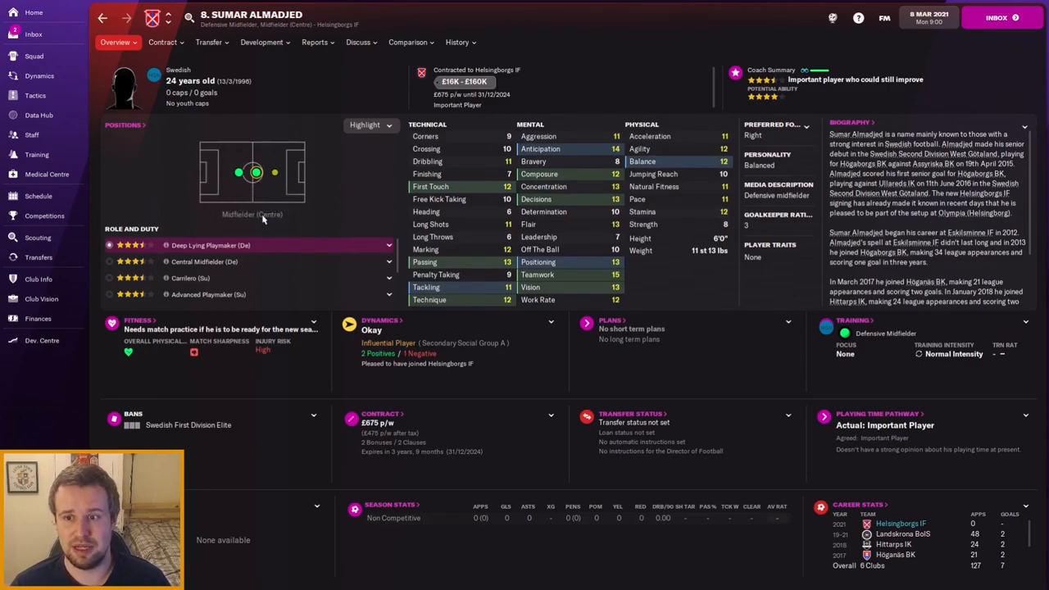
click(32, 56)
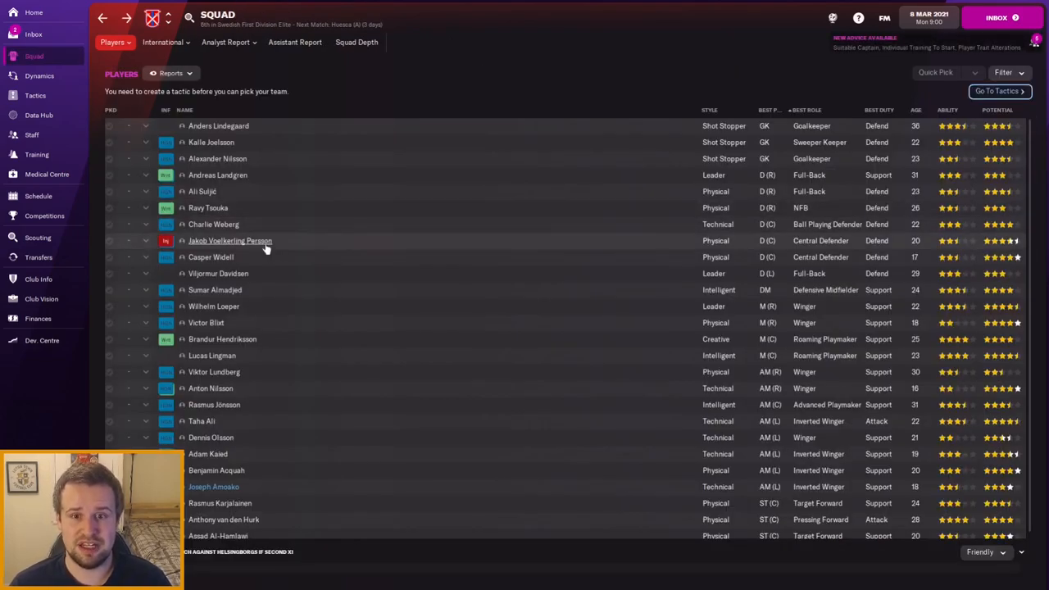
mouse_move(279, 306)
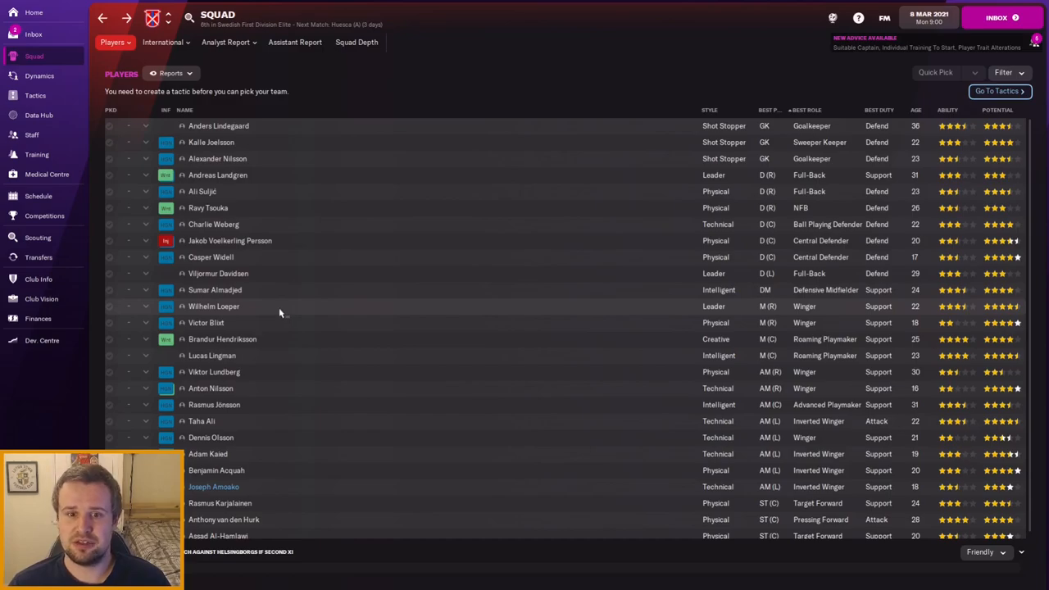
mouse_move(222, 307)
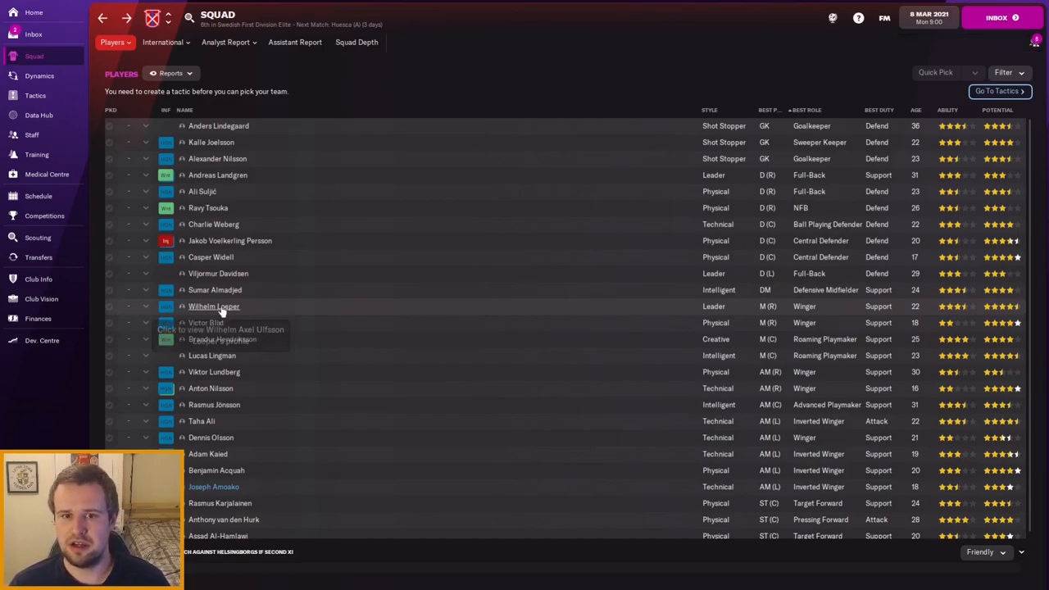
mouse_move(213, 306)
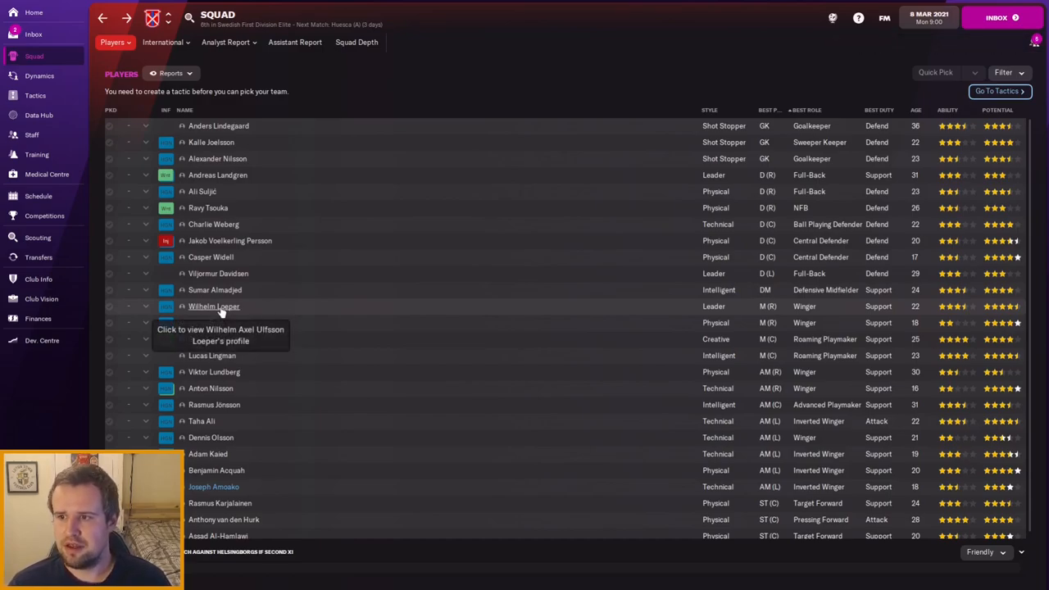
click(213, 307)
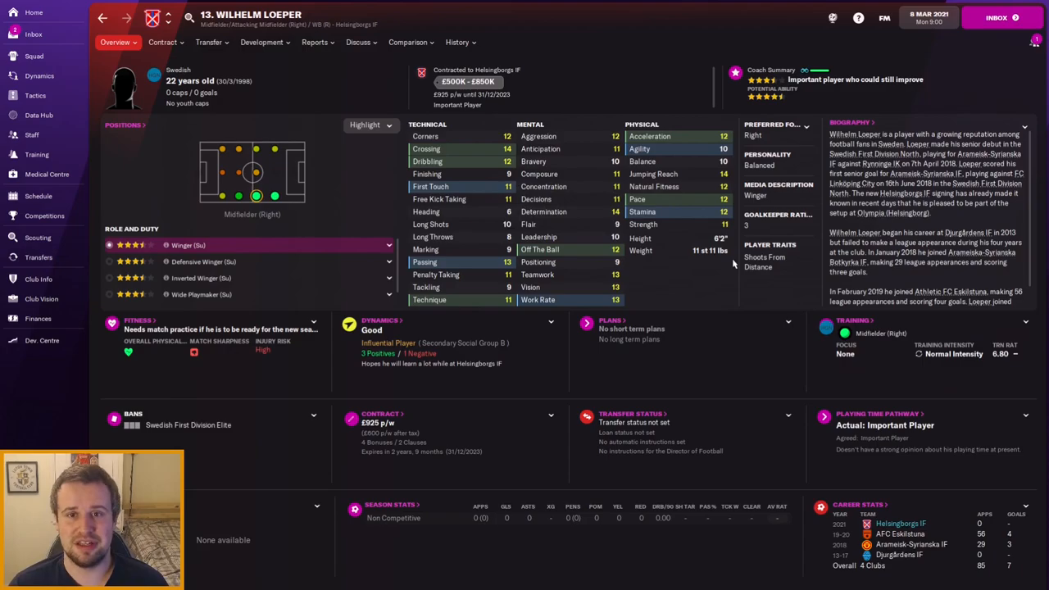
click(33, 56)
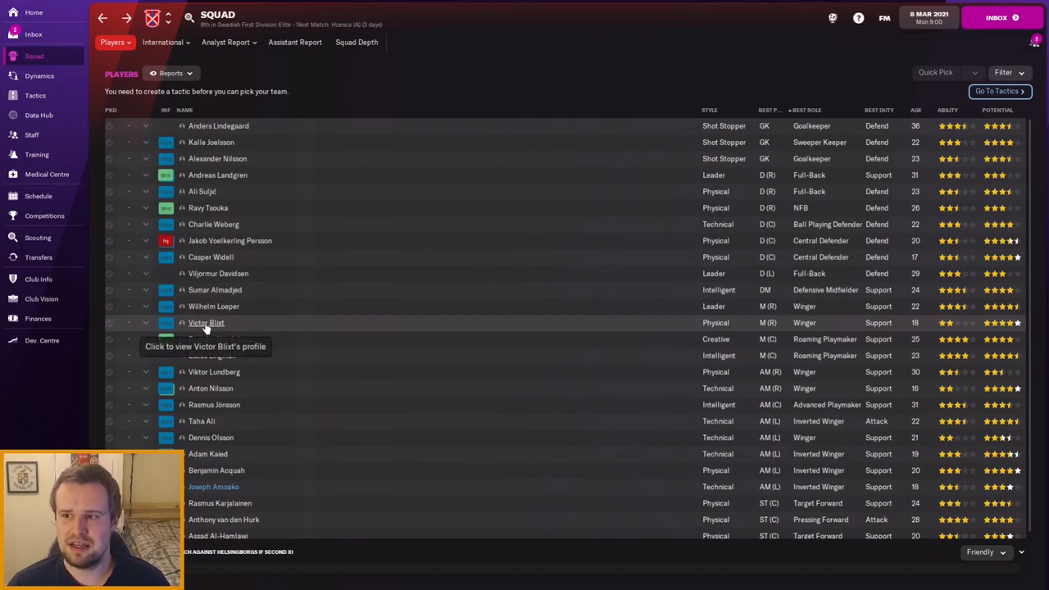
click(207, 321)
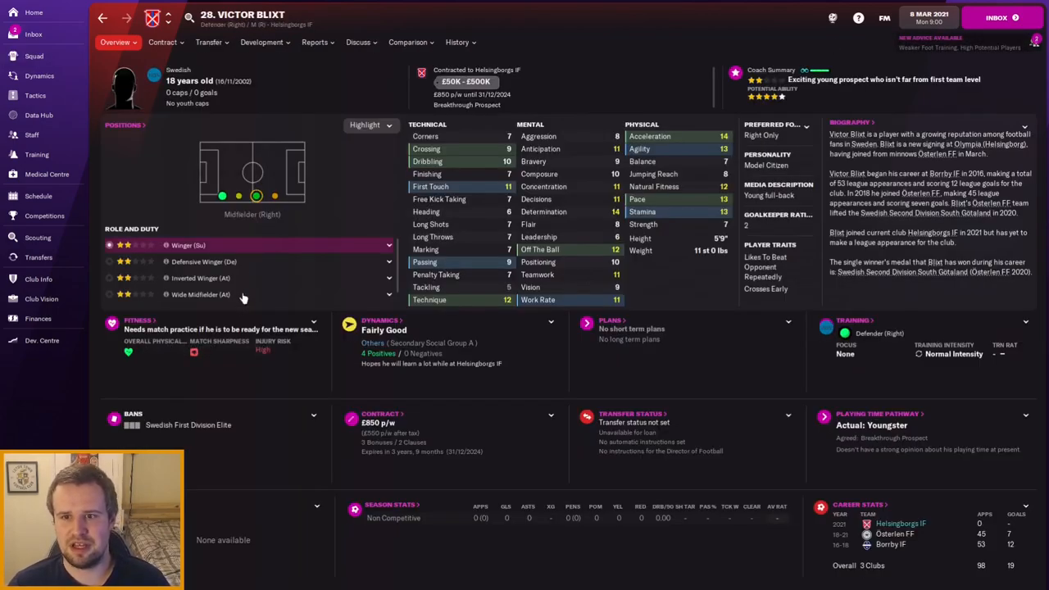
mouse_move(256, 196)
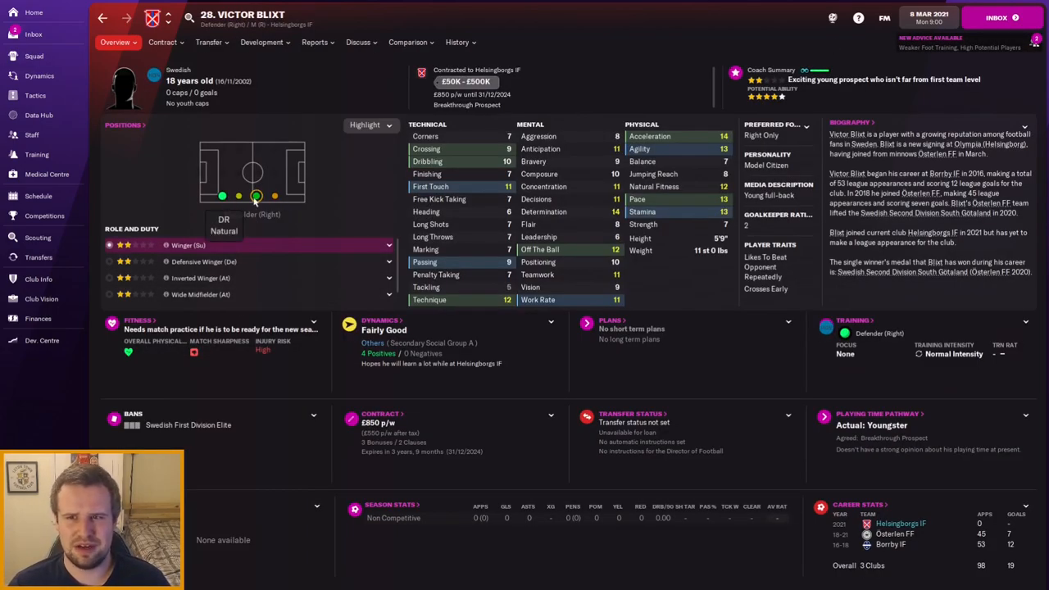
mouse_move(469, 193)
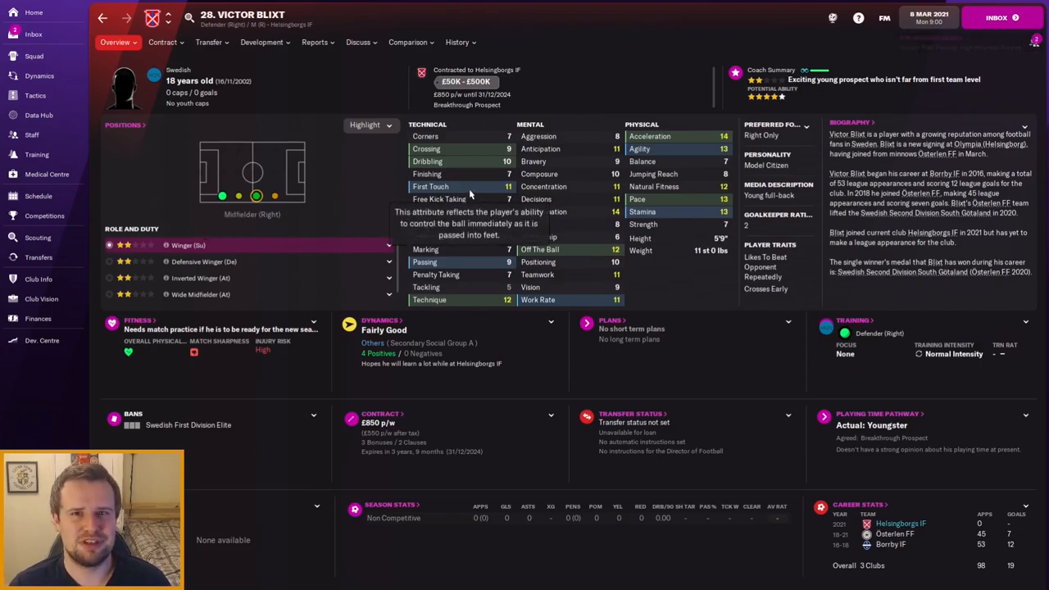
click(32, 56)
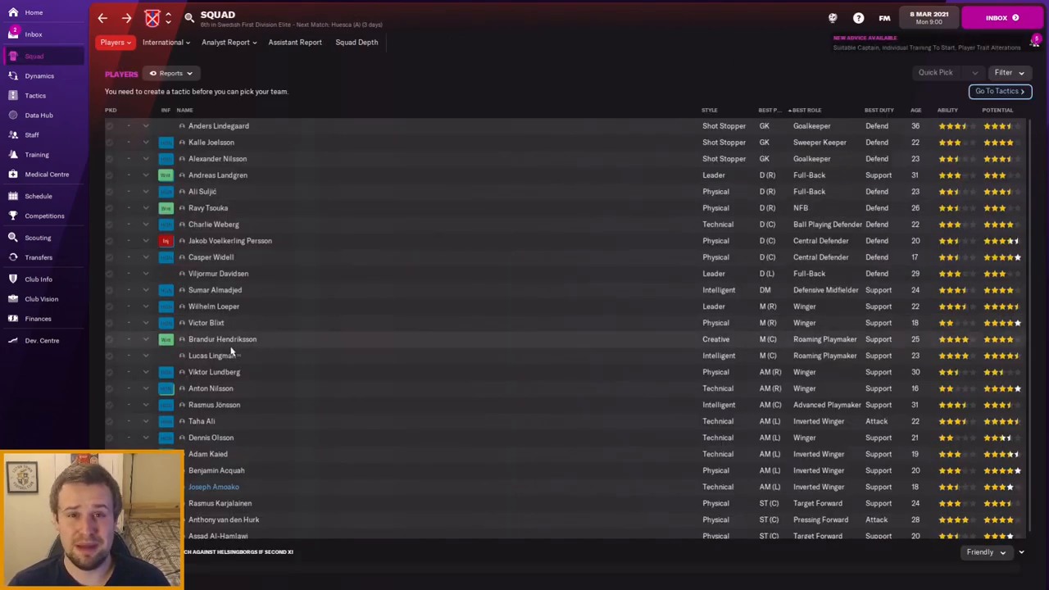
mouse_move(223, 338)
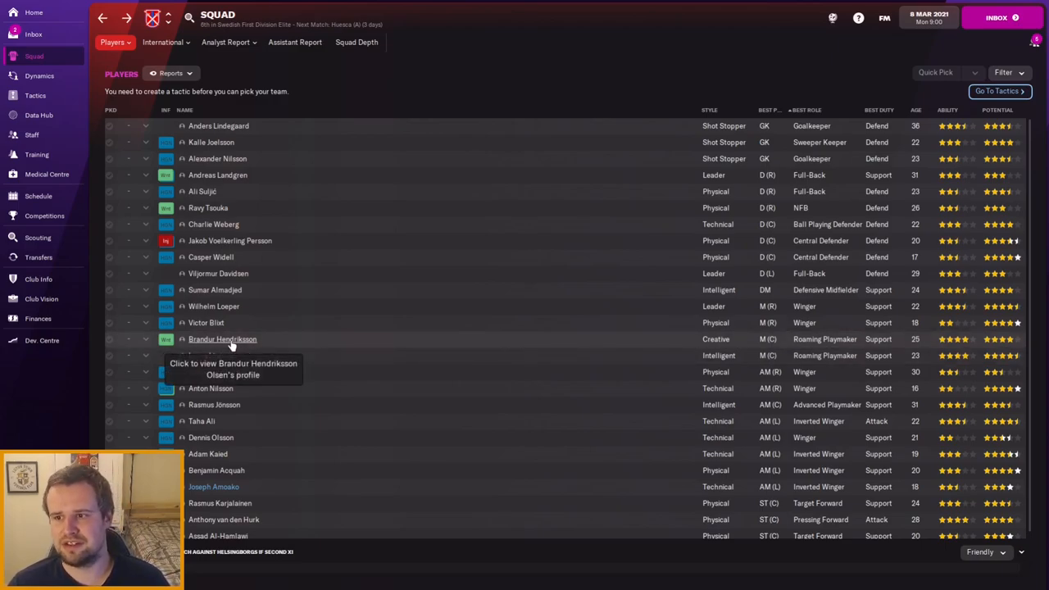
click(223, 337)
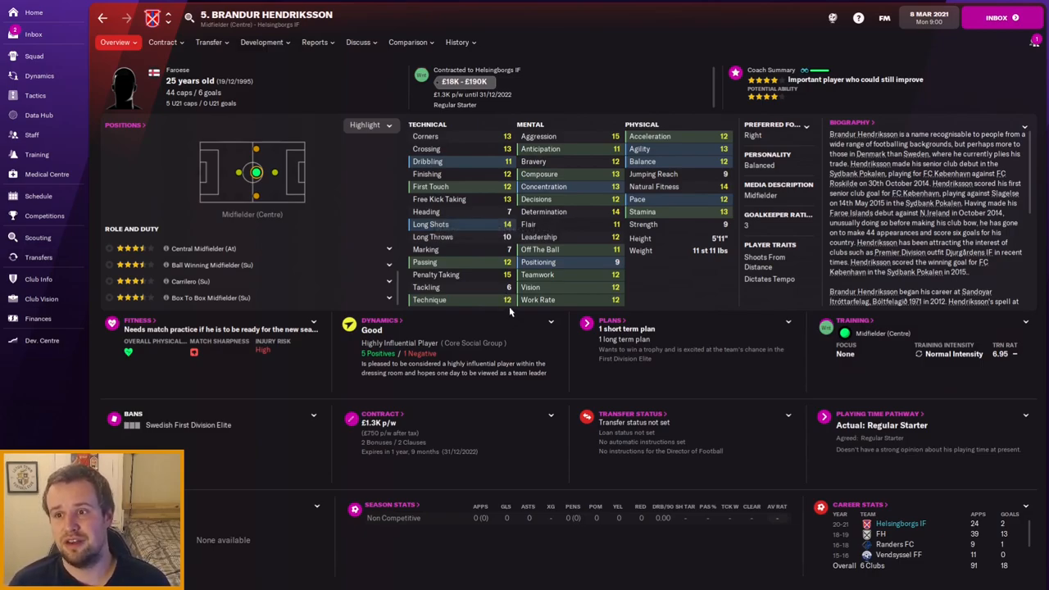
mouse_move(740, 303)
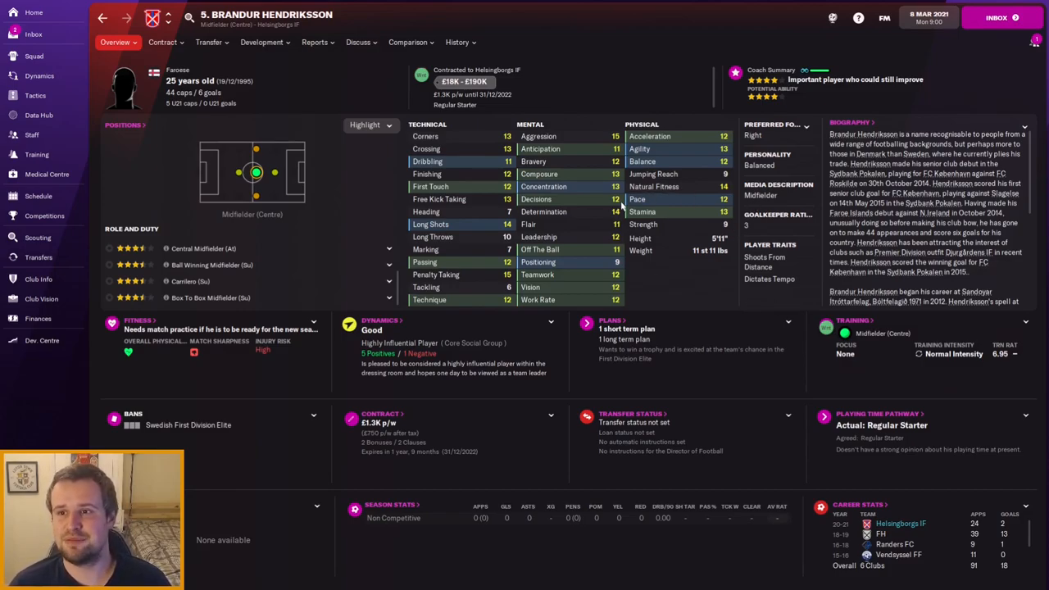
click(34, 56)
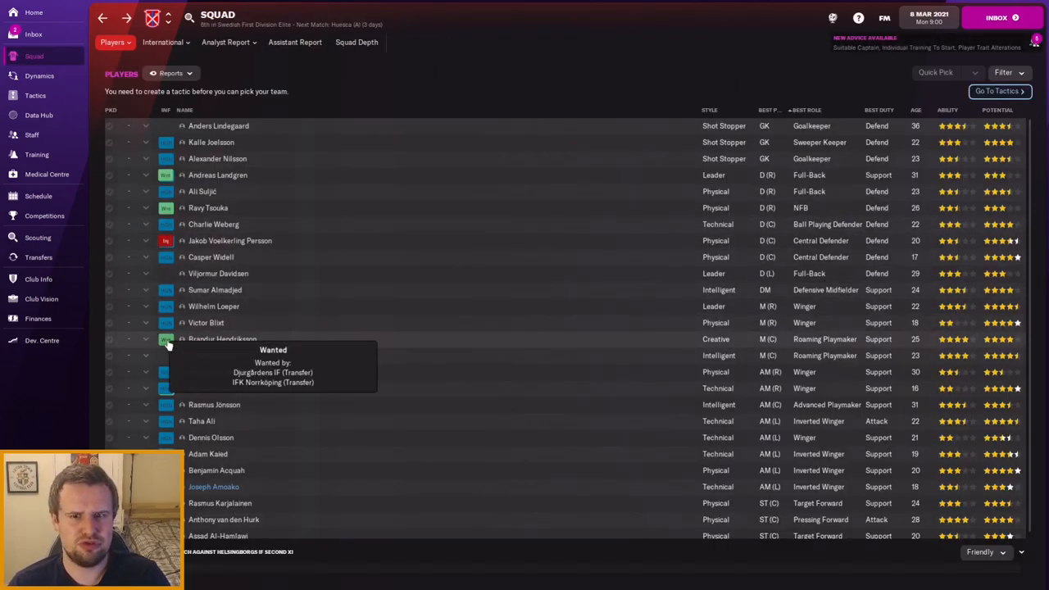
mouse_move(212, 370)
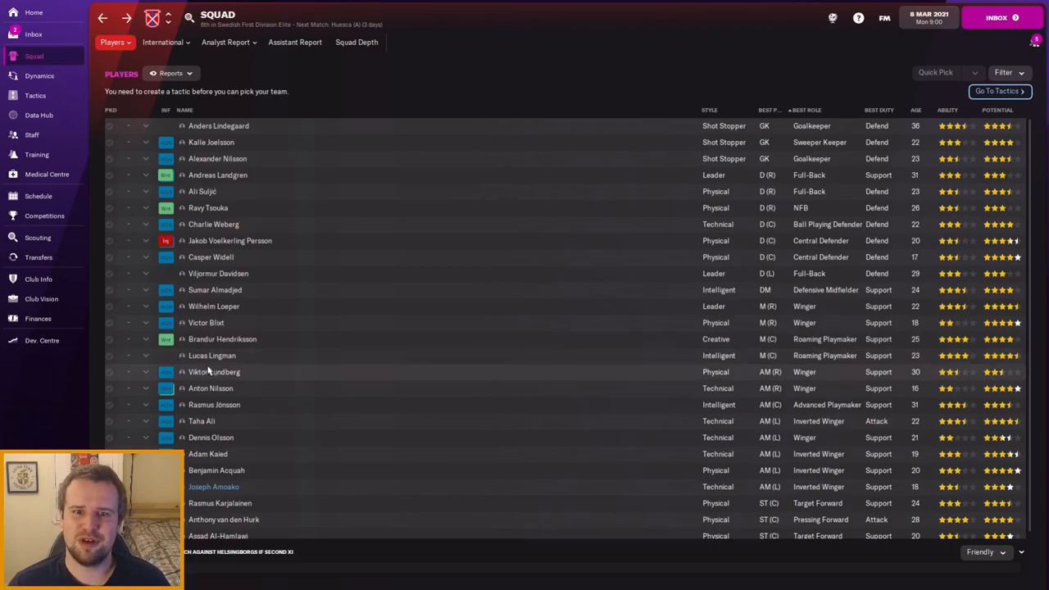
mouse_move(211, 354)
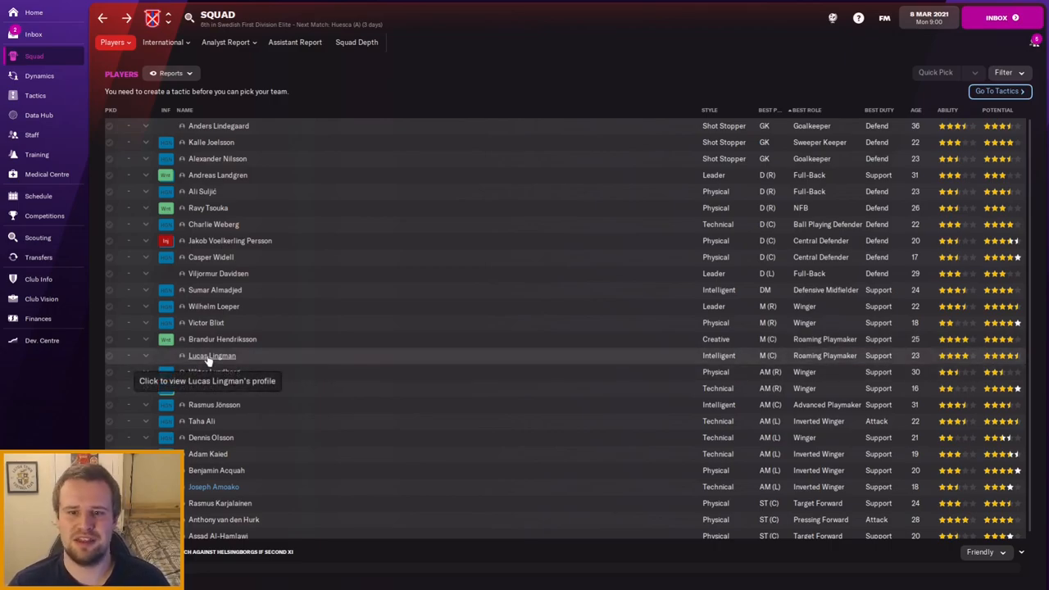
click(211, 354)
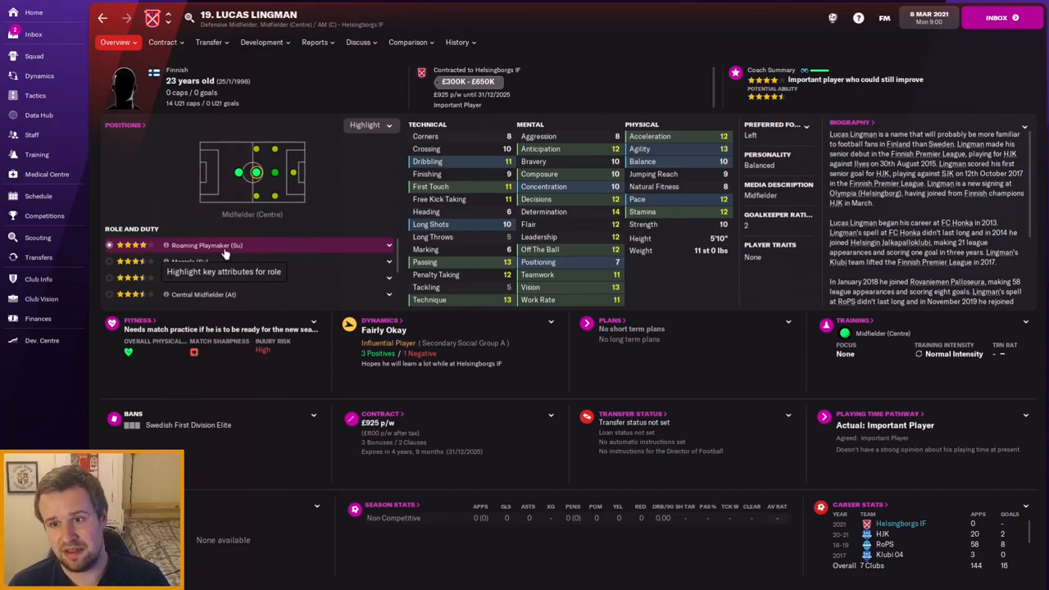
click(34, 56)
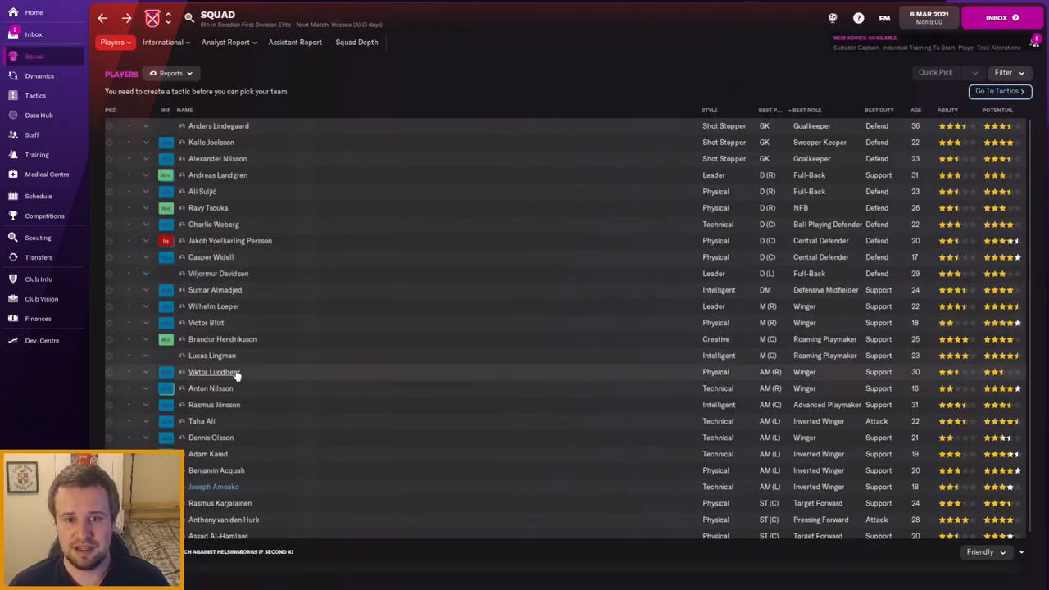
mouse_move(213, 370)
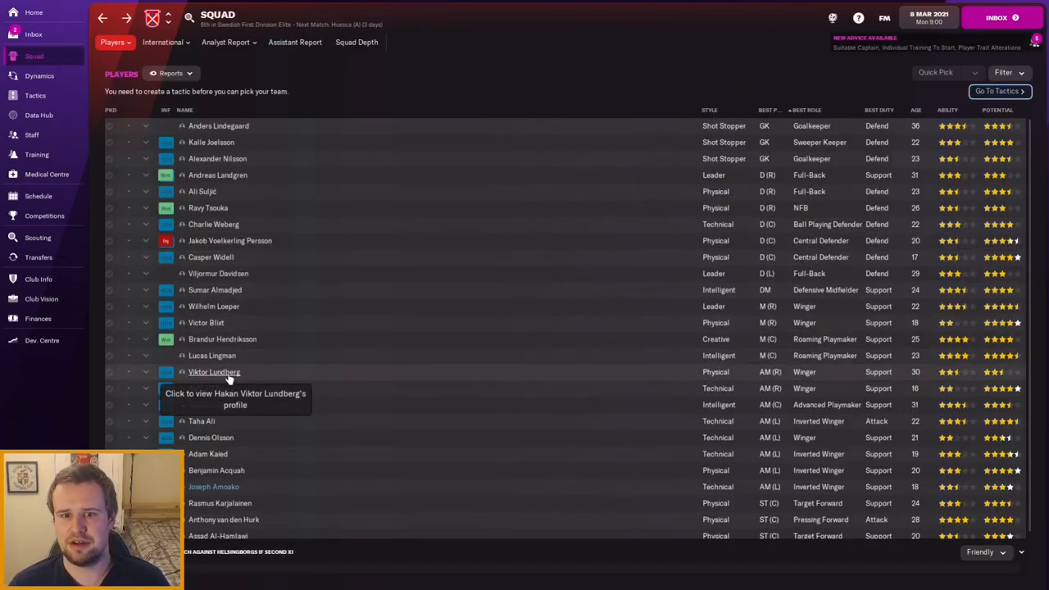
click(213, 370)
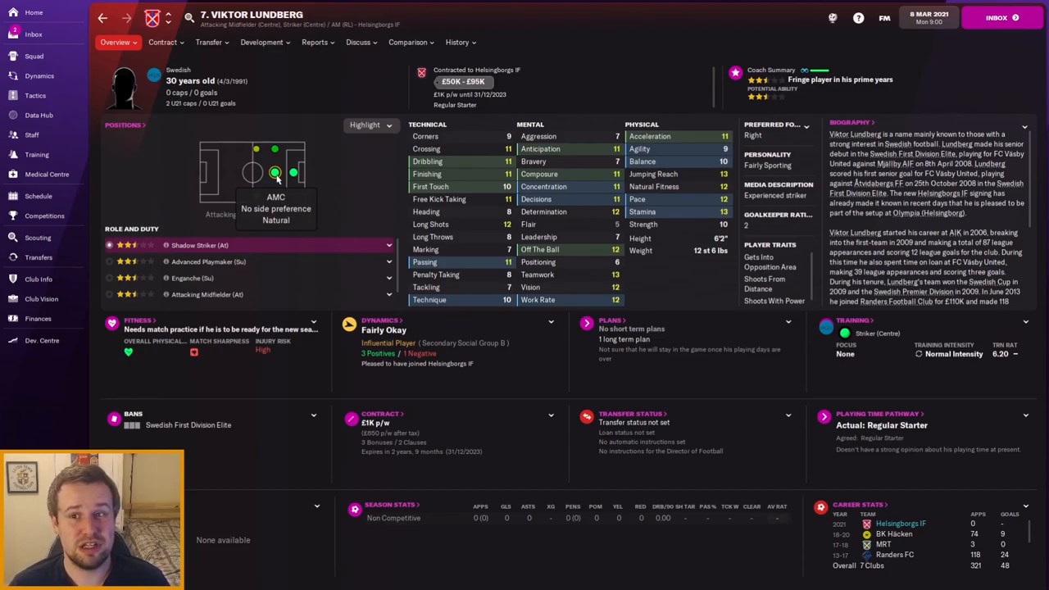
click(35, 55)
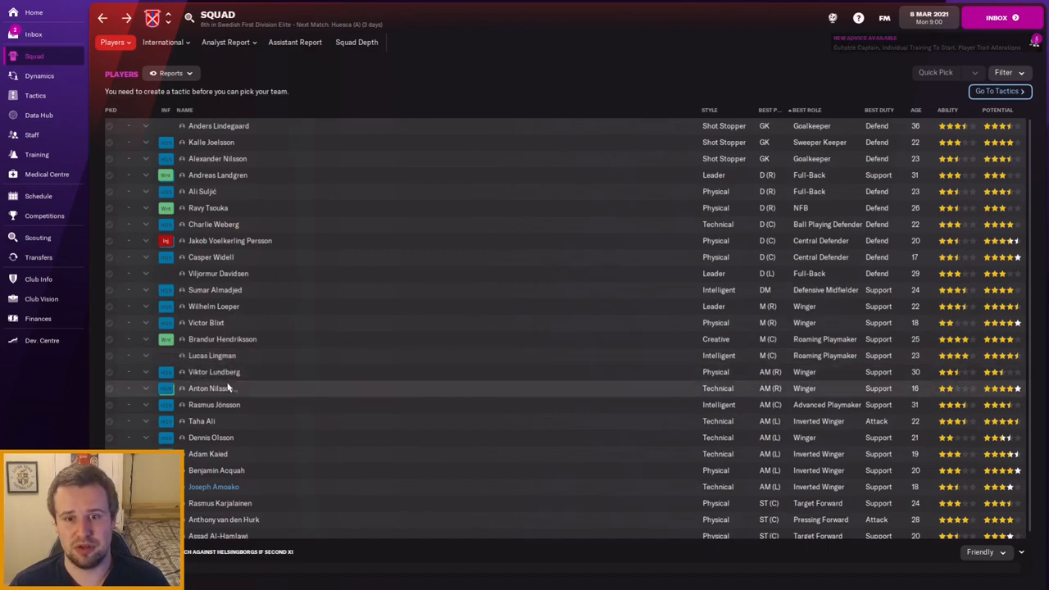
mouse_move(322, 386)
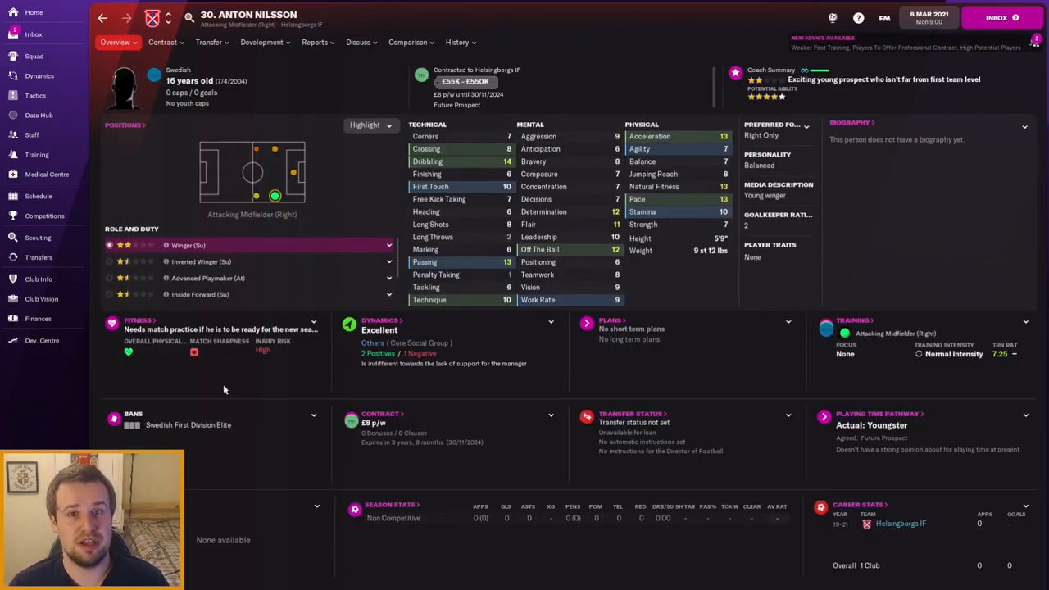
click(35, 56)
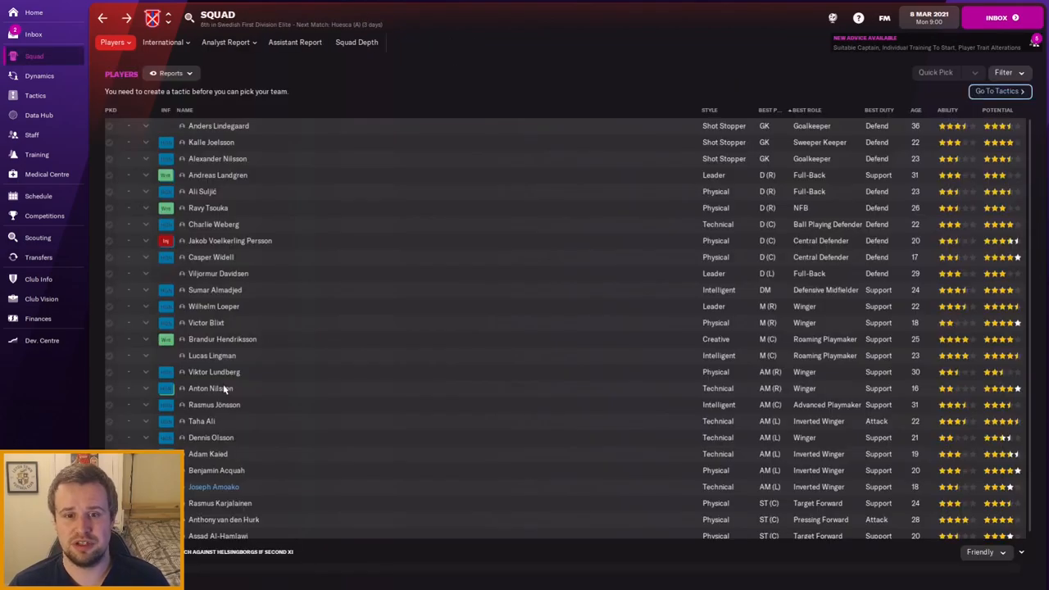
mouse_move(216, 412)
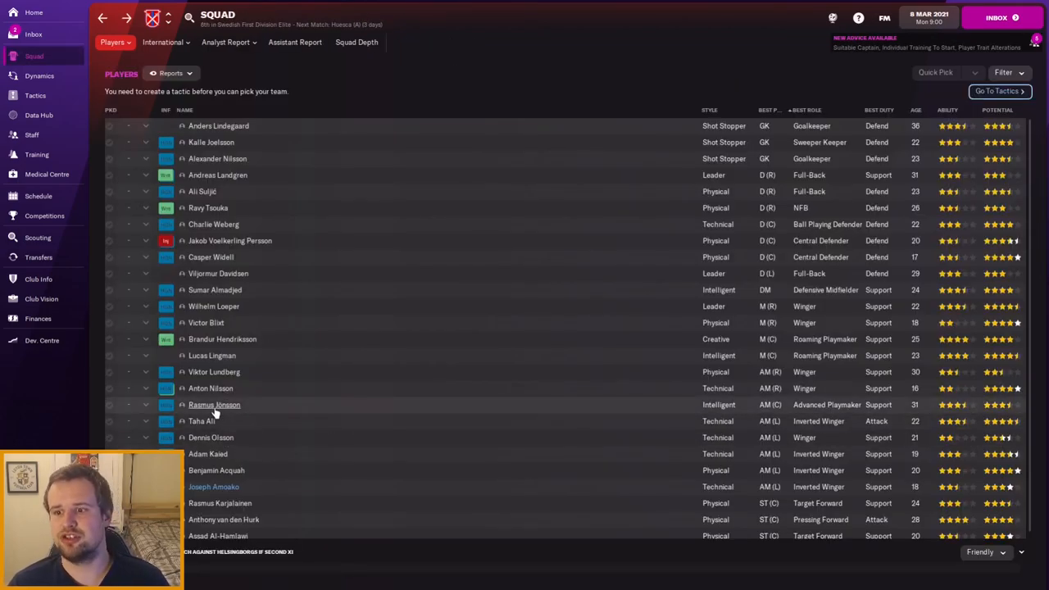
mouse_move(213, 403)
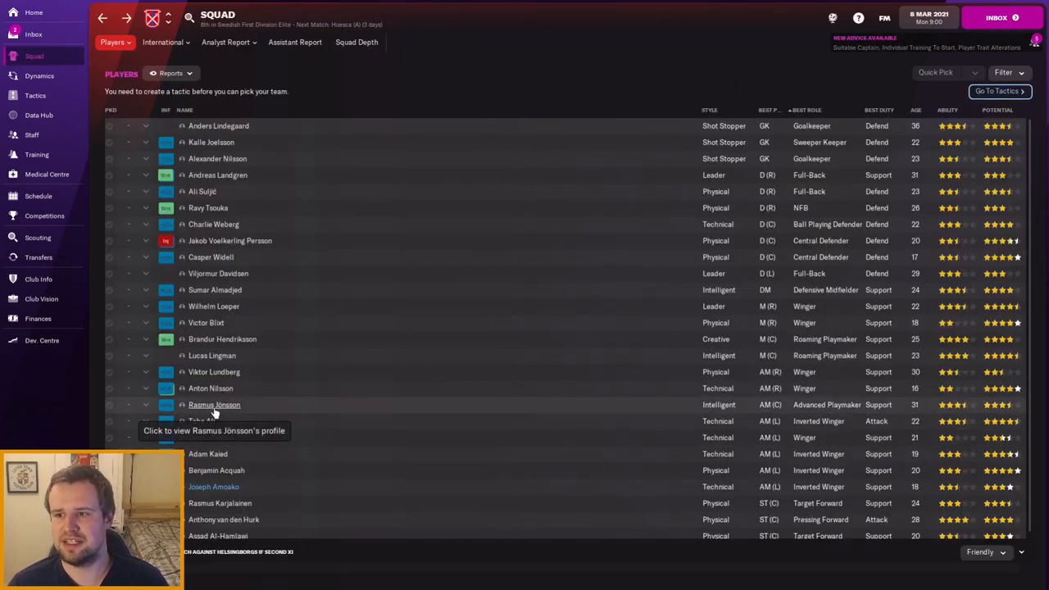
click(213, 405)
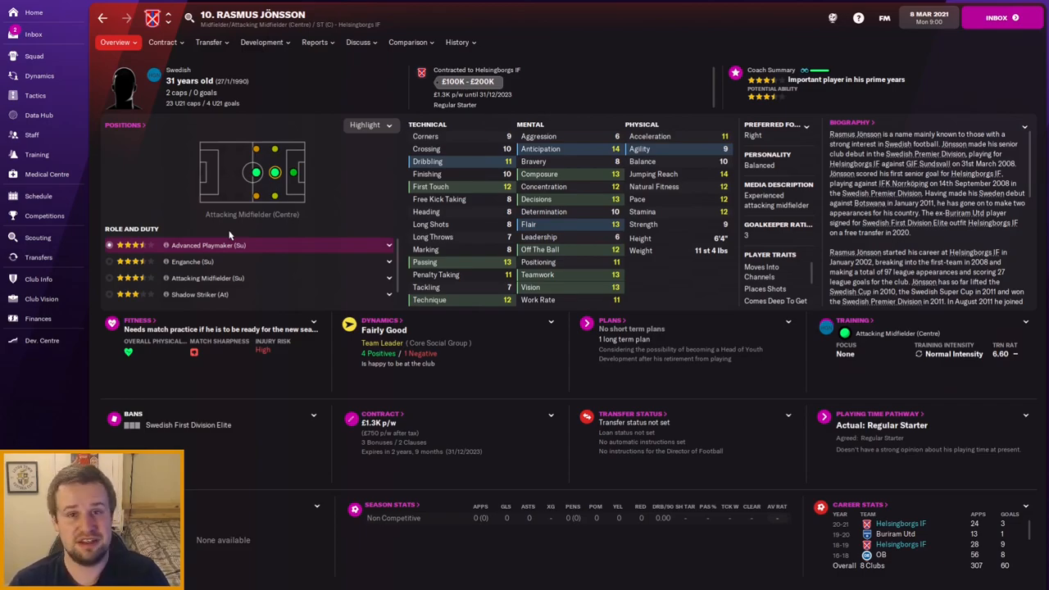
click(34, 56)
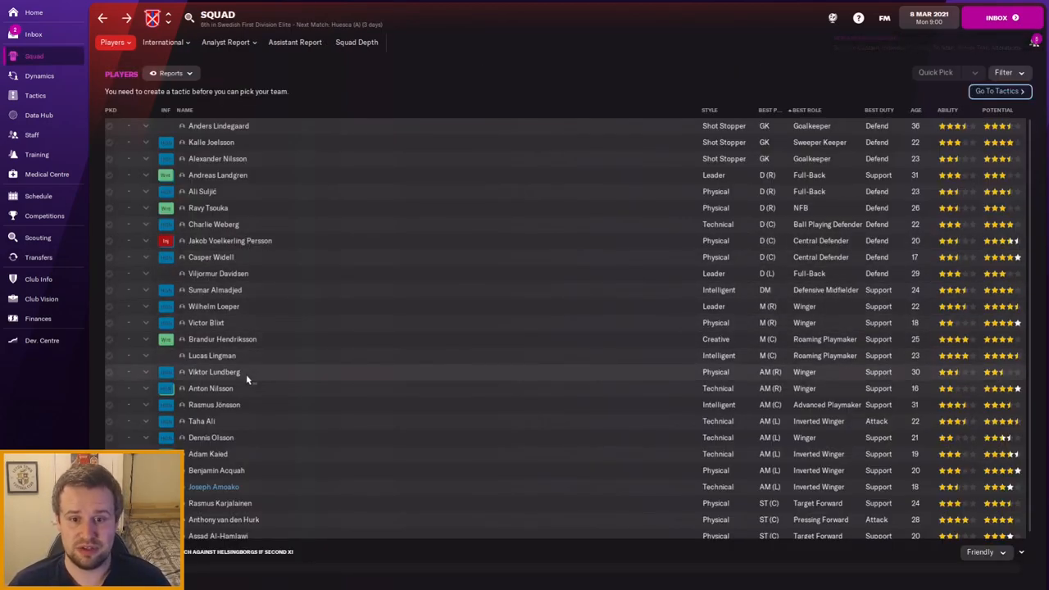
mouse_move(249, 354)
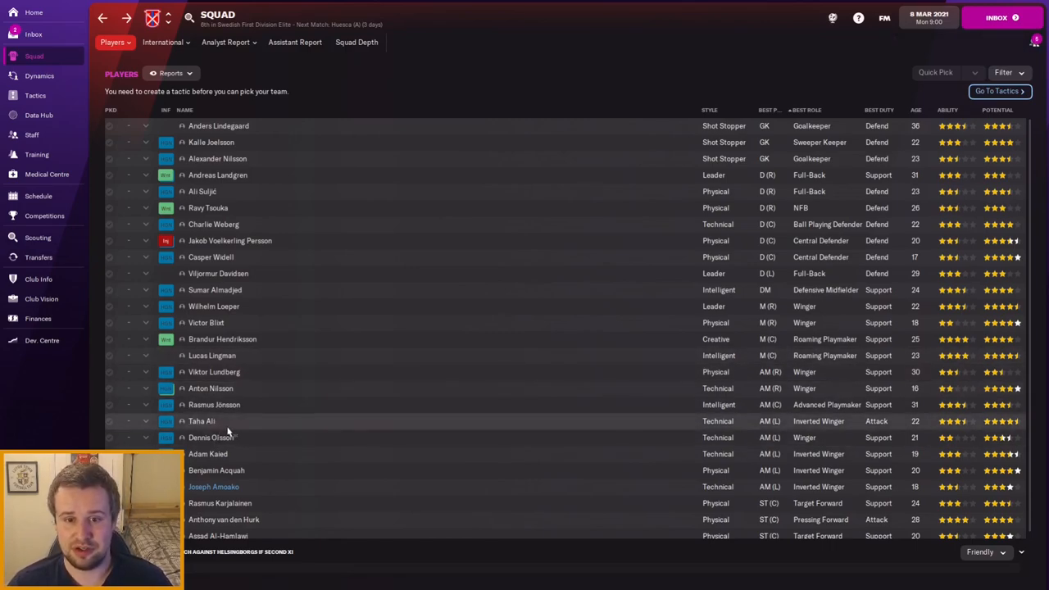
mouse_move(202, 421)
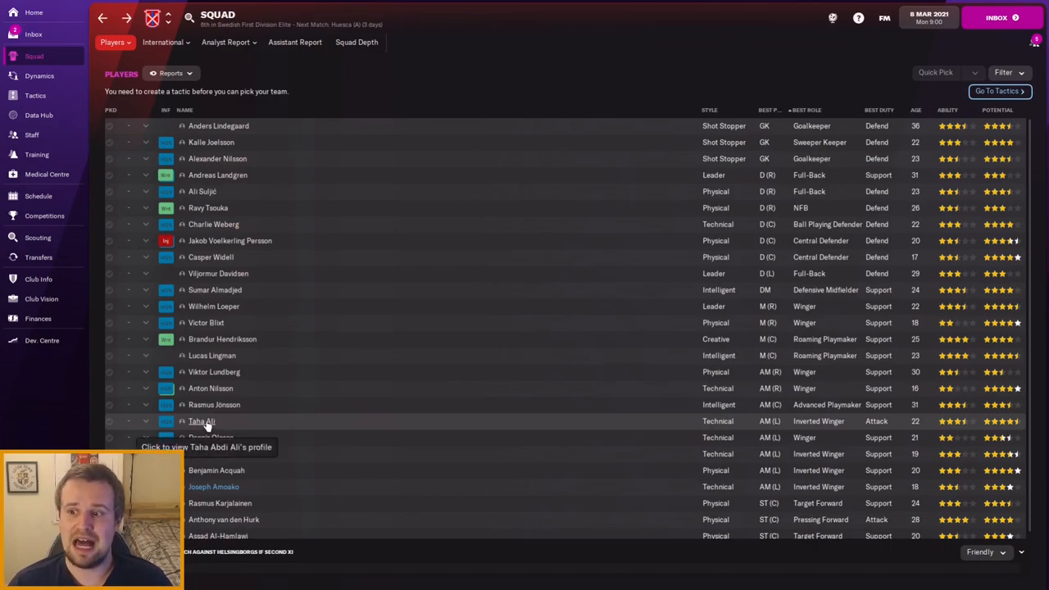
click(202, 420)
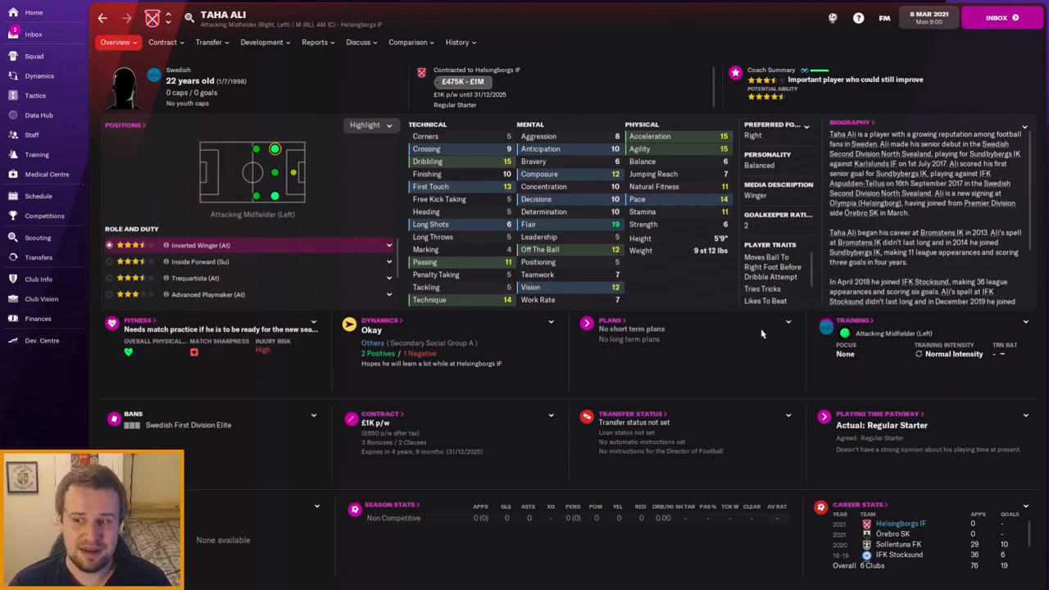
mouse_move(446, 157)
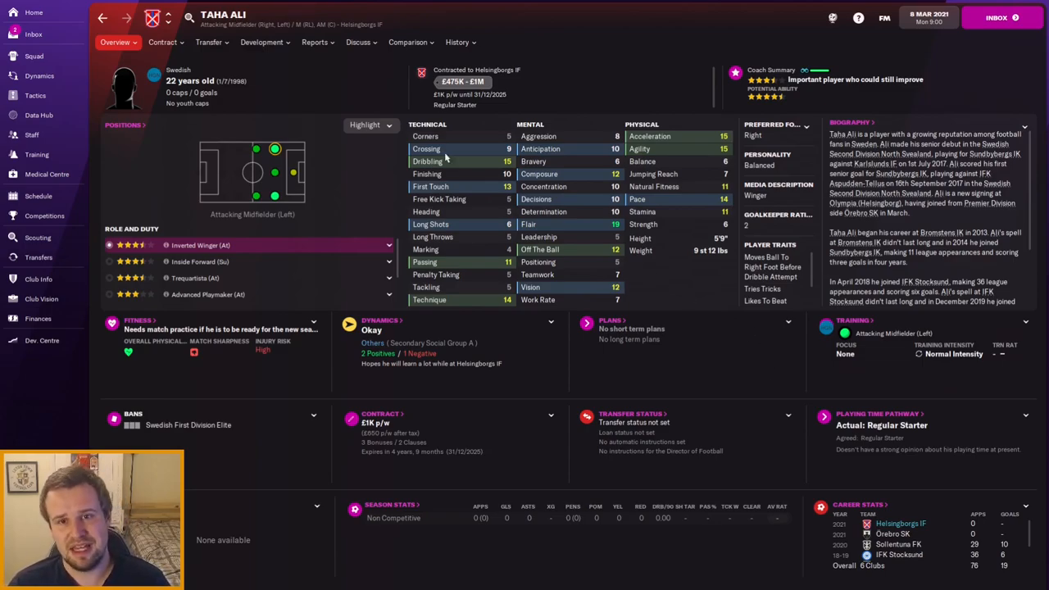
click(33, 56)
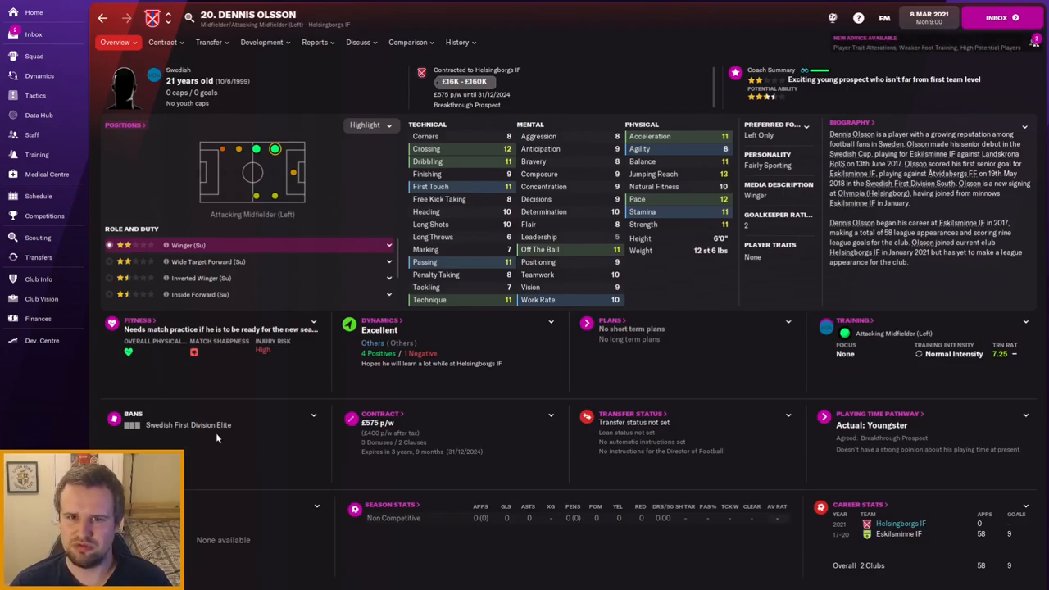
click(34, 56)
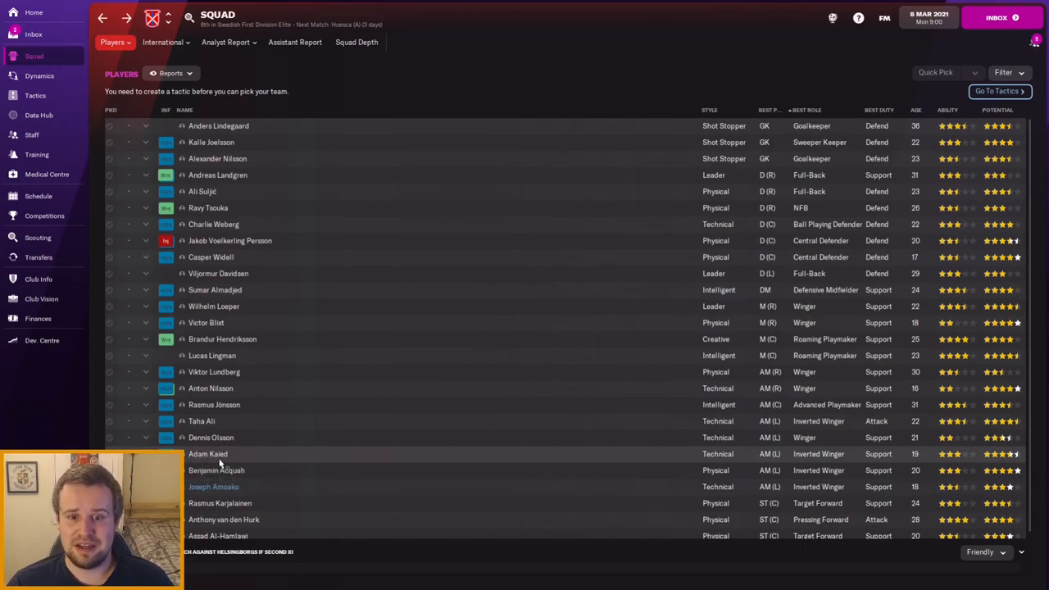
mouse_move(208, 454)
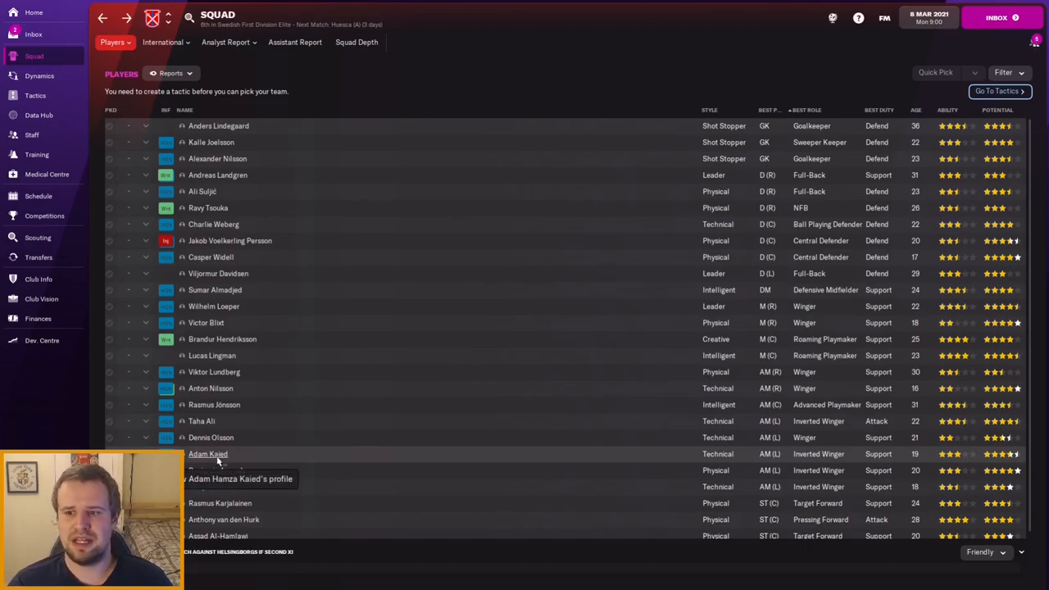
click(207, 453)
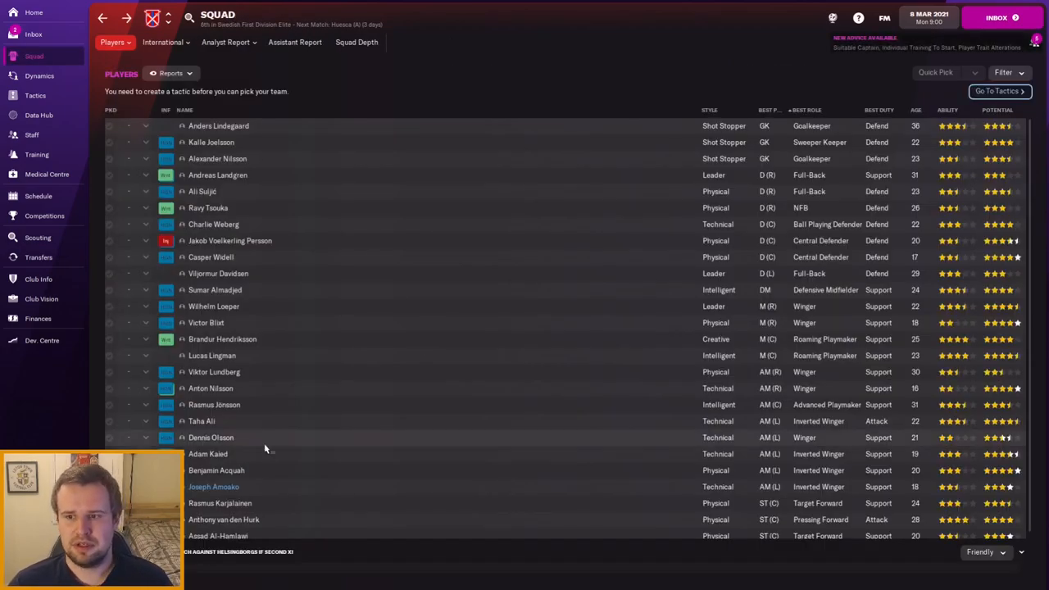
mouse_move(216, 468)
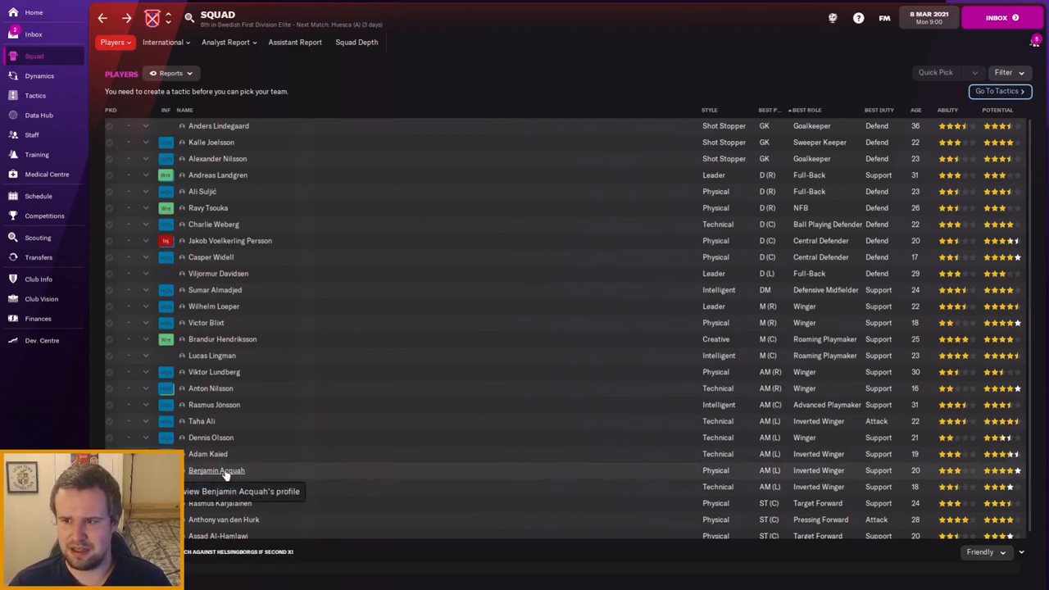
click(217, 468)
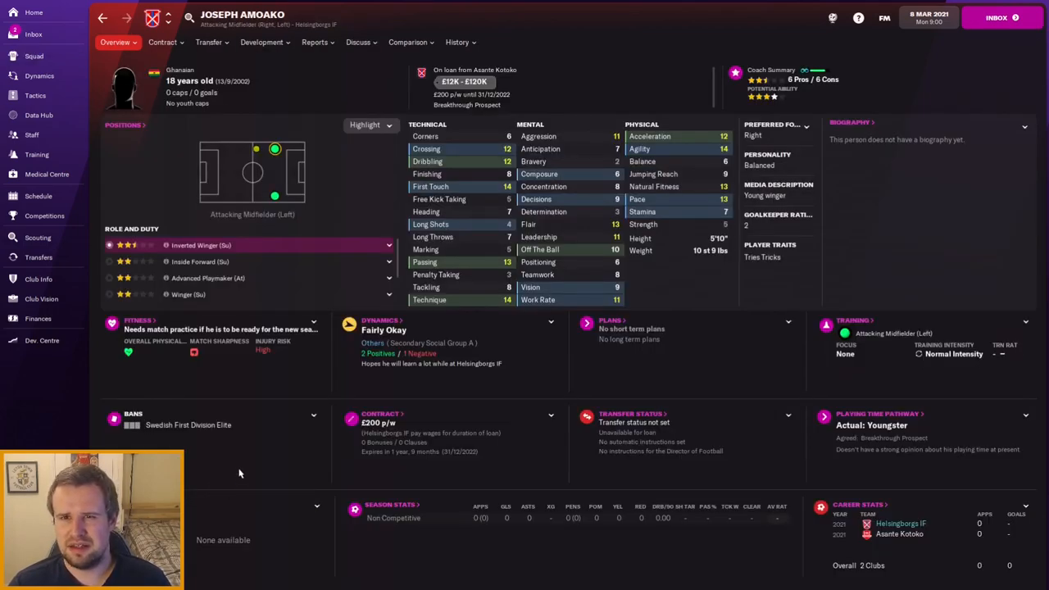
click(162, 42)
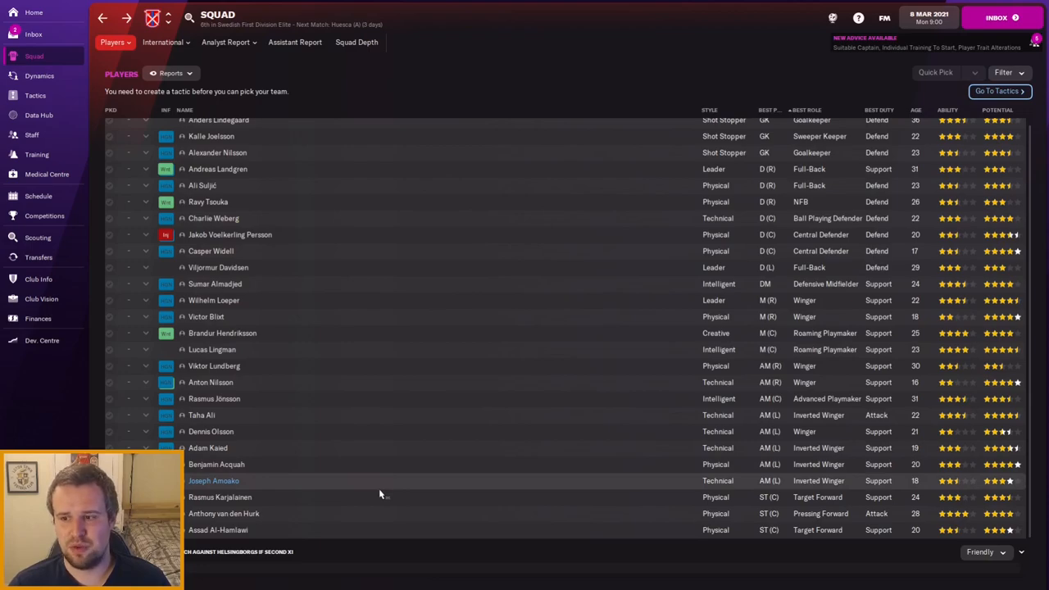
mouse_move(360, 495)
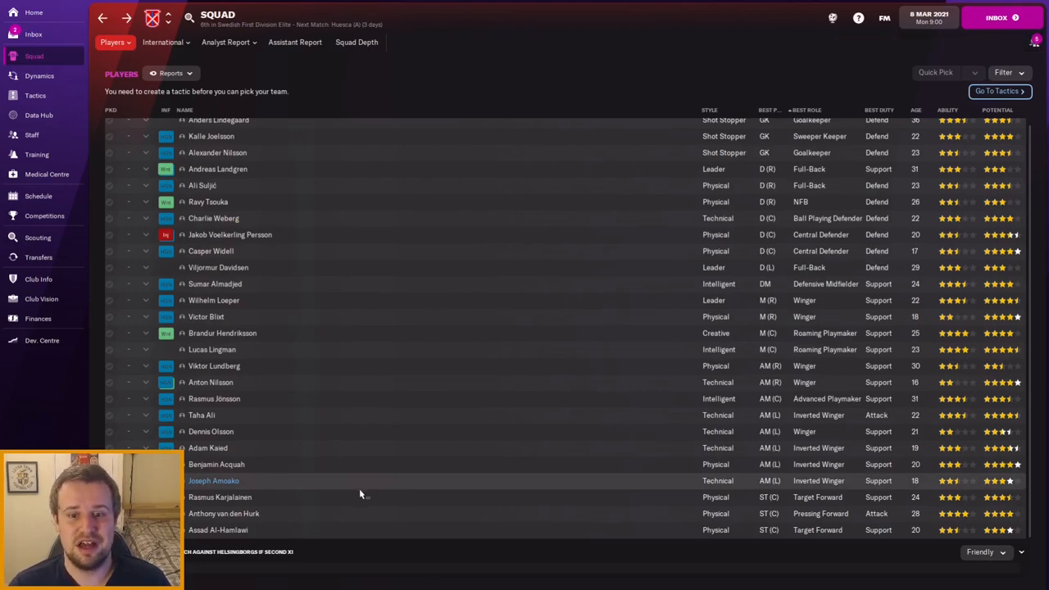
mouse_move(249, 508)
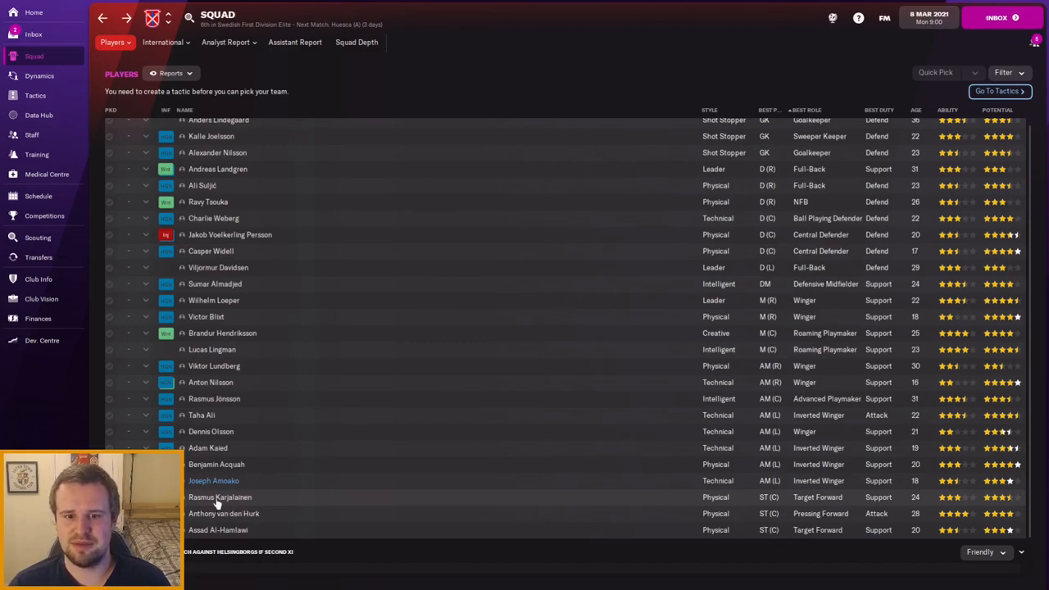
mouse_move(219, 498)
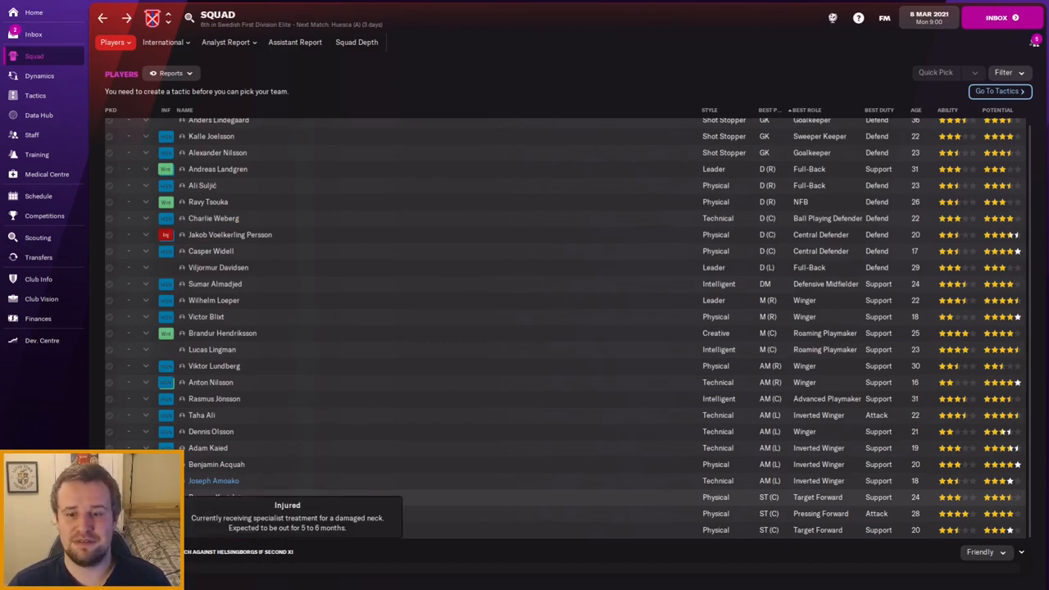
click(213, 480)
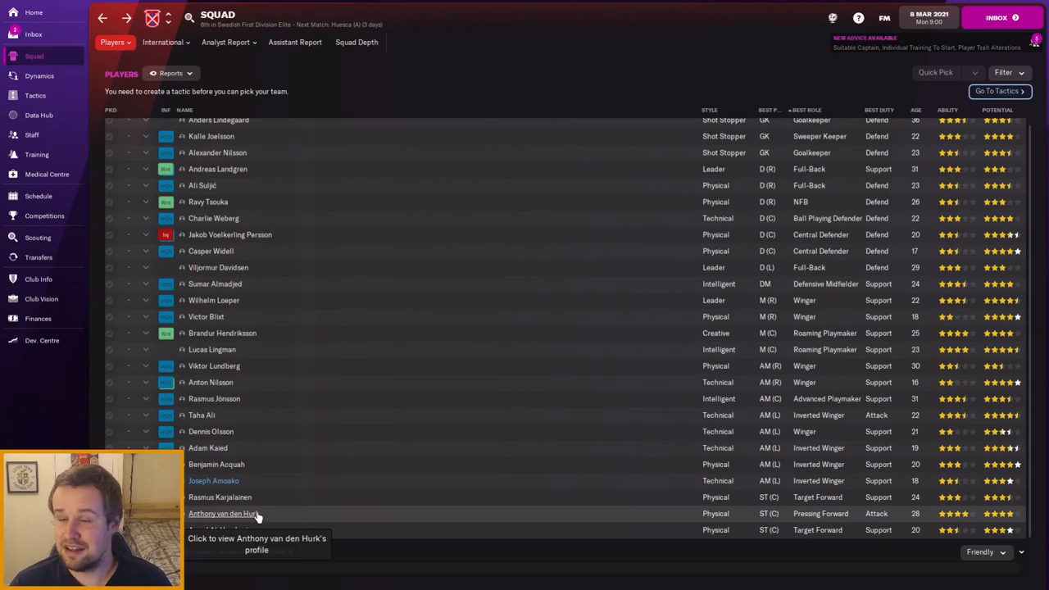
click(222, 512)
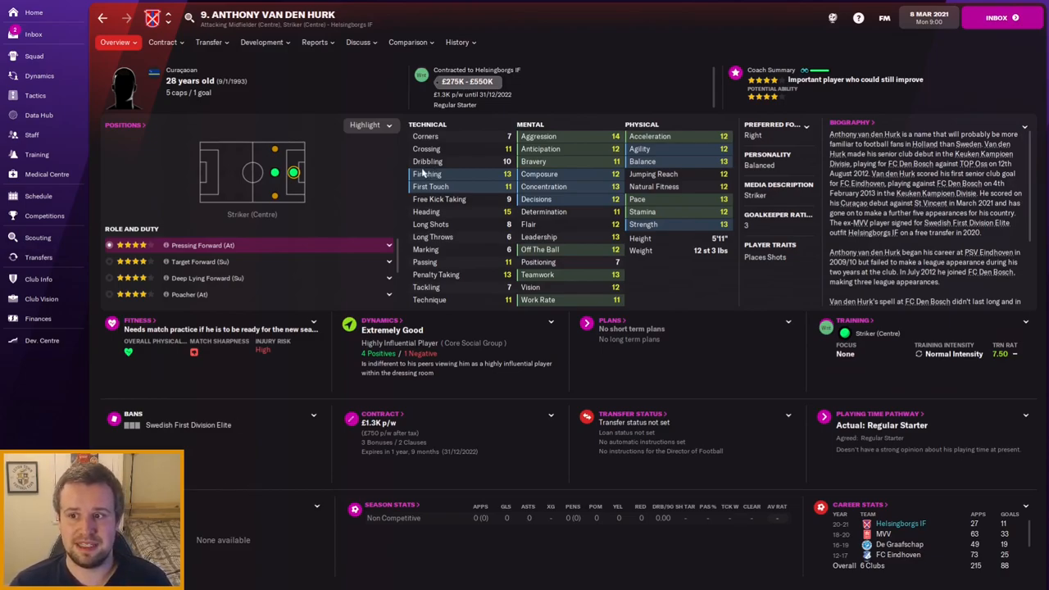
mouse_move(275, 172)
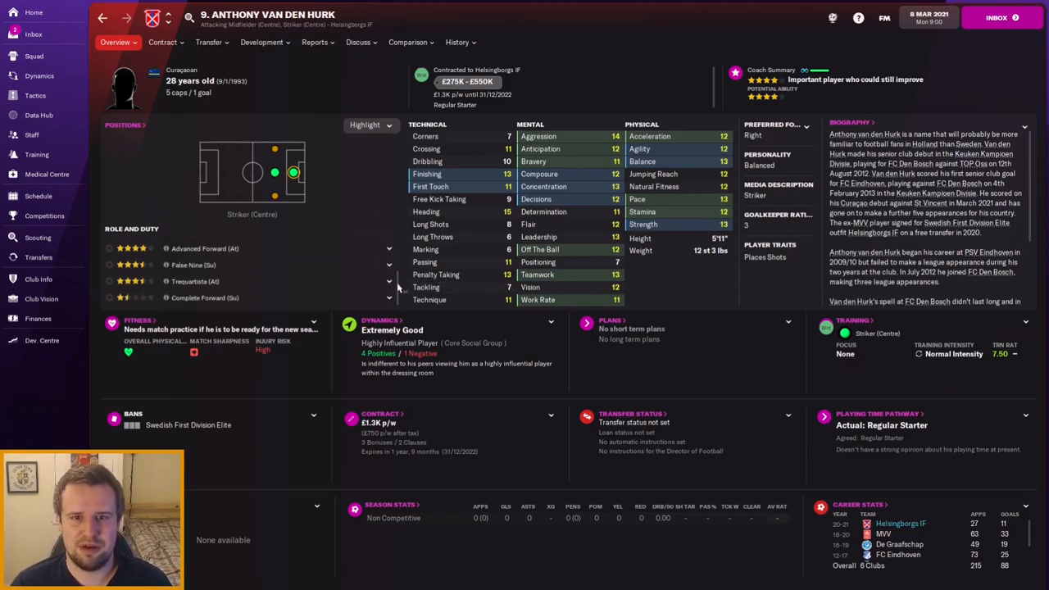
click(389, 249)
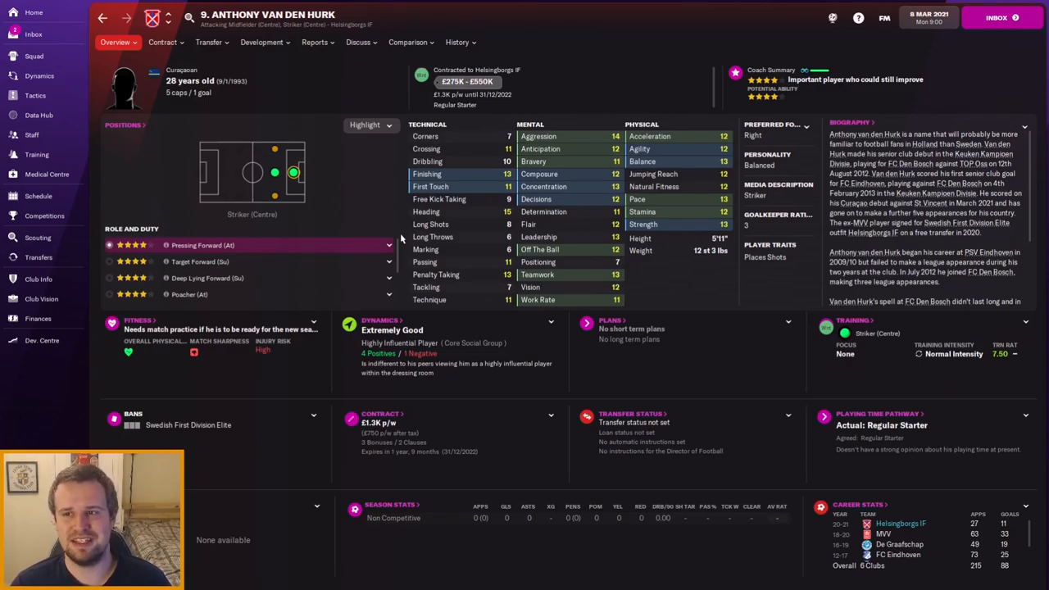
click(32, 56)
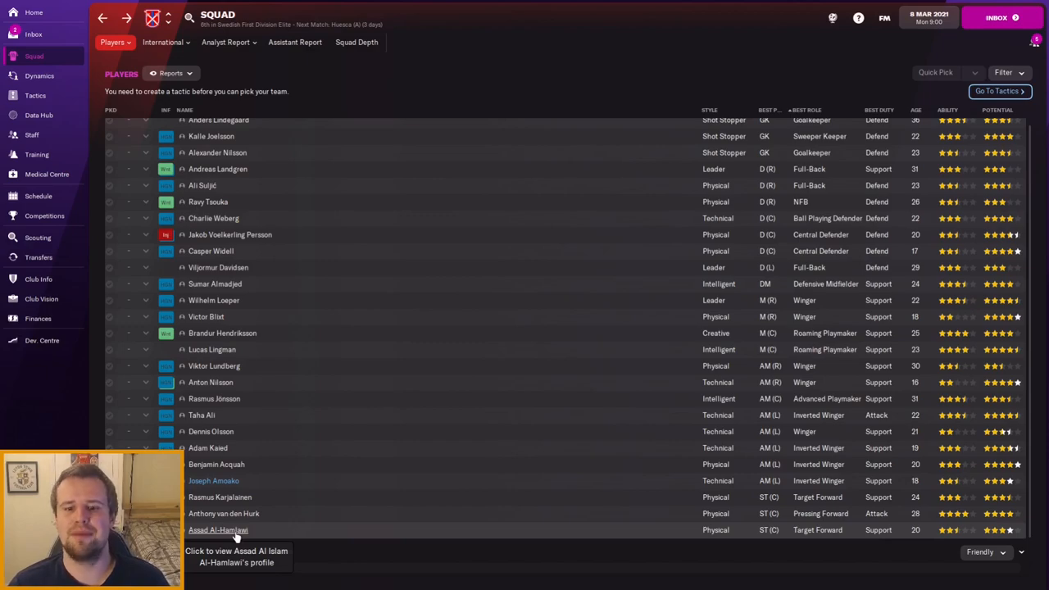
click(216, 529)
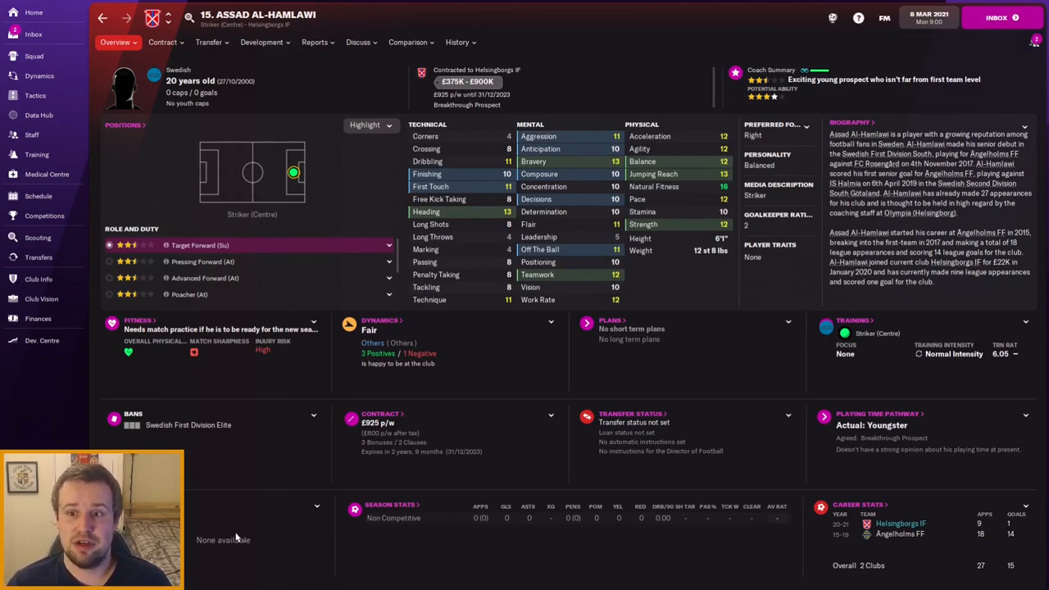
click(34, 55)
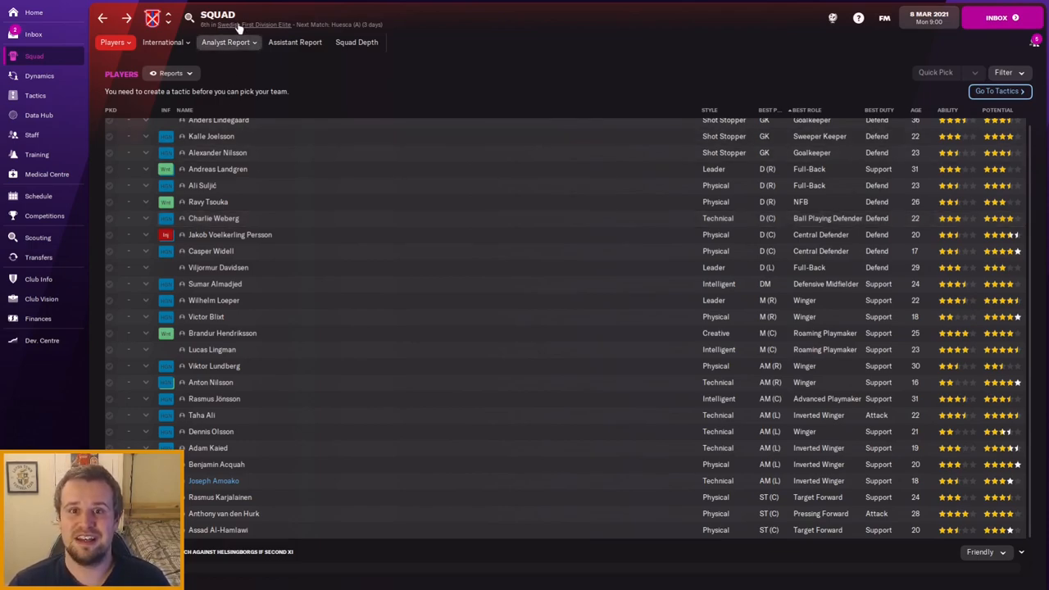
Step: View the First Division Elite season preview, then the club's fixture schedule
click(256, 24)
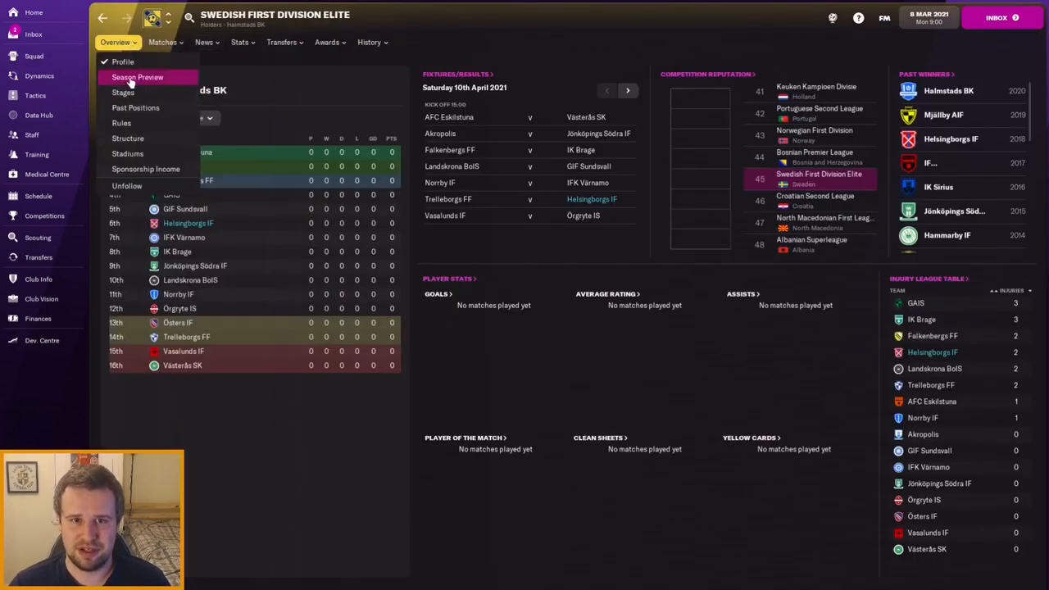
click(138, 77)
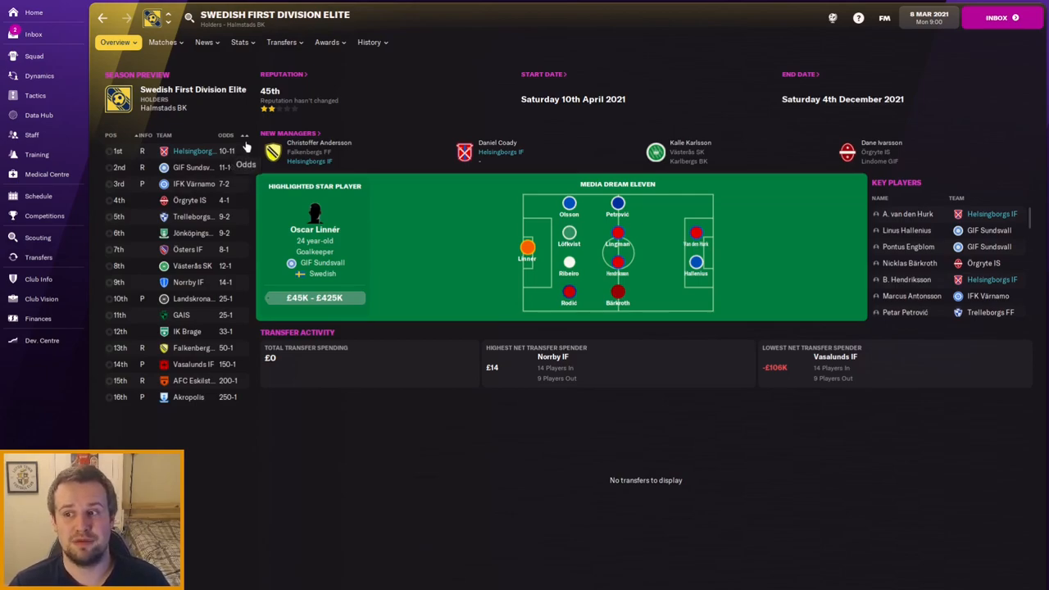
mouse_move(193, 184)
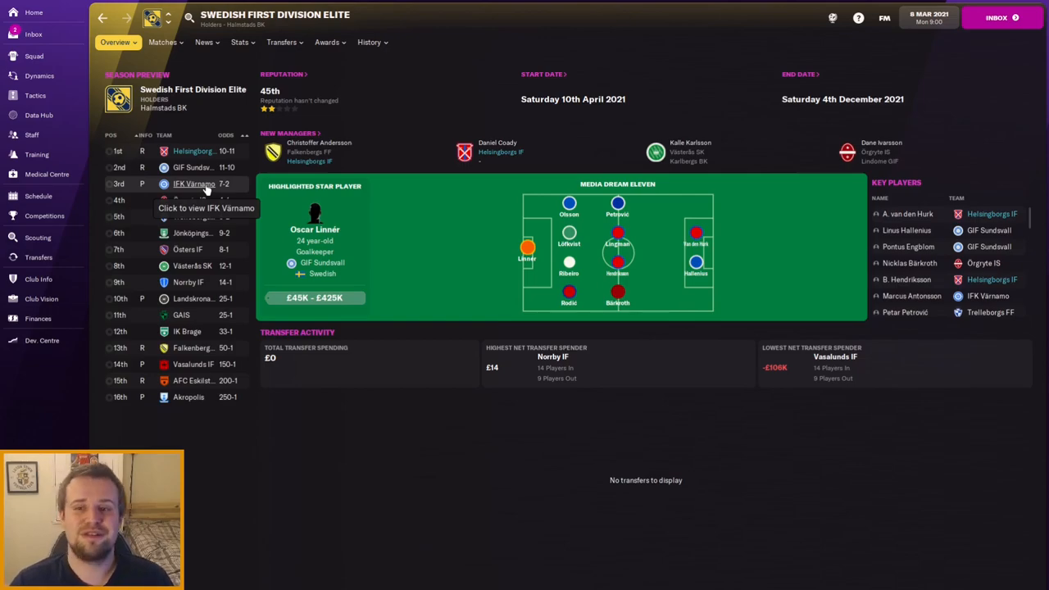
mouse_move(62, 203)
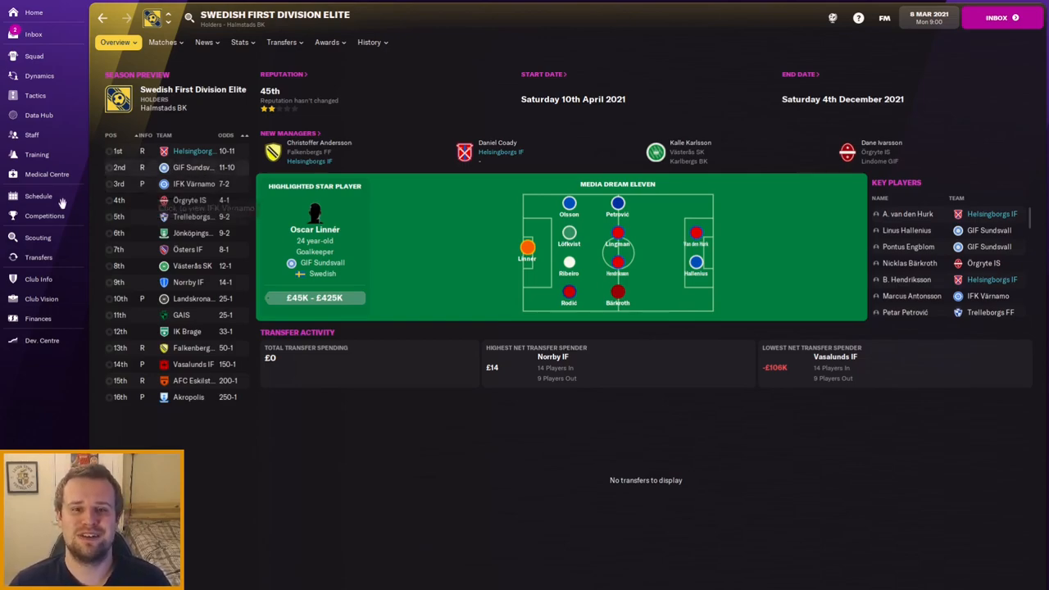
mouse_move(40, 197)
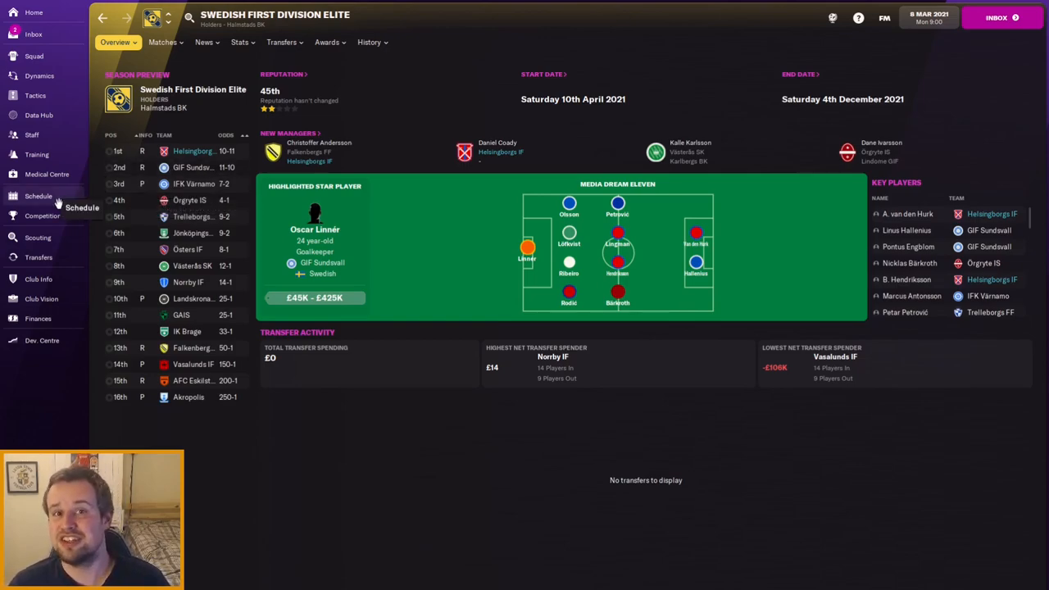
click(39, 197)
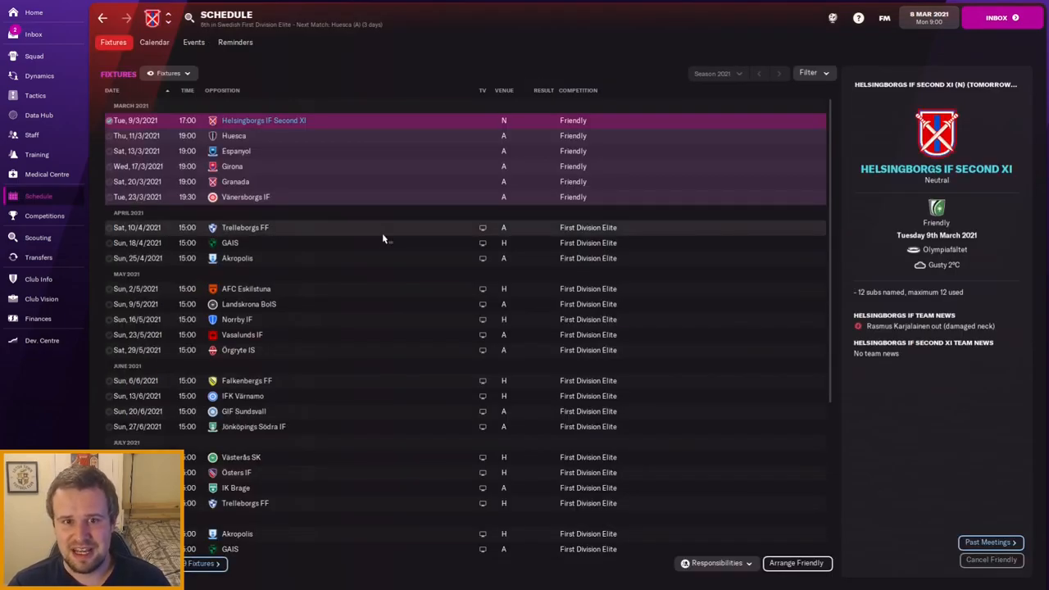
mouse_move(348, 236)
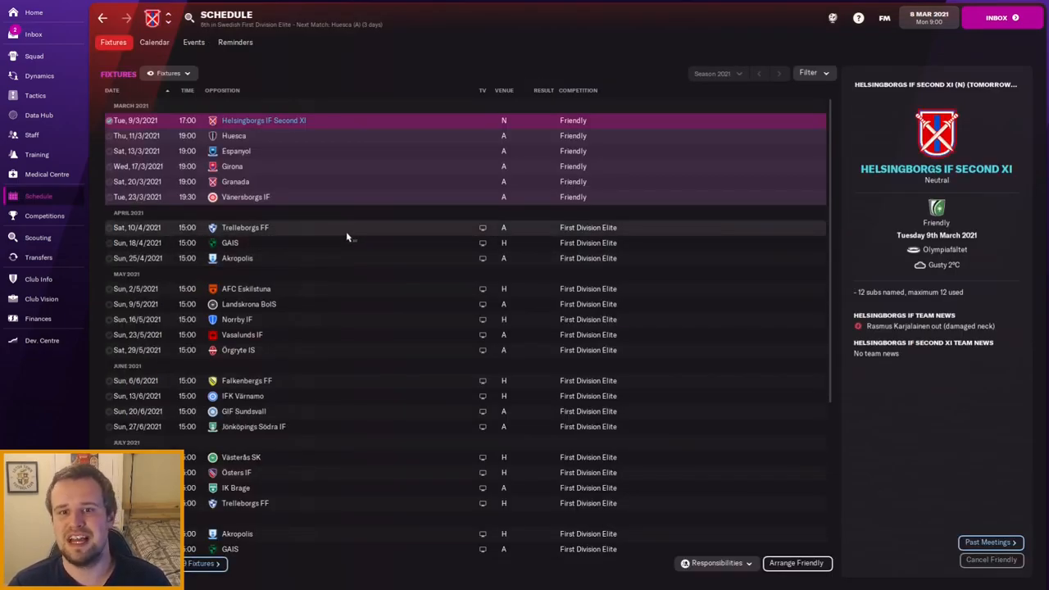